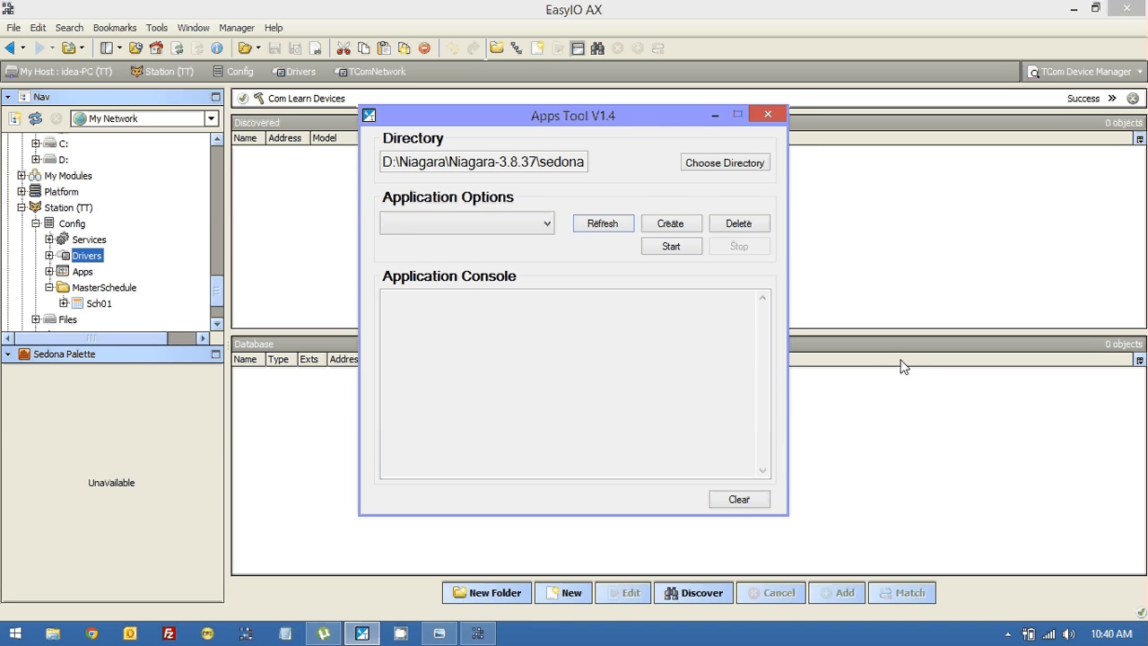
pyautogui.moveTo(905, 369)
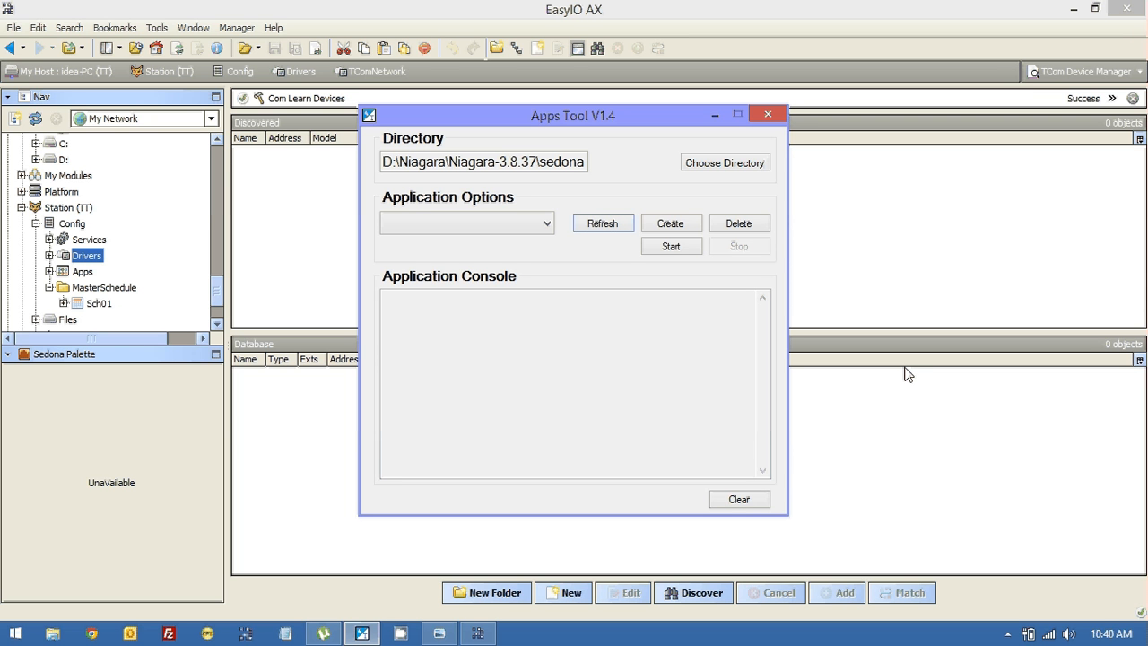
pyautogui.moveTo(818, 359)
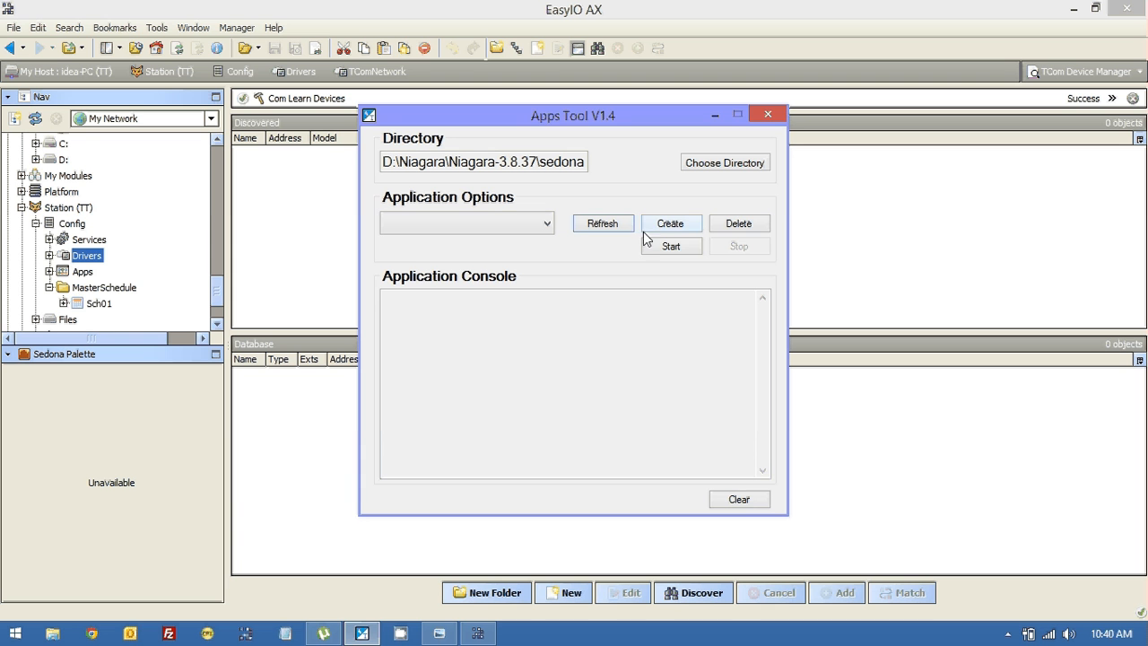
# - Create a Sedona application named TCOM with a chosen SVM version and launch it
pyautogui.click(671, 222)
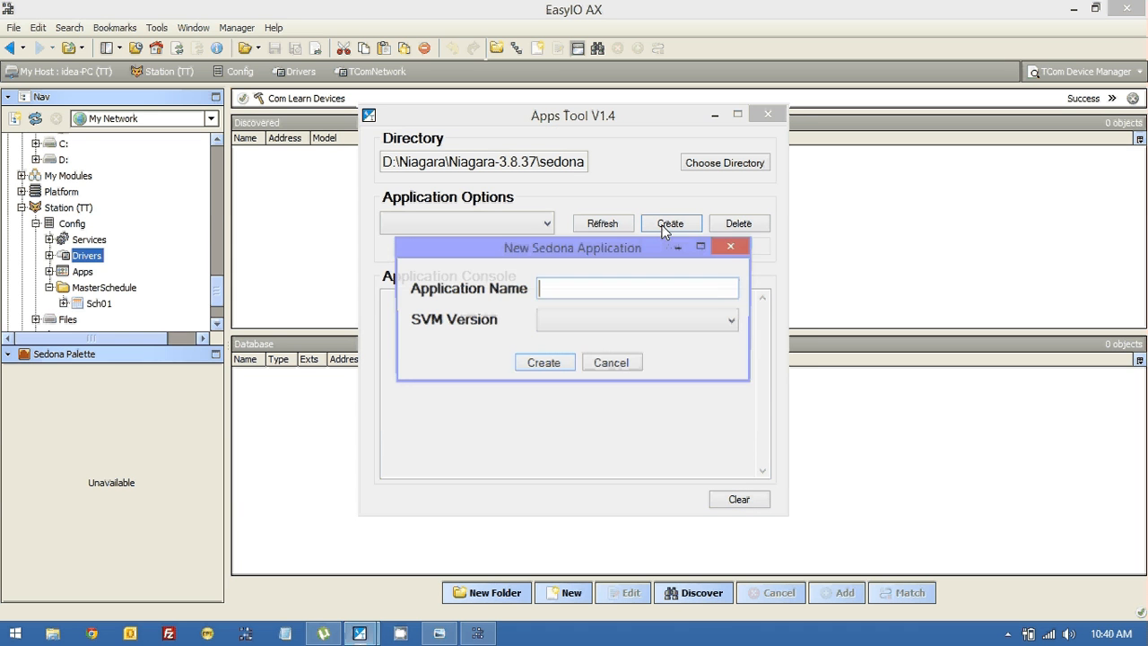
pyautogui.write('TCOM')
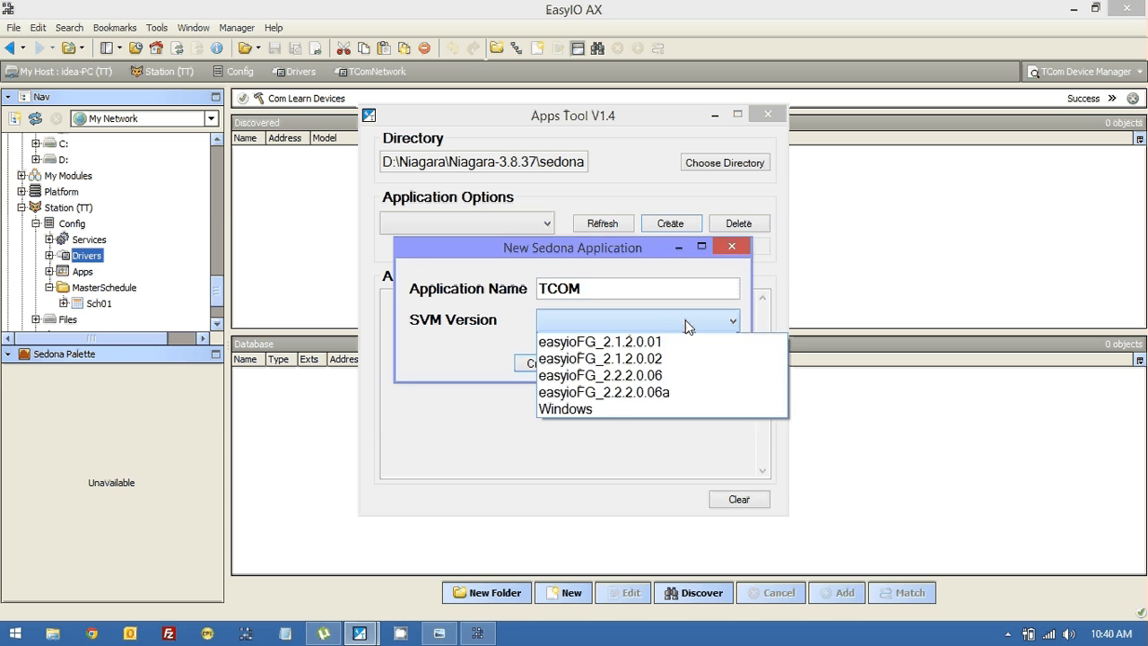
pyautogui.click(732, 245)
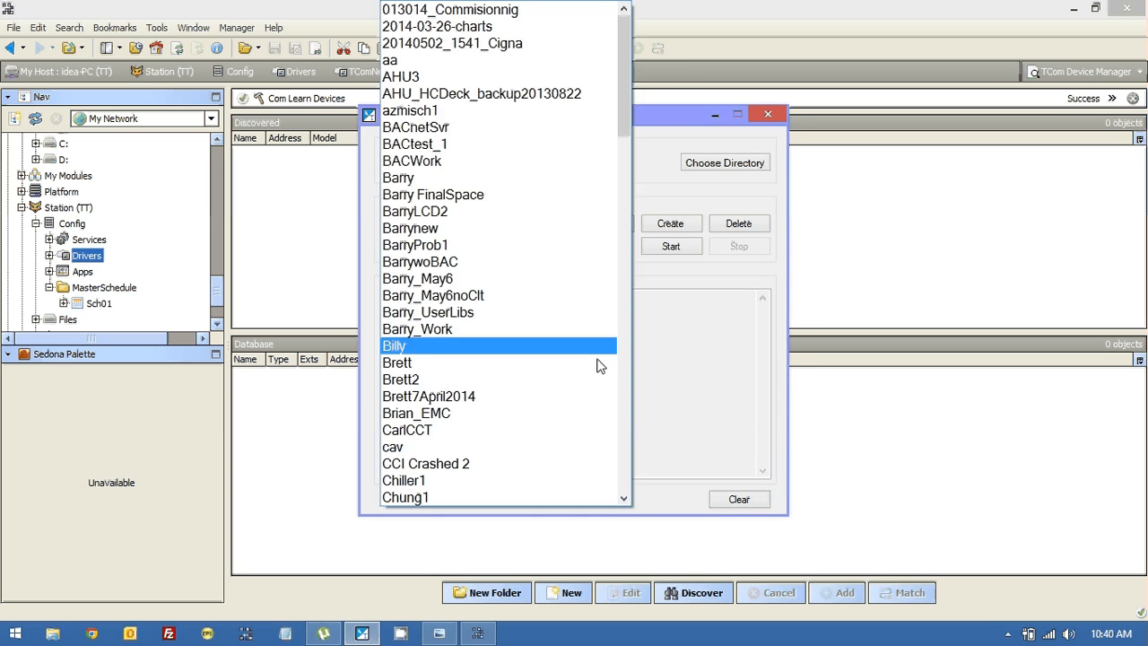
pyautogui.scroll(-3)
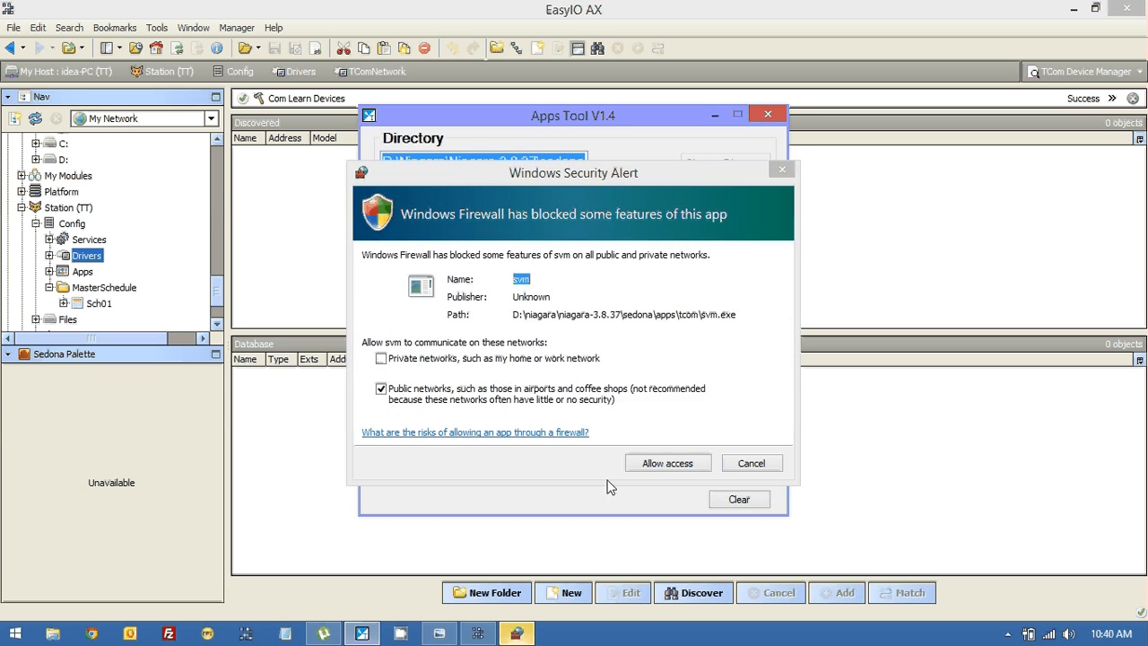
# - Allow the SVM through Windows Firewall and install the Niagara platform daemon
pyautogui.click(667, 462)
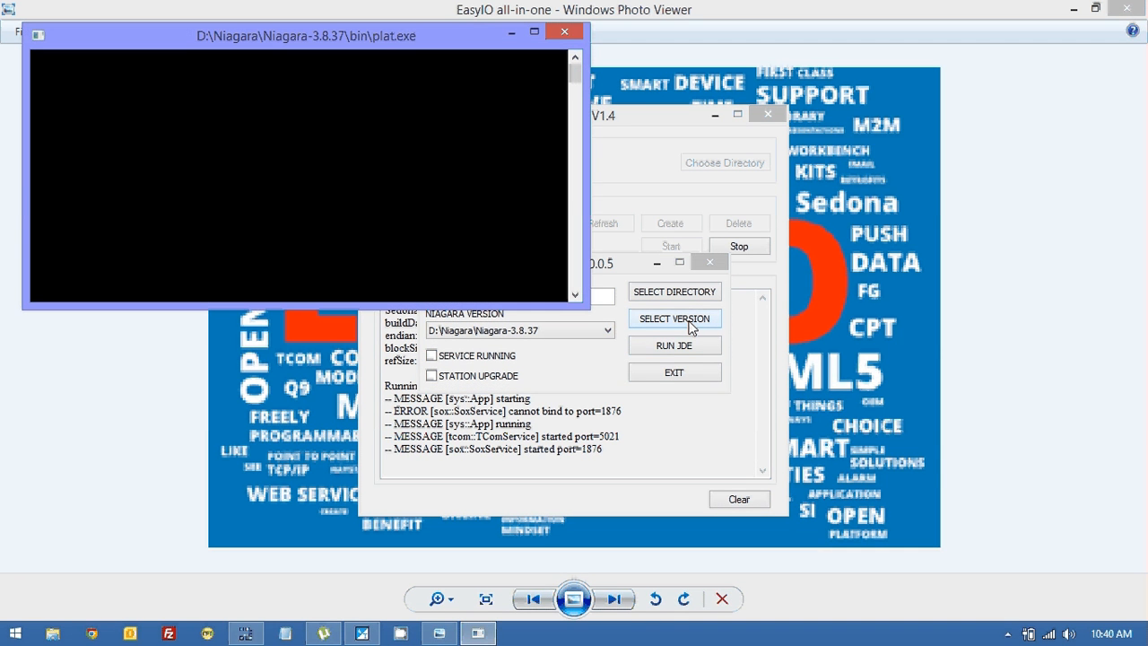
pyautogui.click(674, 319)
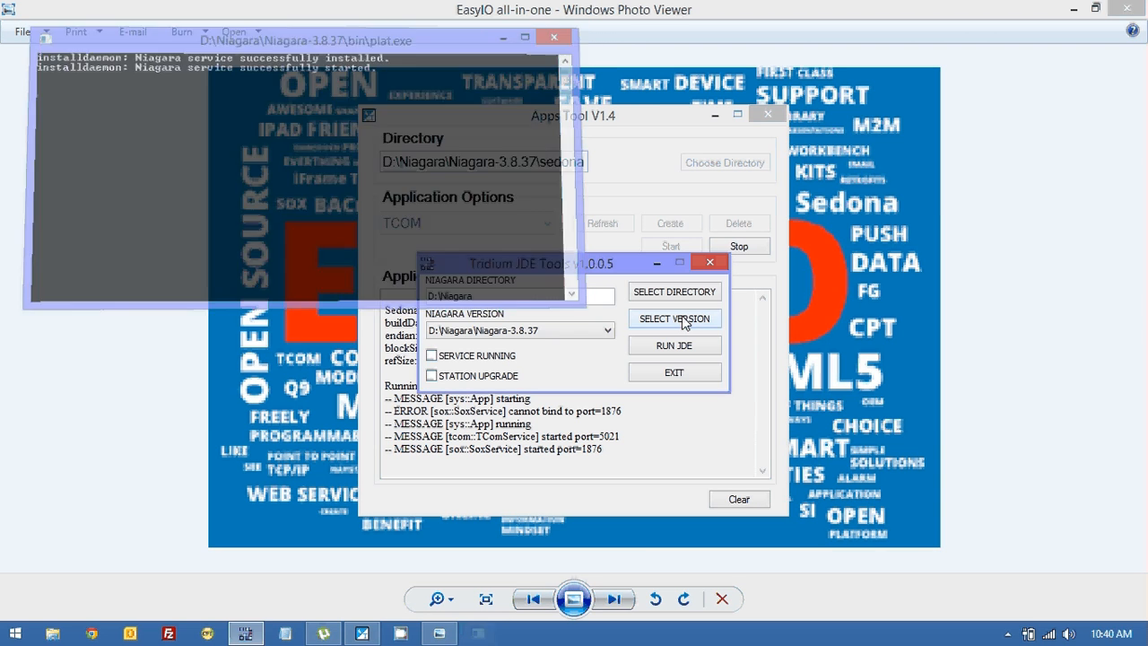
pyautogui.click(552, 36)
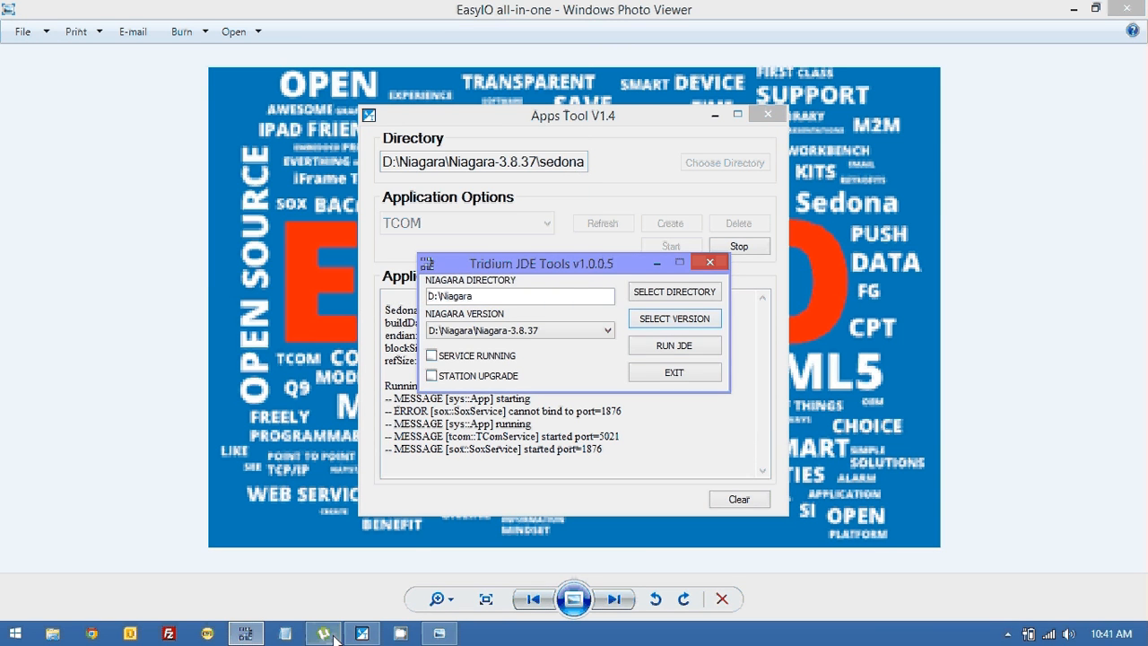
# - Stop the running TCOM application in the Apps Tool and confirm
pyautogui.click(738, 246)
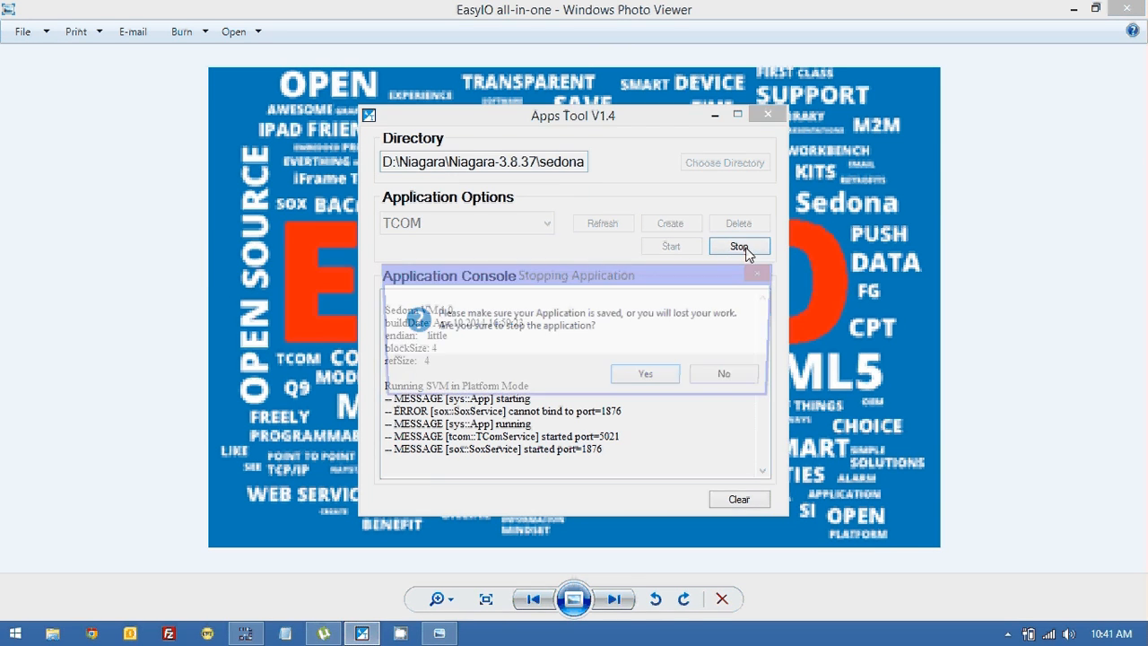
pyautogui.click(643, 373)
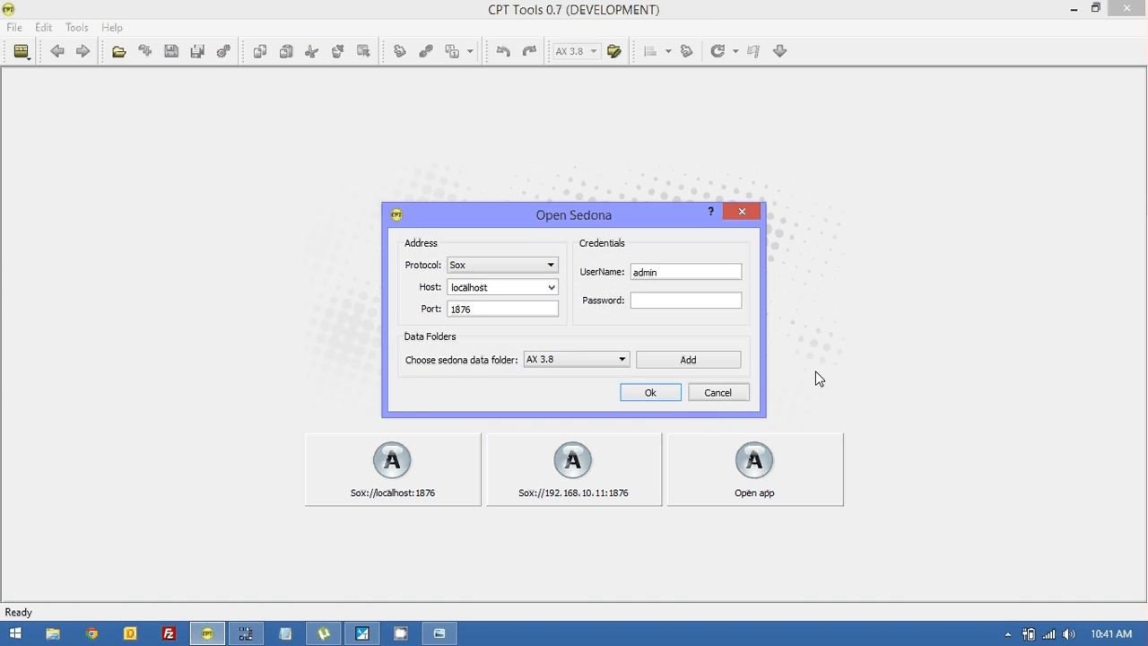
# - Connect to localhost:1876, upgrade the tcom kit to 1.0.45.5, apply the kit changes and reconnect
pyautogui.click(649, 391)
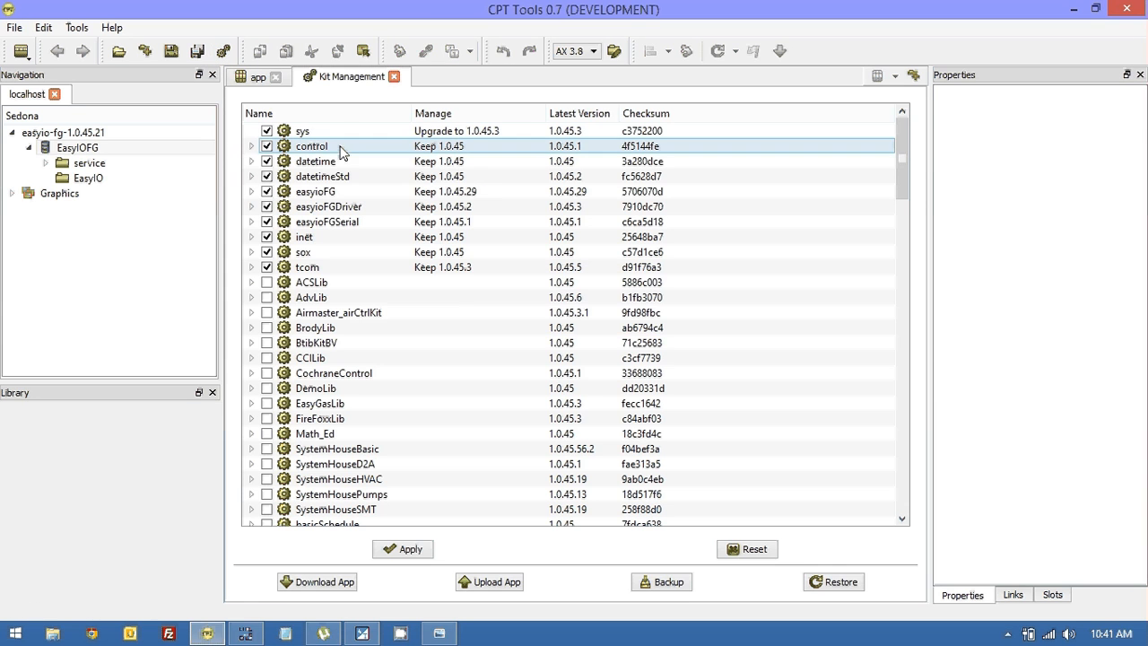
pyautogui.click(440, 265)
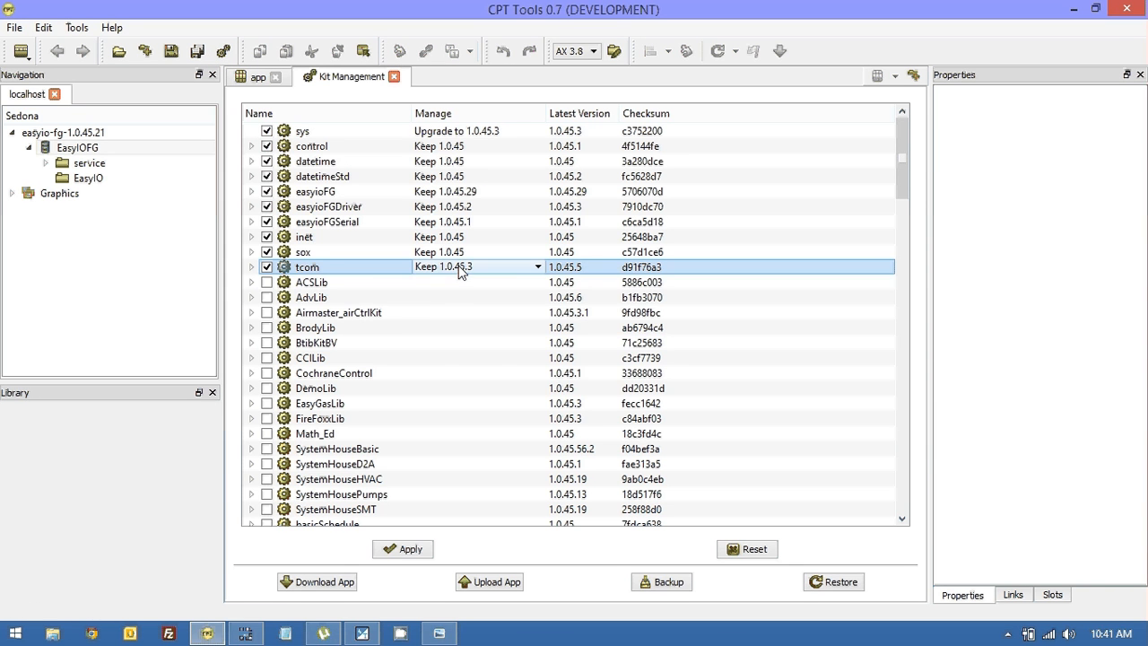
pyautogui.click(475, 266)
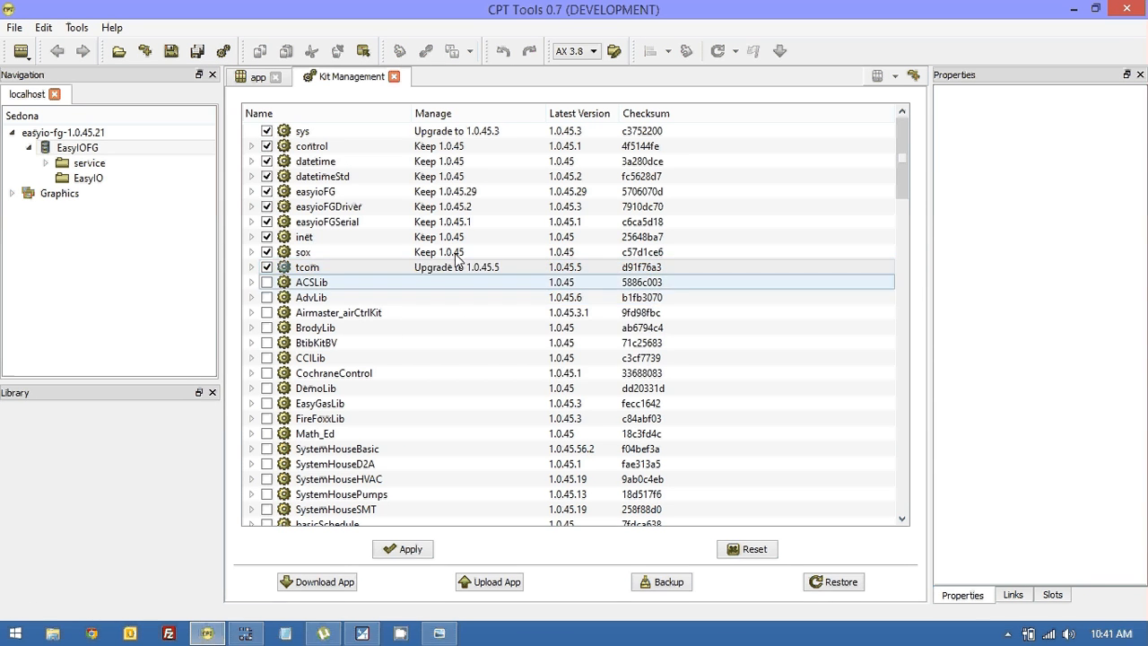
pyautogui.click(337, 312)
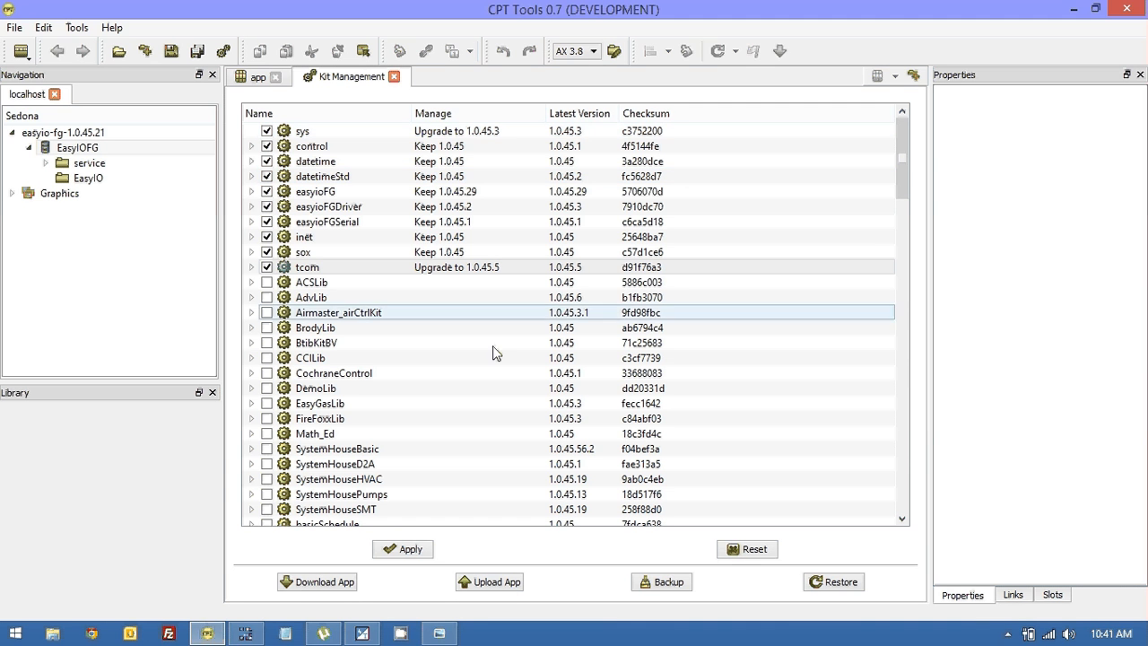
pyautogui.click(401, 548)
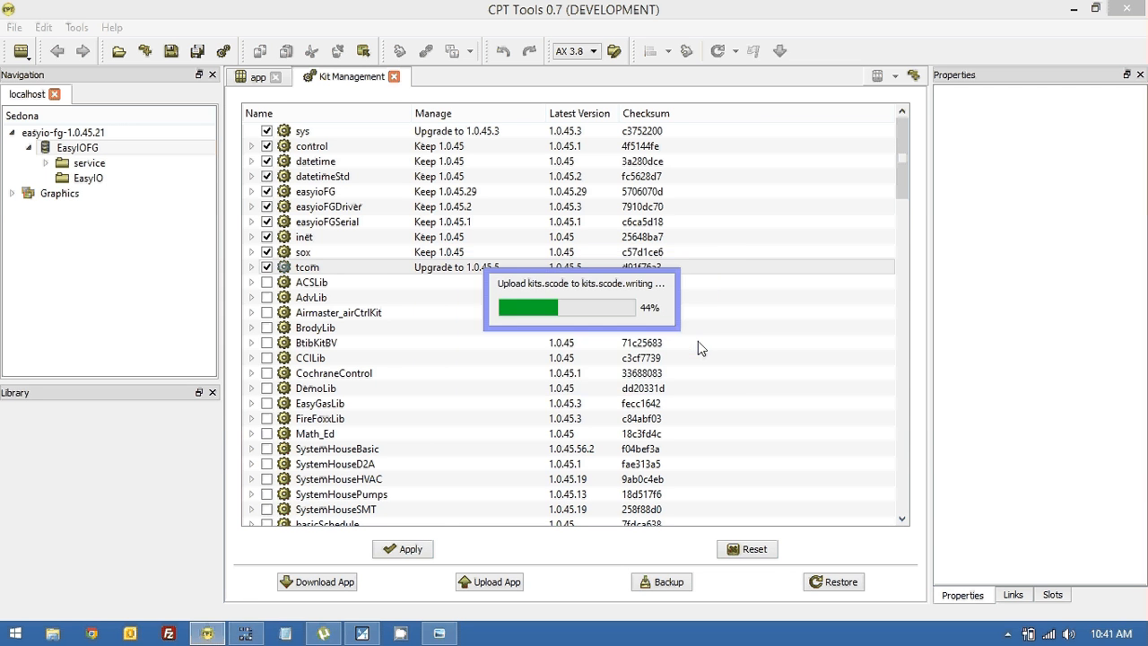
pyautogui.moveTo(683, 341)
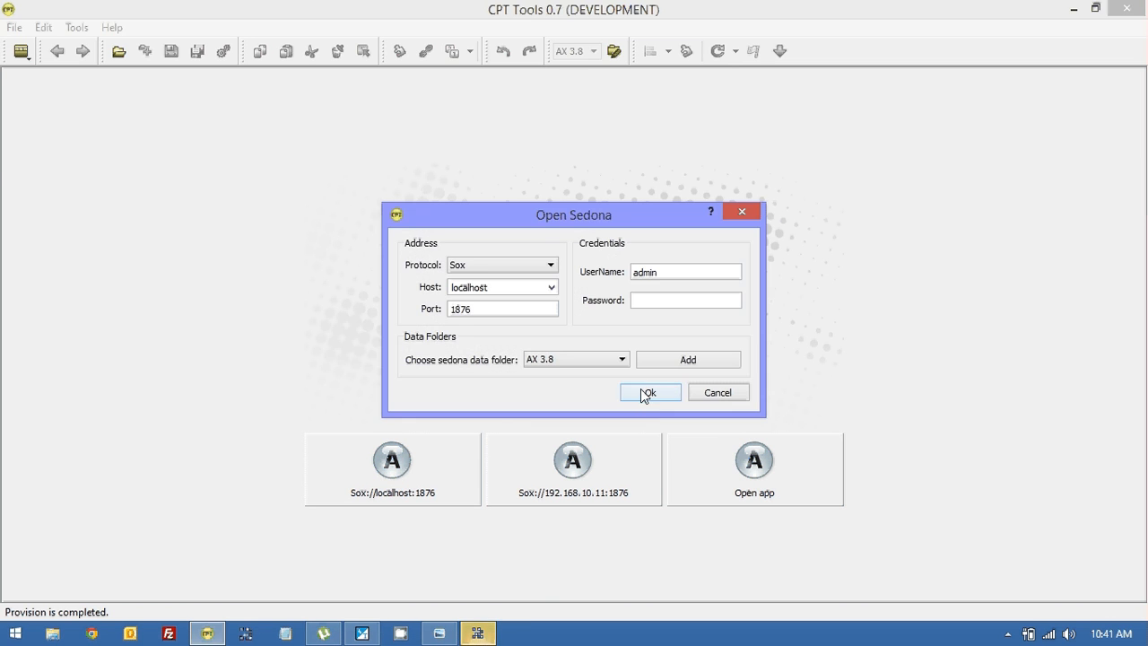
pyautogui.click(649, 393)
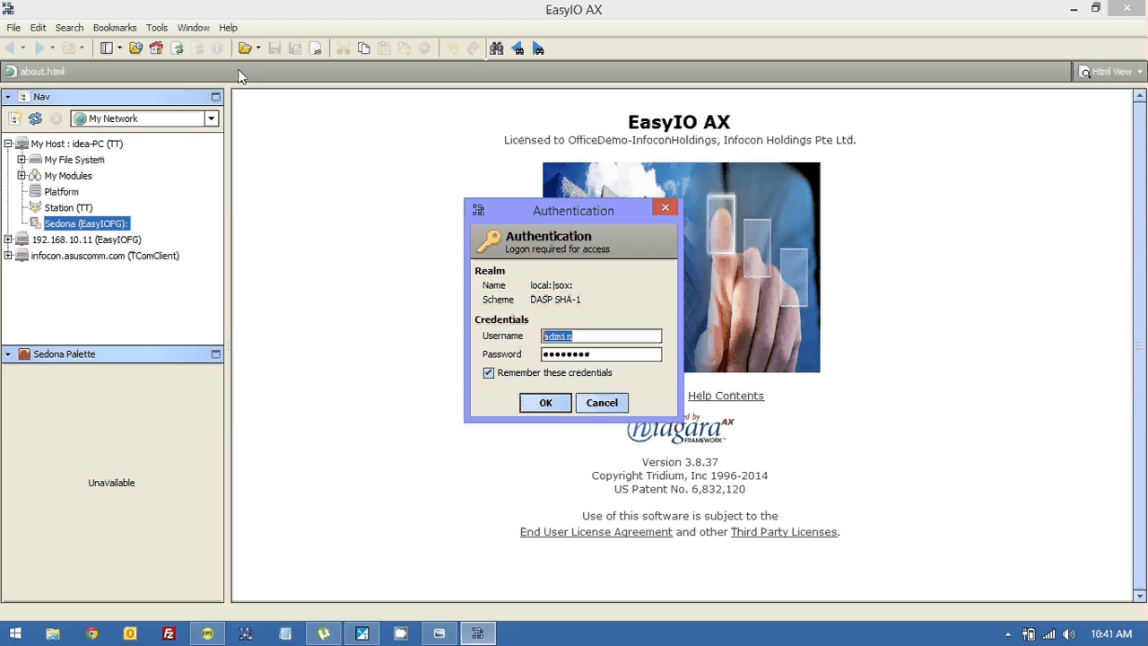
# - Log into the local Sedona device and open Kit Manager from its App tree
pyautogui.click(545, 401)
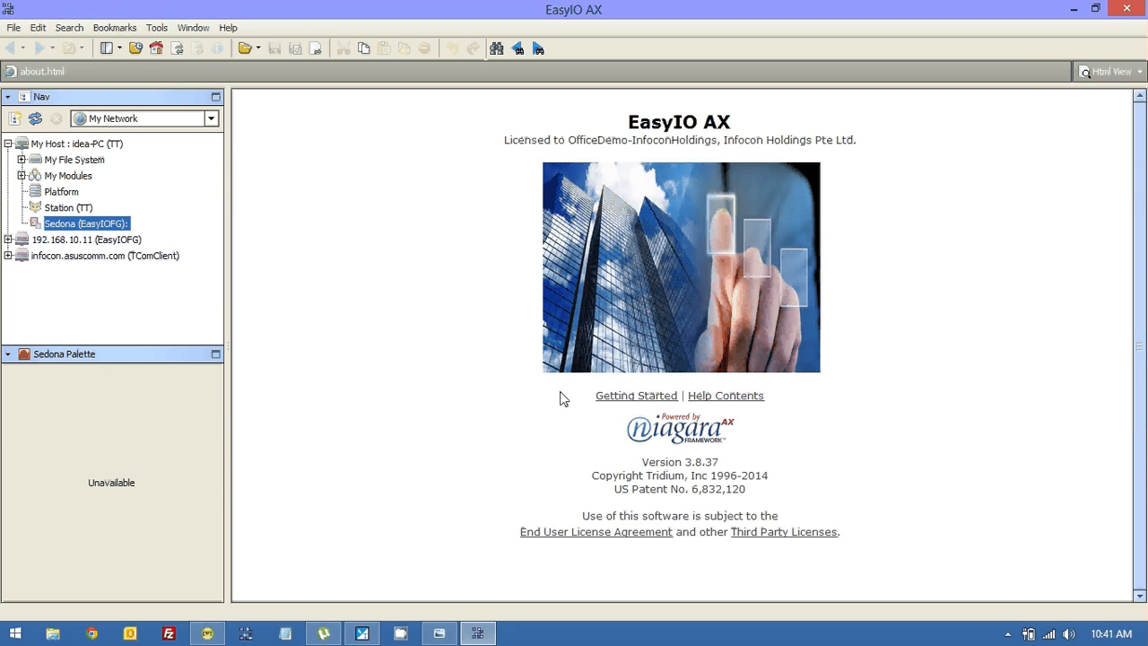
pyautogui.doubleClick(86, 222)
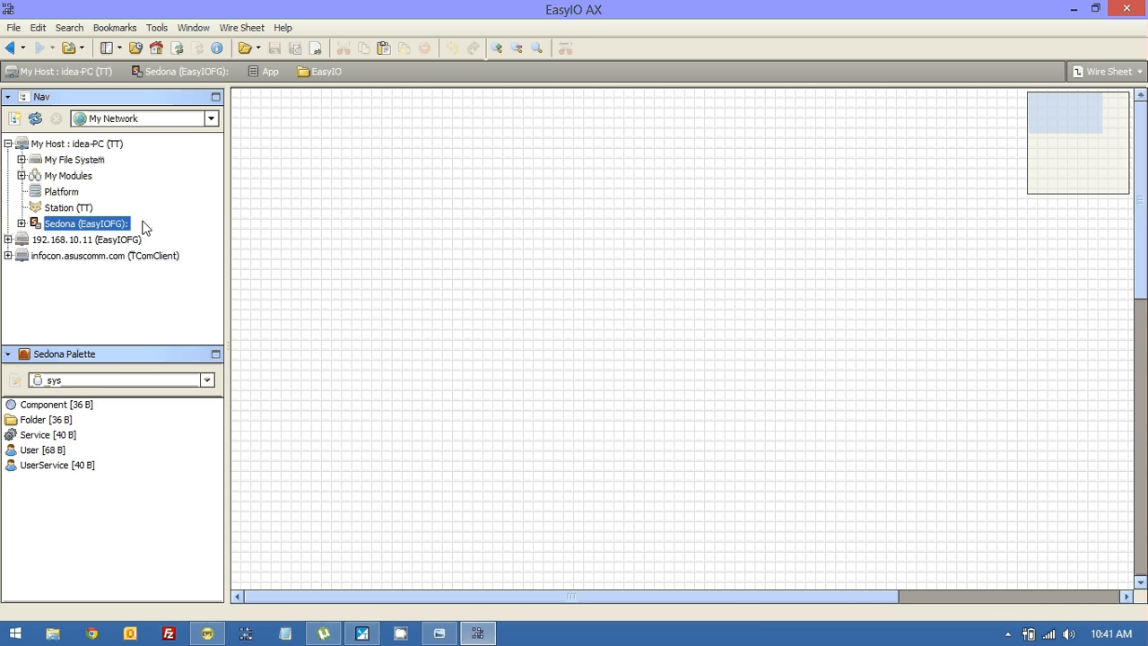
pyautogui.click(9, 222)
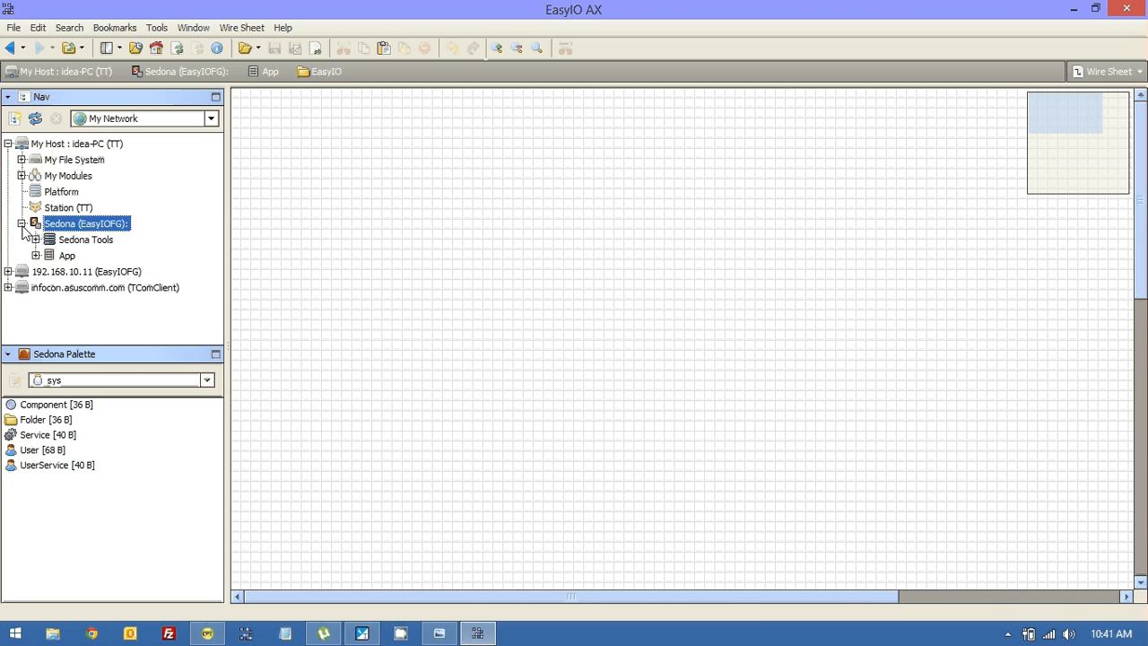
pyautogui.click(36, 254)
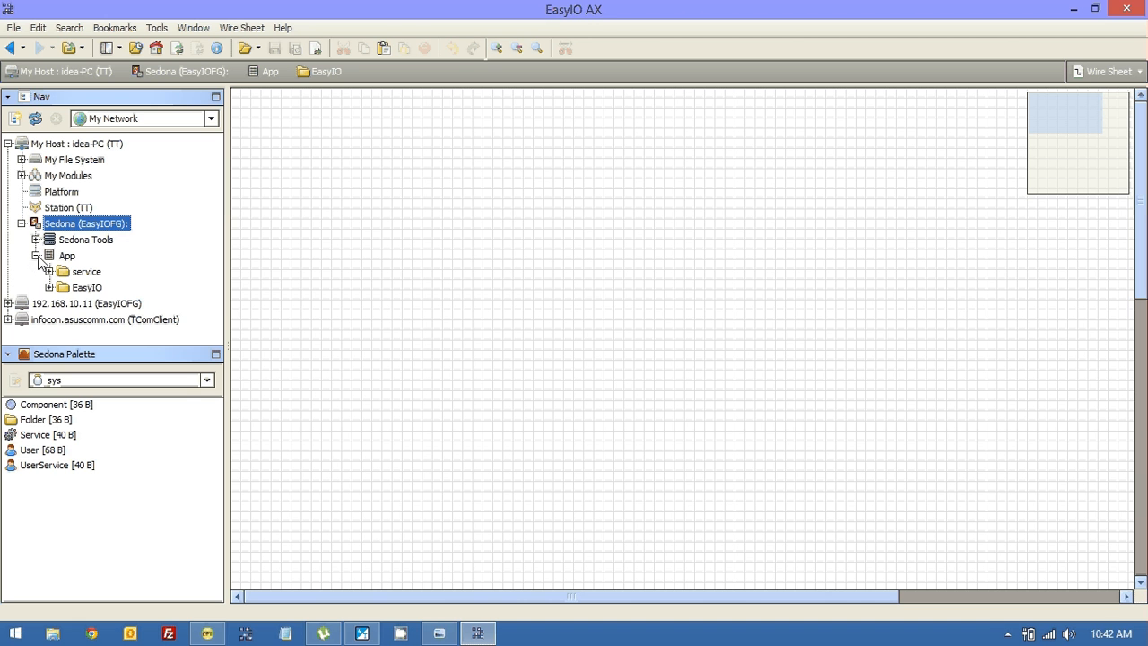
pyautogui.click(36, 240)
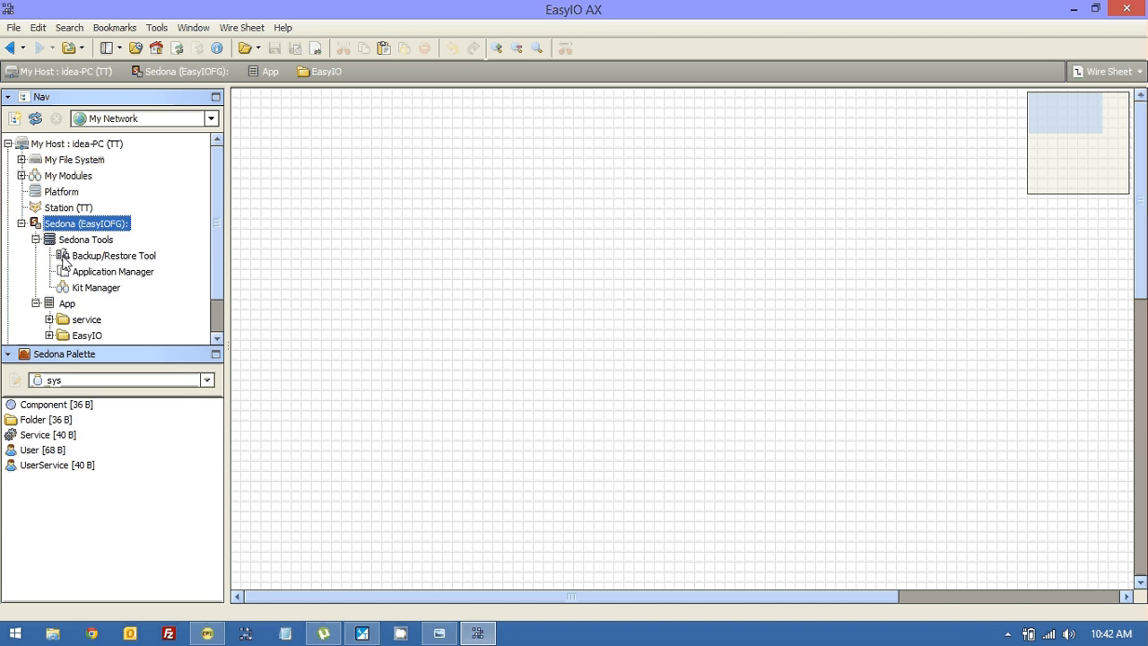
pyautogui.doubleClick(97, 287)
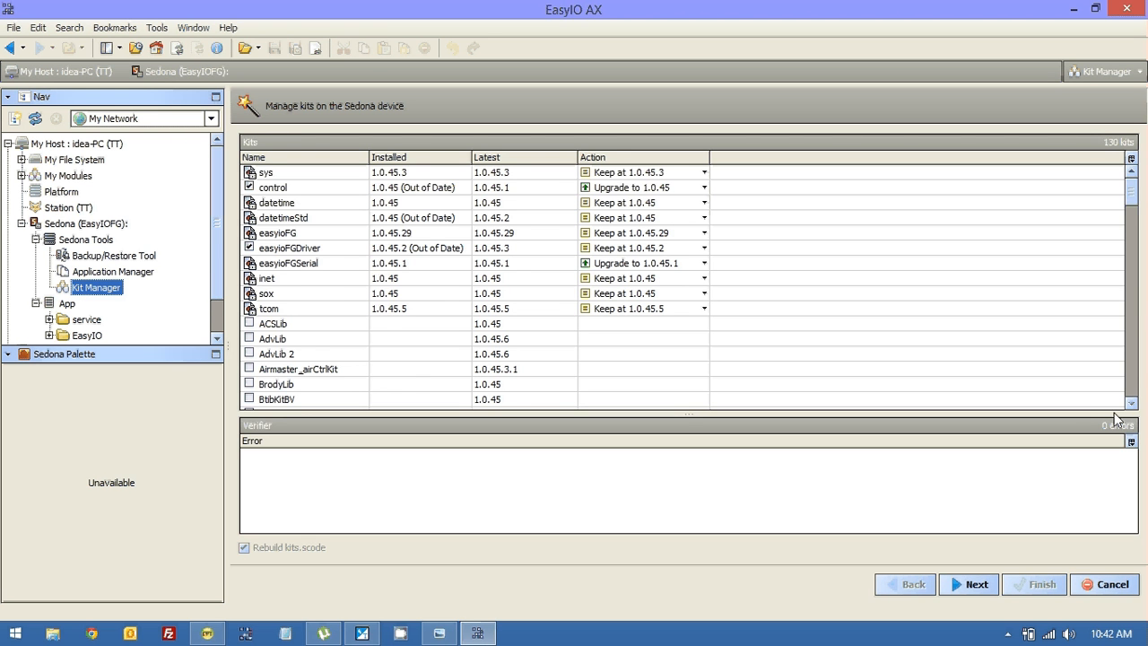
# - Mark the easyioHistory, required pstore and easyioSchedule kits for installation
pyautogui.scroll(-3)
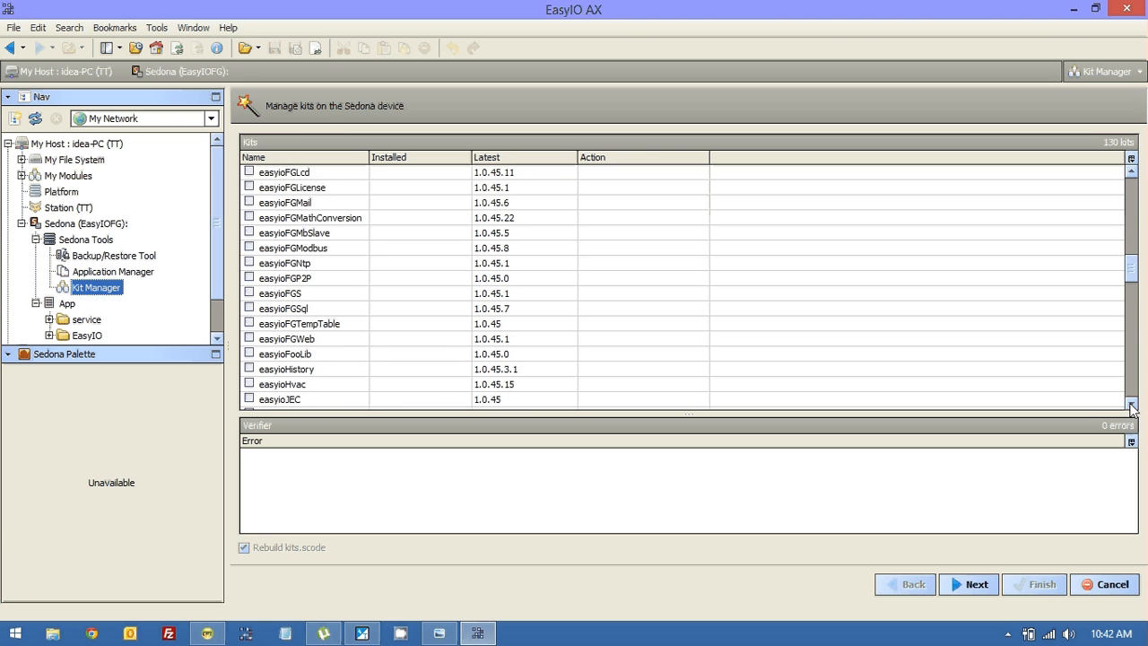
pyautogui.click(247, 369)
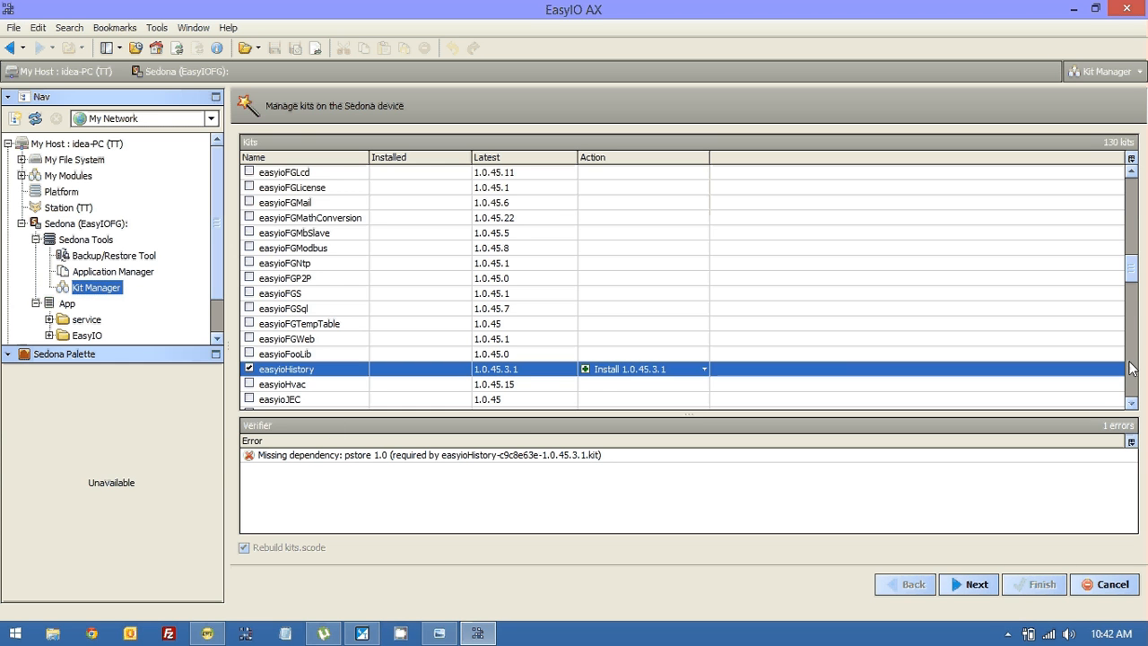
pyautogui.scroll(-3)
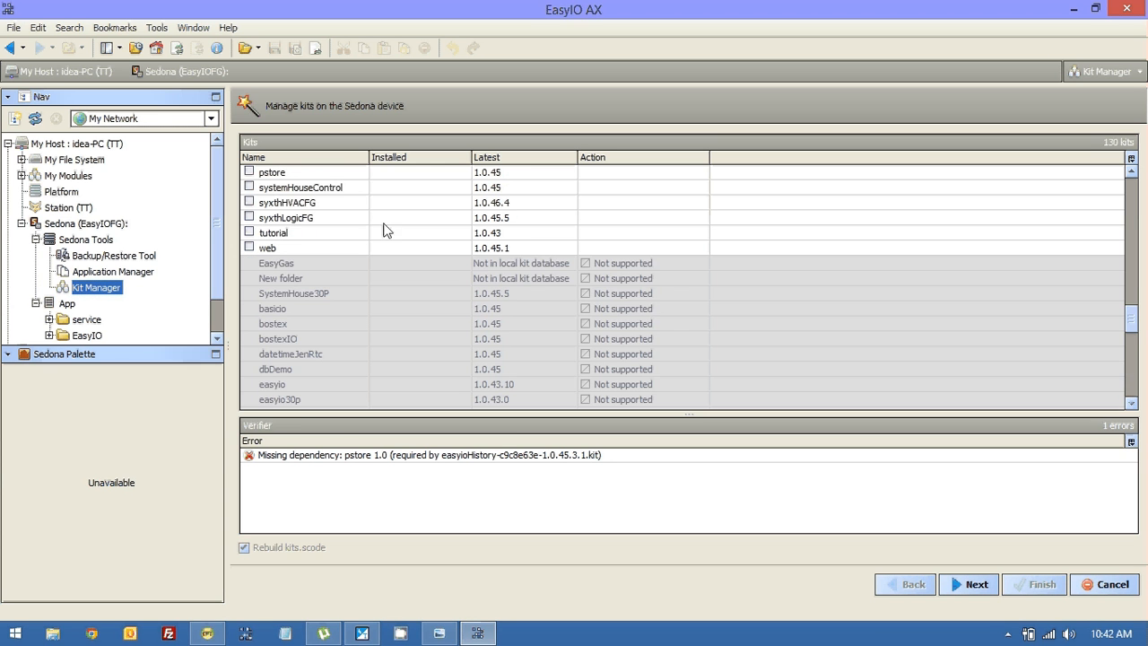
pyautogui.click(249, 172)
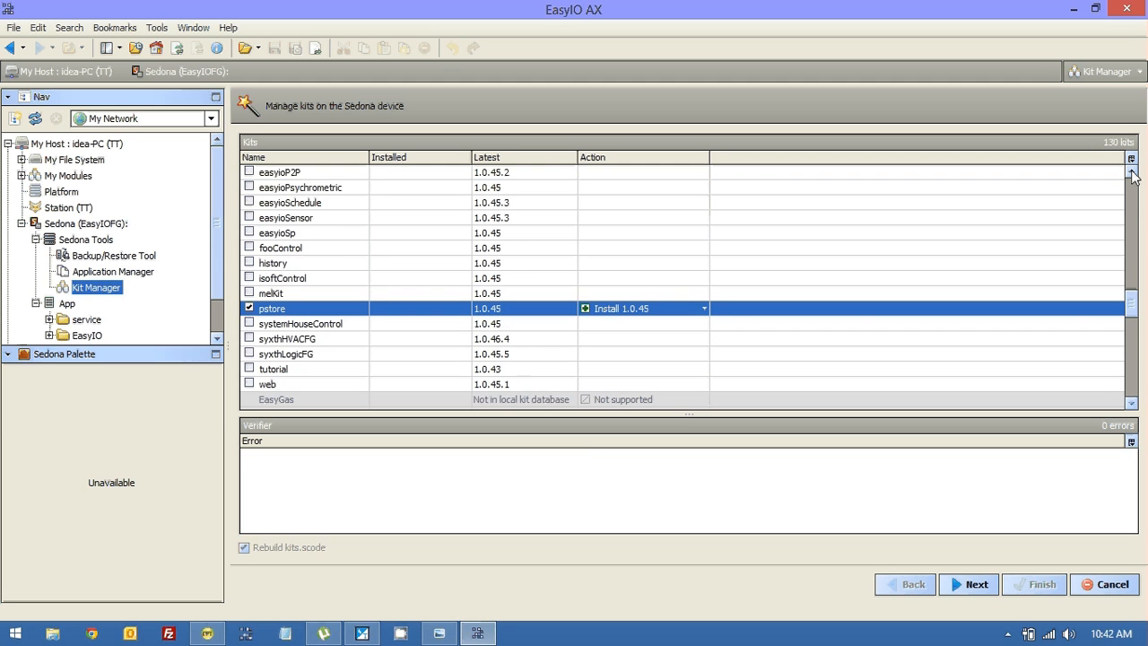
pyautogui.moveTo(1133, 176)
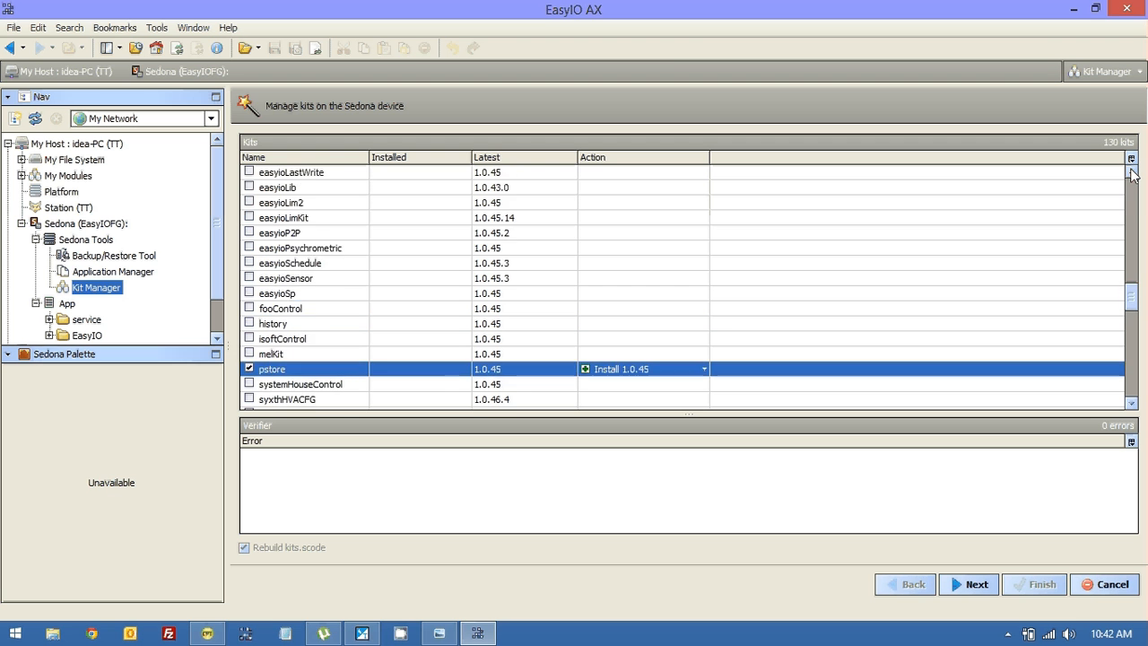
pyautogui.scroll(-3)
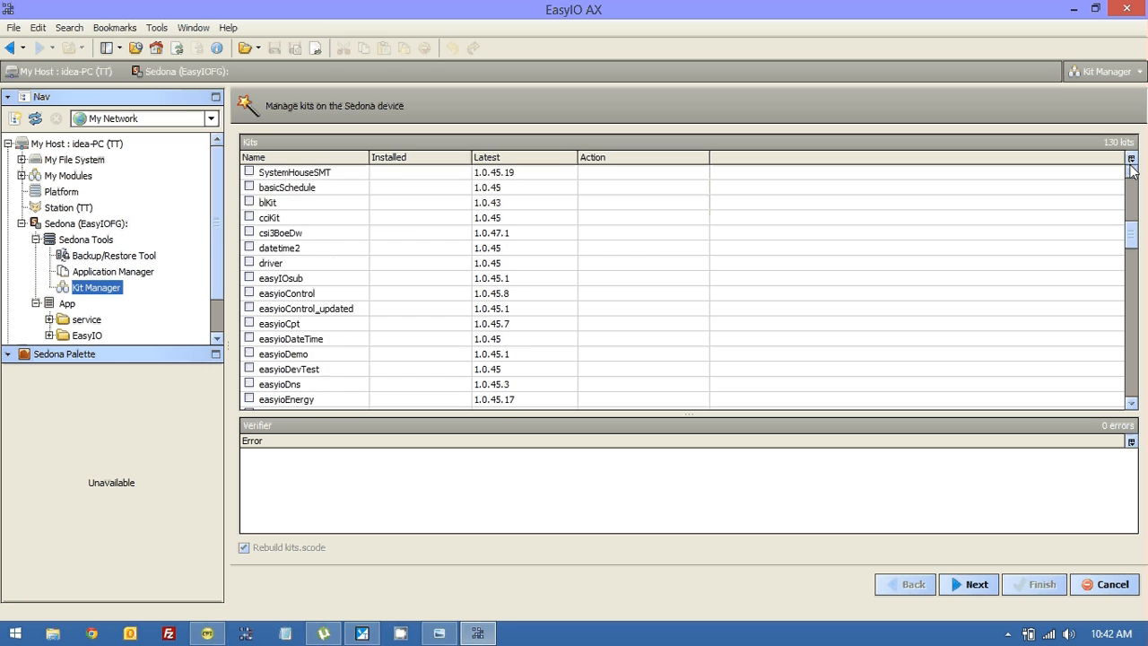
pyautogui.scroll(-3)
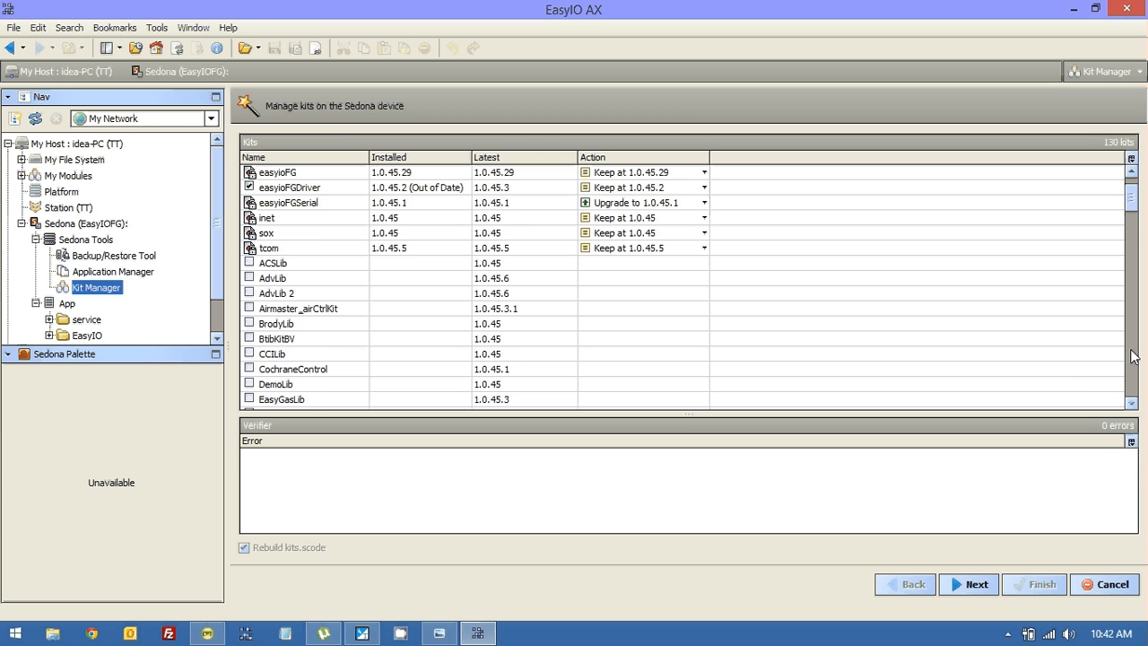
pyautogui.scroll(-3)
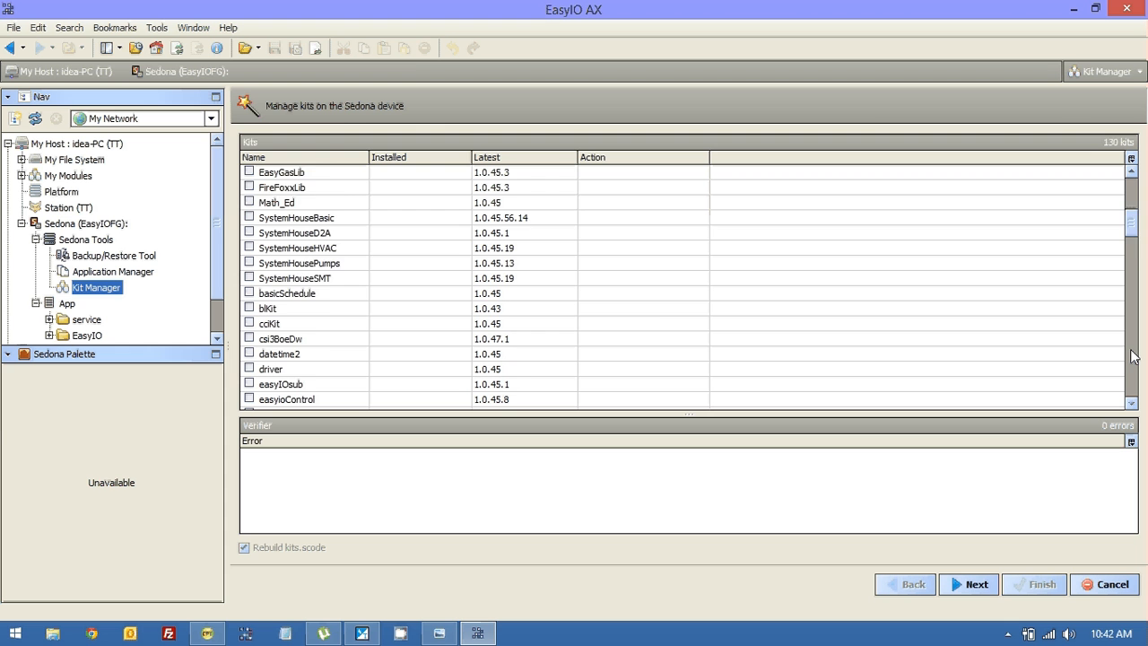
pyautogui.scroll(-3)
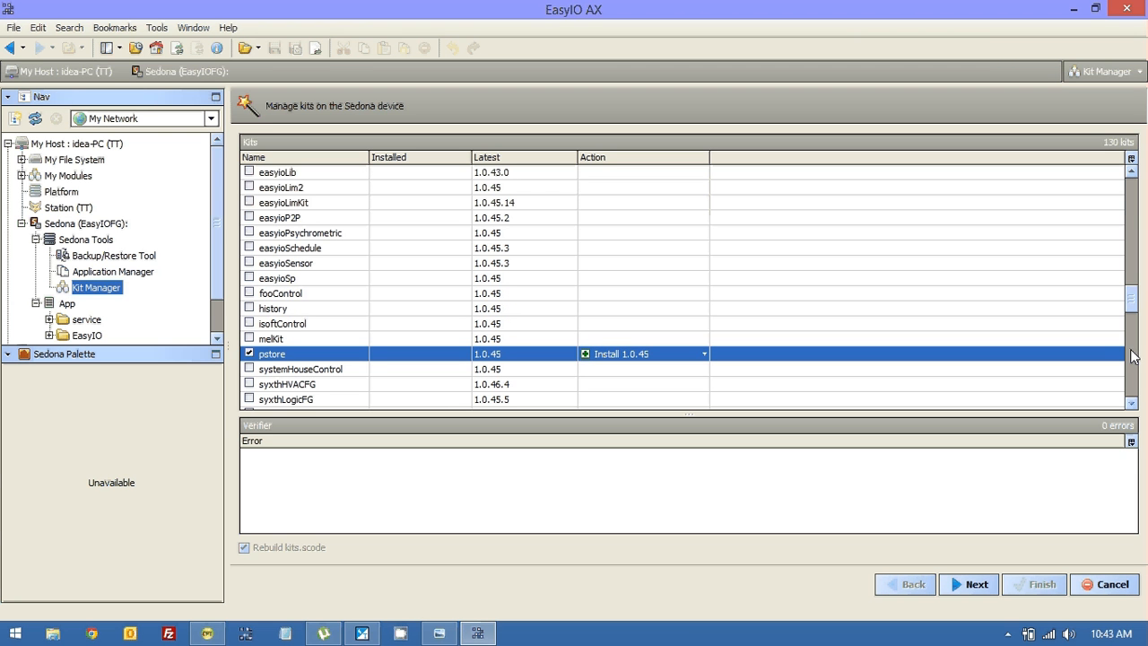
pyautogui.moveTo(251, 258)
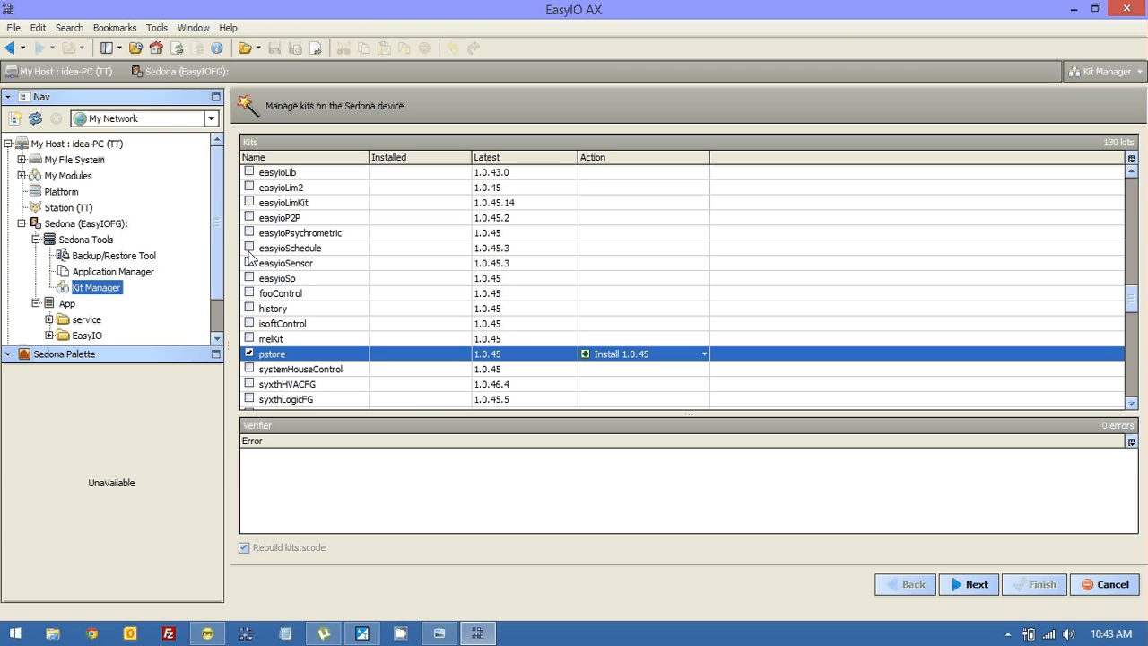
pyautogui.click(250, 247)
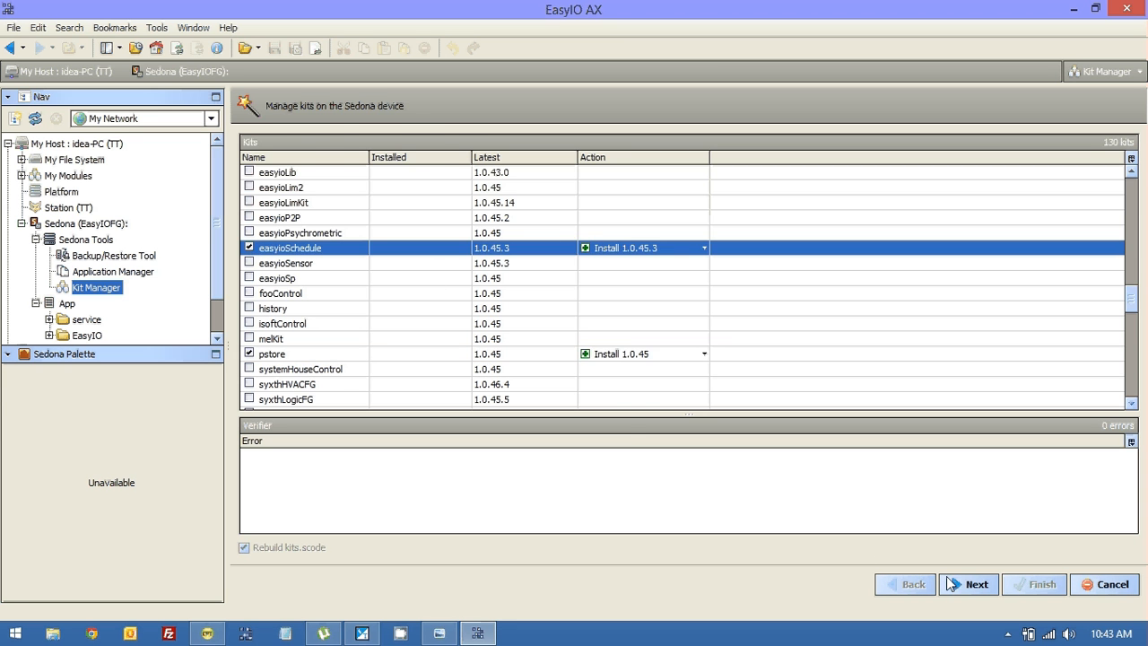
# - Run the provisioning tasks and restart the device to complete them
pyautogui.click(968, 584)
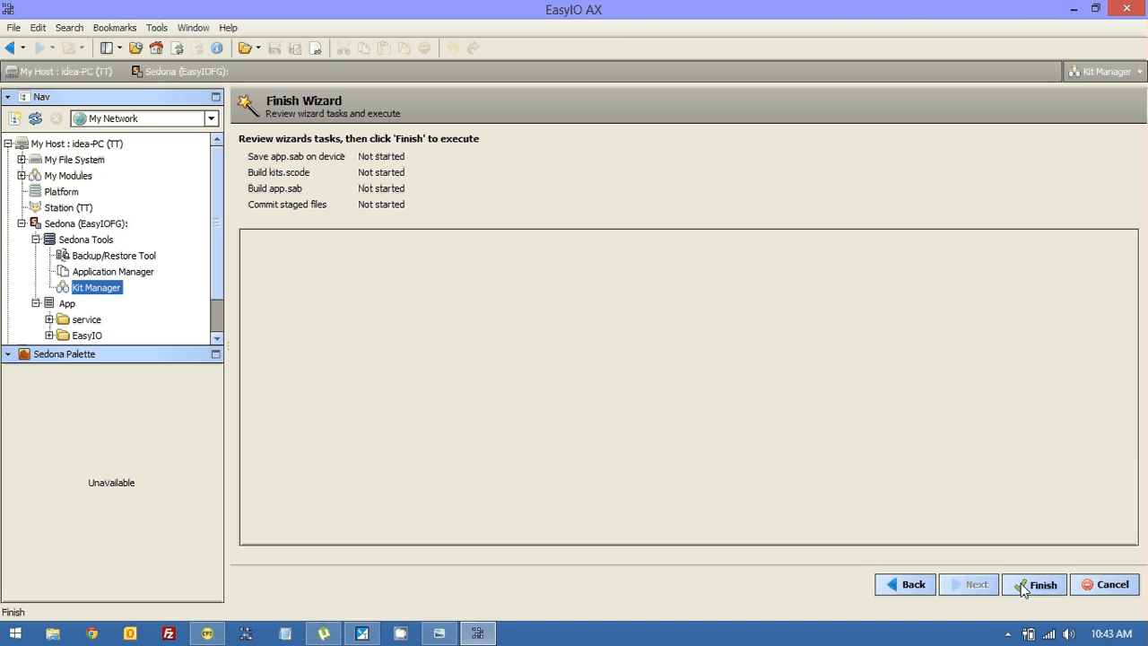
pyautogui.click(1033, 584)
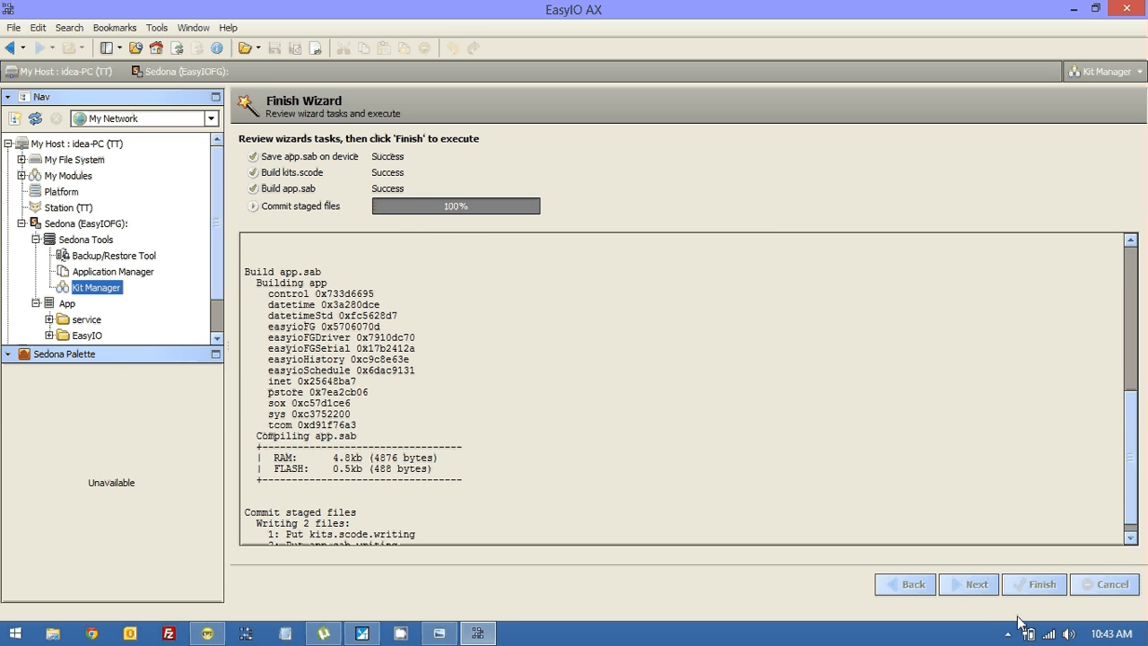
pyautogui.click(1033, 585)
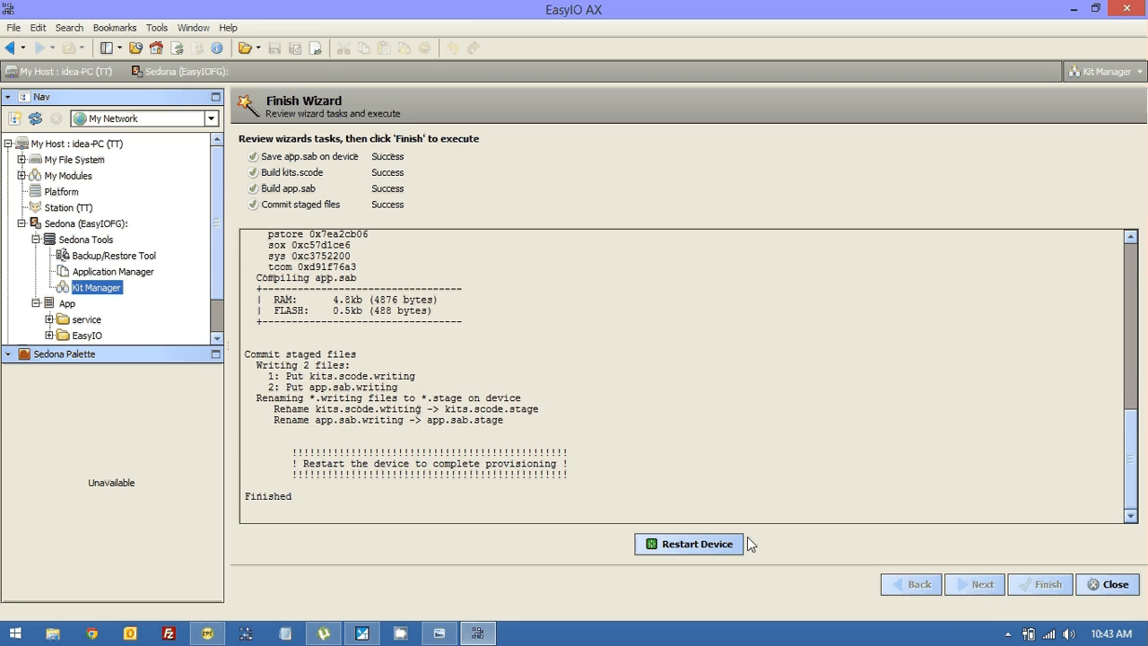
pyautogui.click(689, 544)
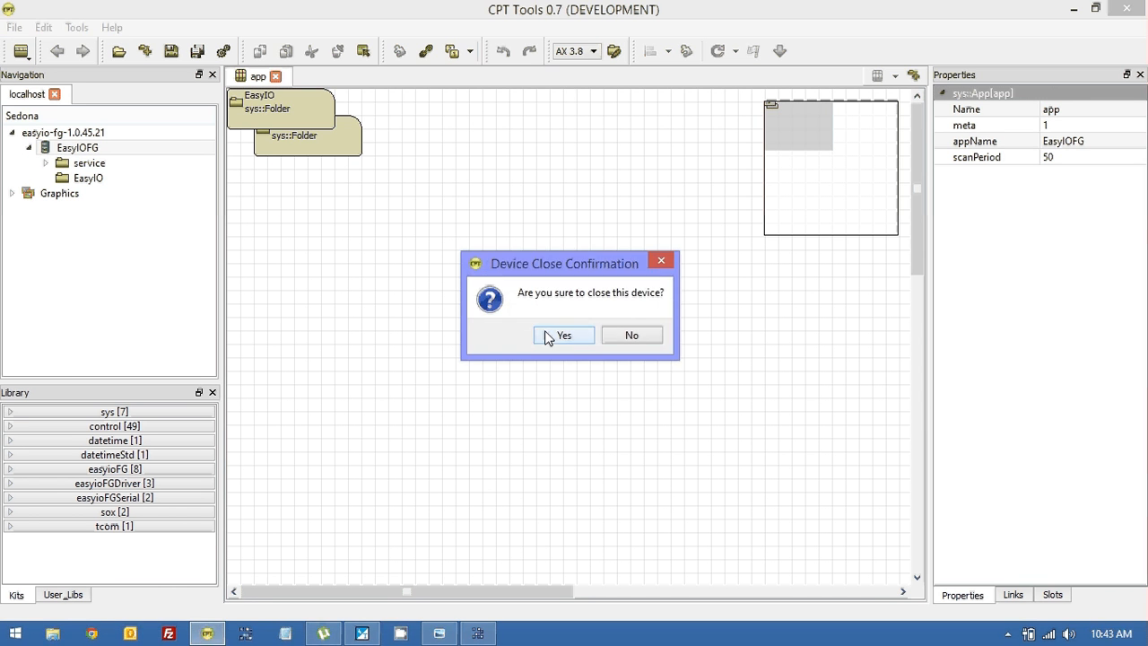
# - Close and reopen the localhost Sox connection, then reopen the device's Sedona App
pyautogui.click(563, 335)
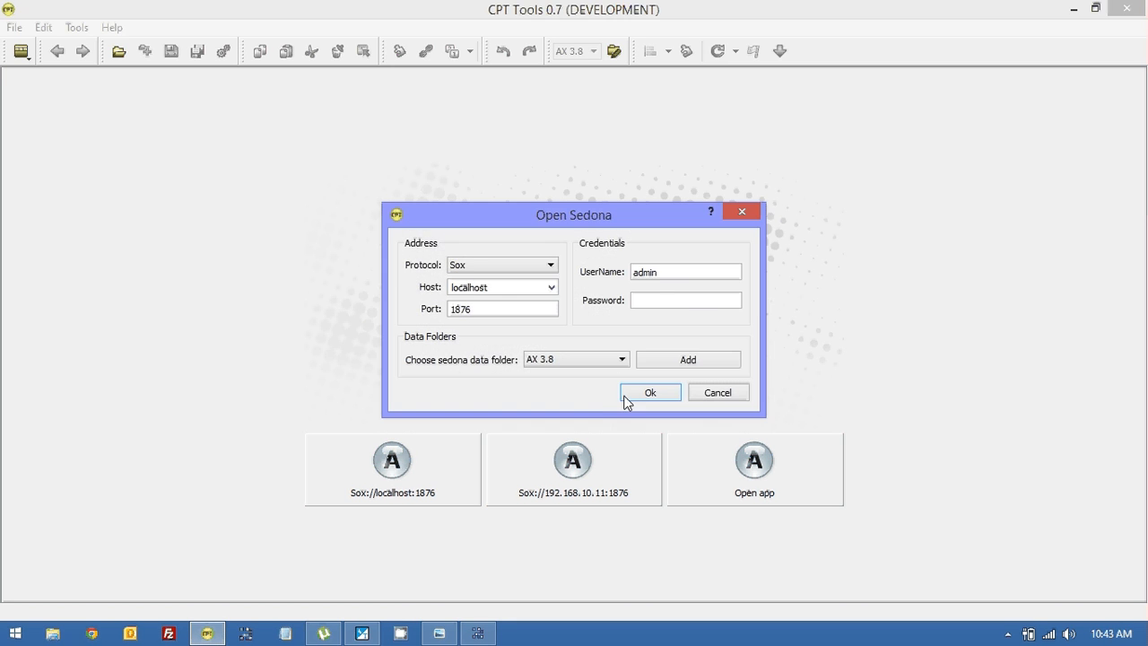
pyautogui.click(649, 391)
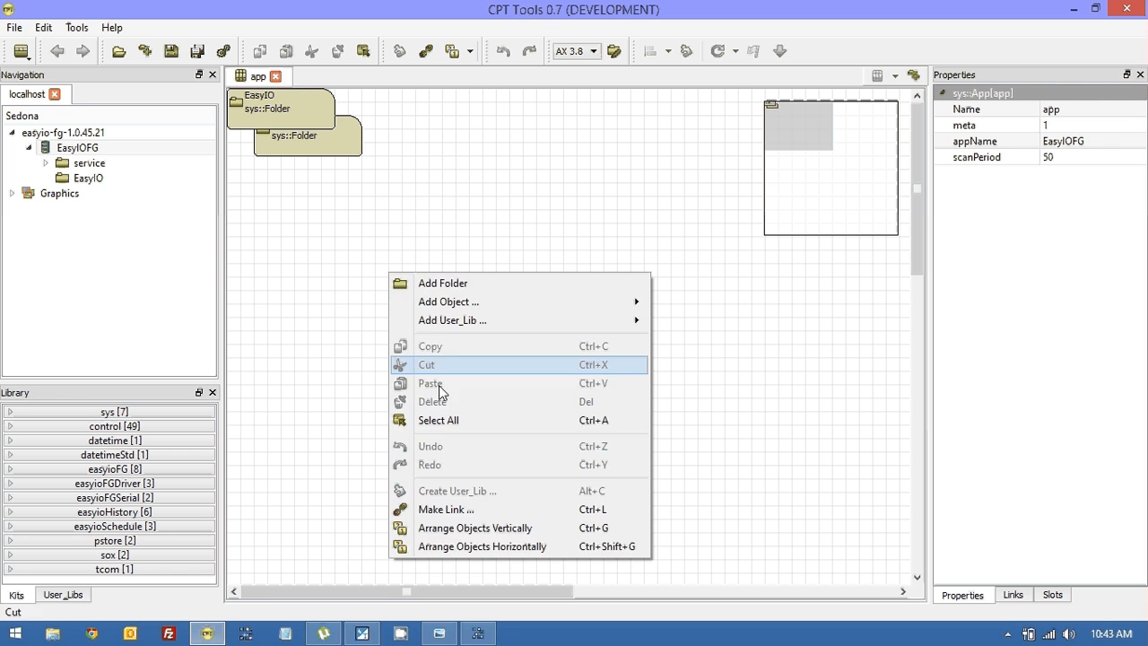
pyautogui.click(481, 545)
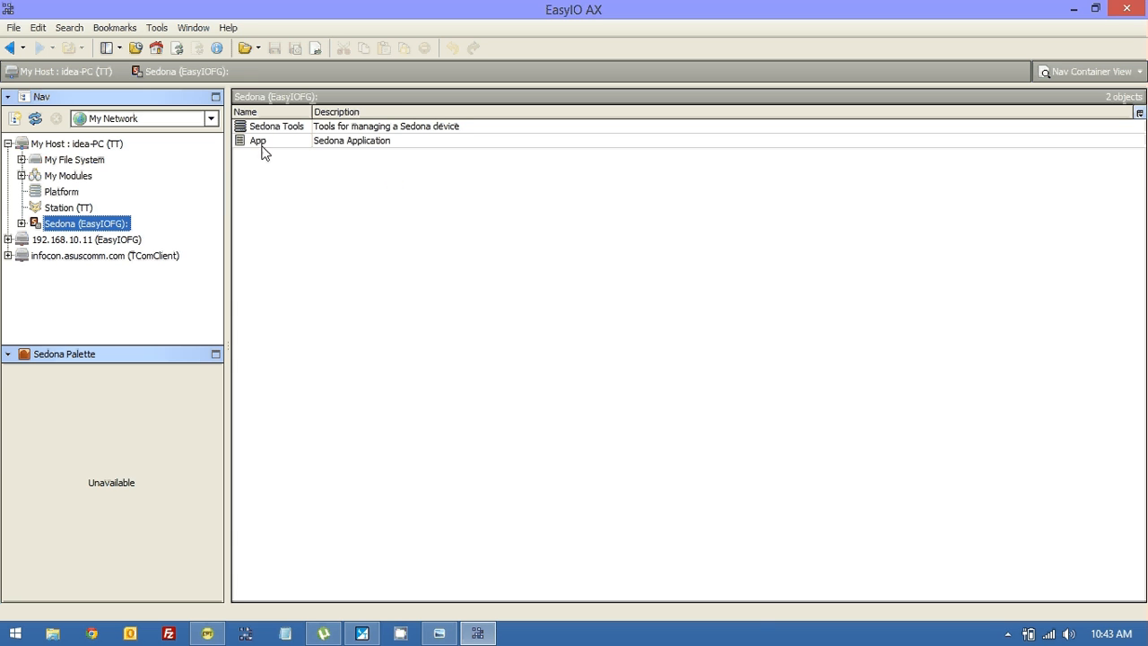
pyautogui.doubleClick(258, 140)
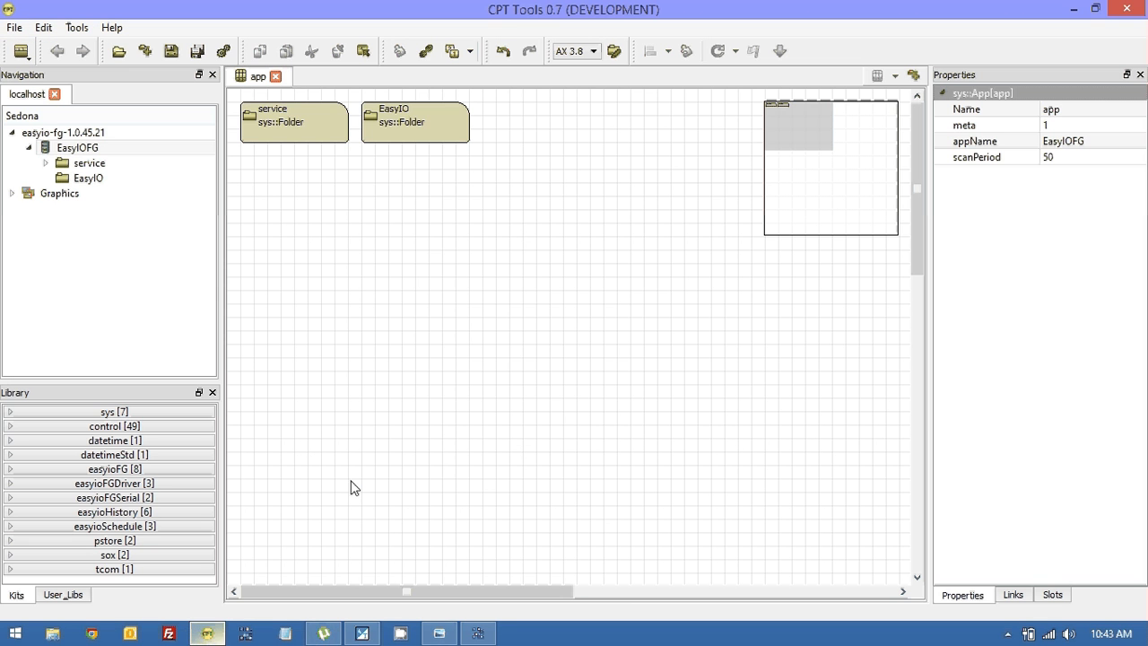
# - Add a Schedule object from easyioSchedule into the EasyIO folder and open the service folder
pyautogui.rightClick(88, 177)
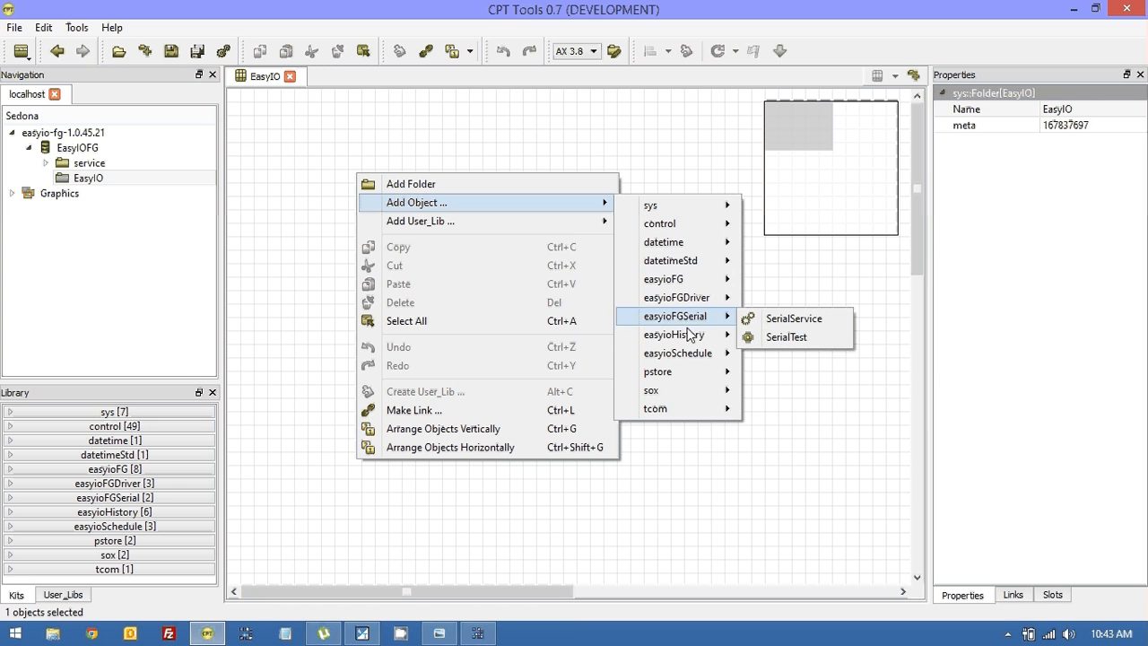
pyautogui.moveTo(678, 351)
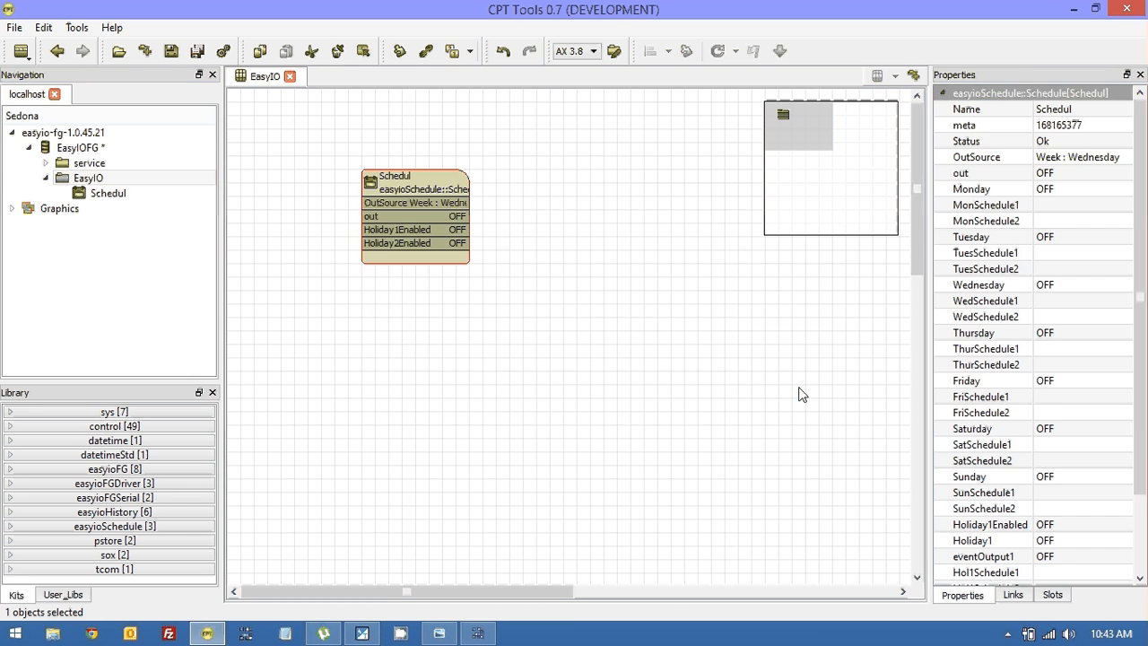
pyautogui.moveTo(1098, 513)
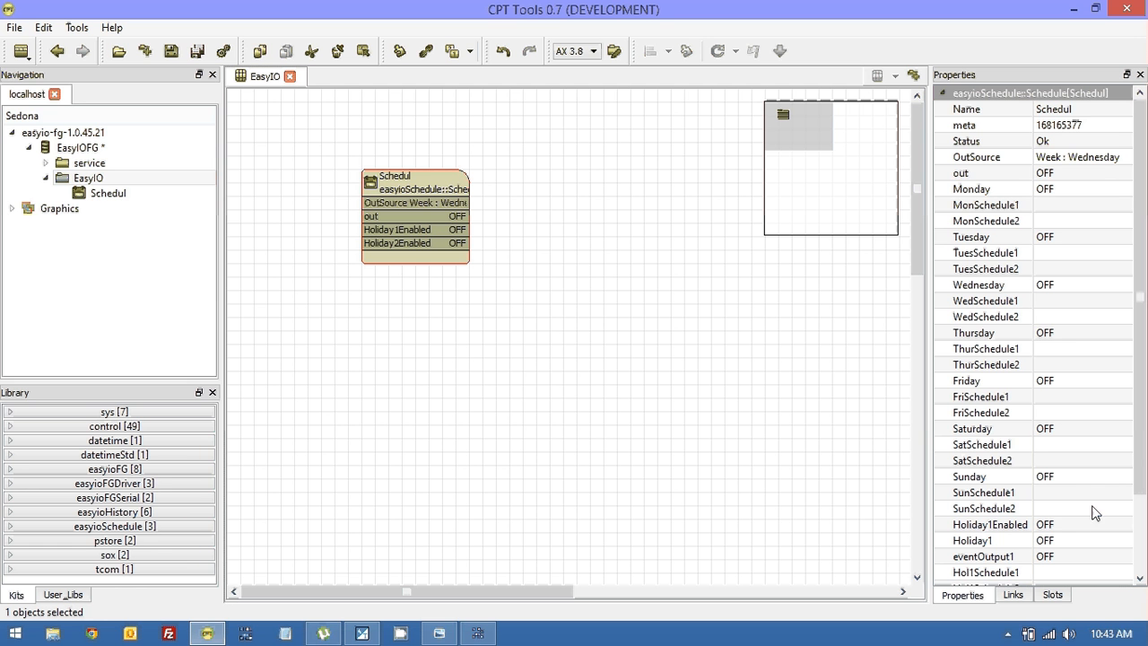
pyautogui.moveTo(1076, 496)
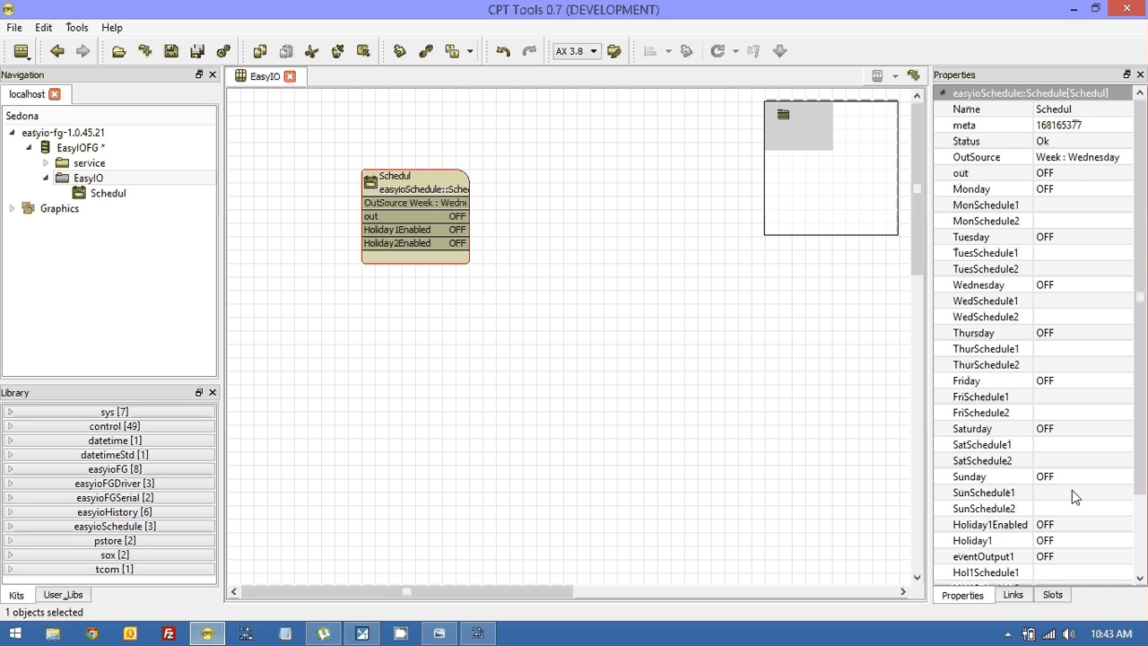
pyautogui.click(90, 161)
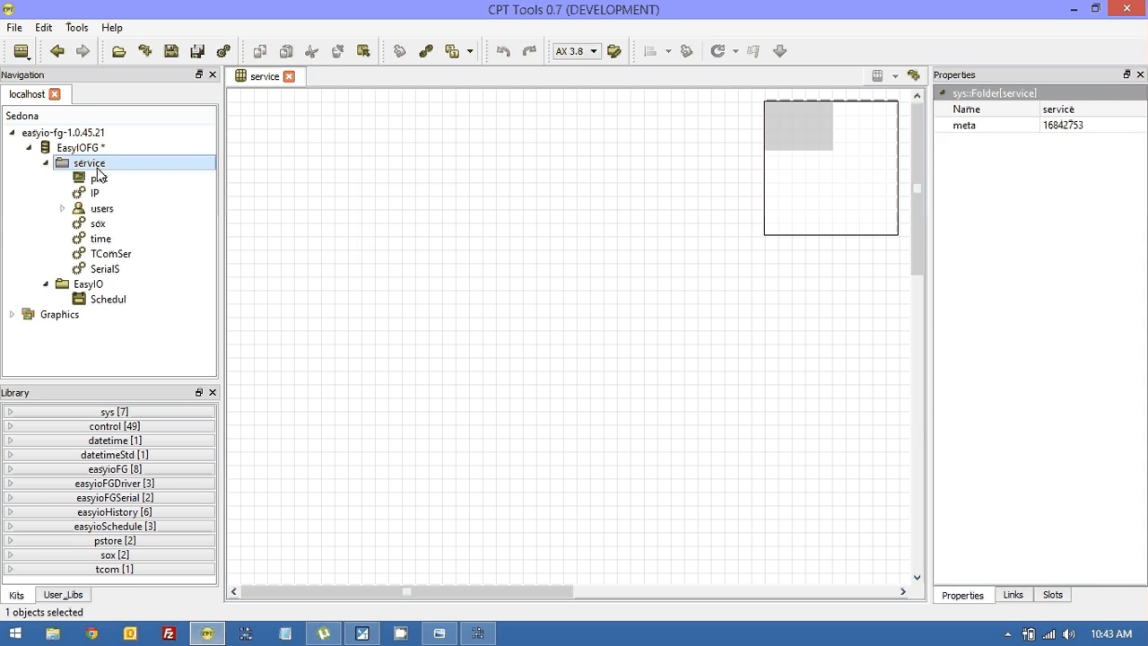
# - Add a pstore service holding two easyioHistory file objects fed by a control Ramp
pyautogui.rightClick(574, 403)
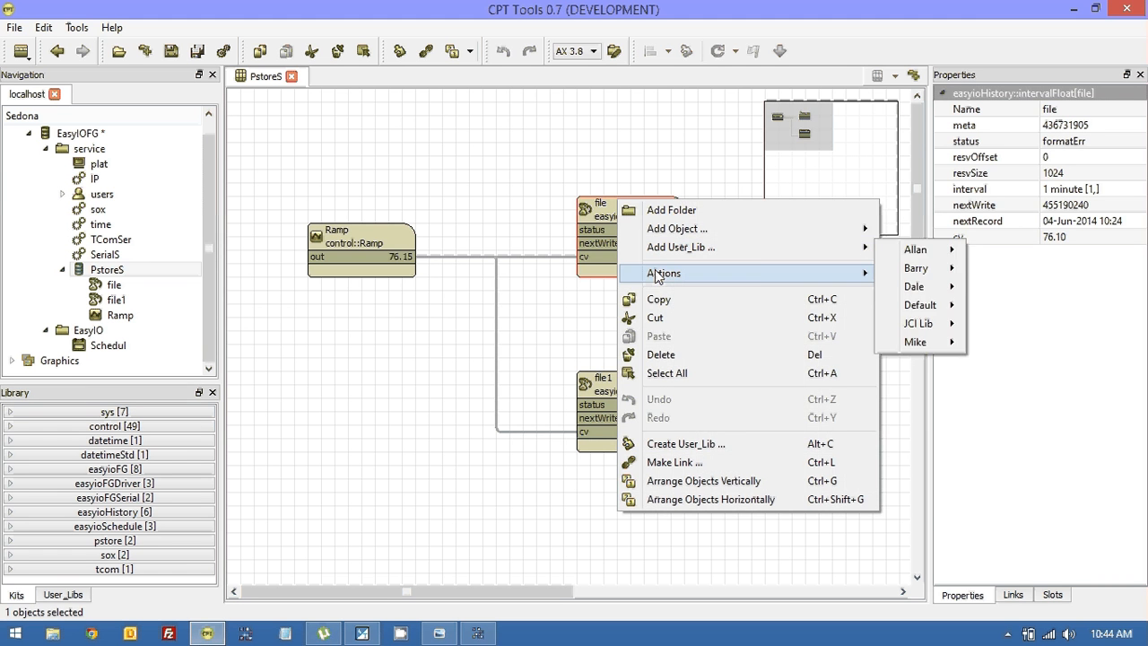
pyautogui.click(914, 249)
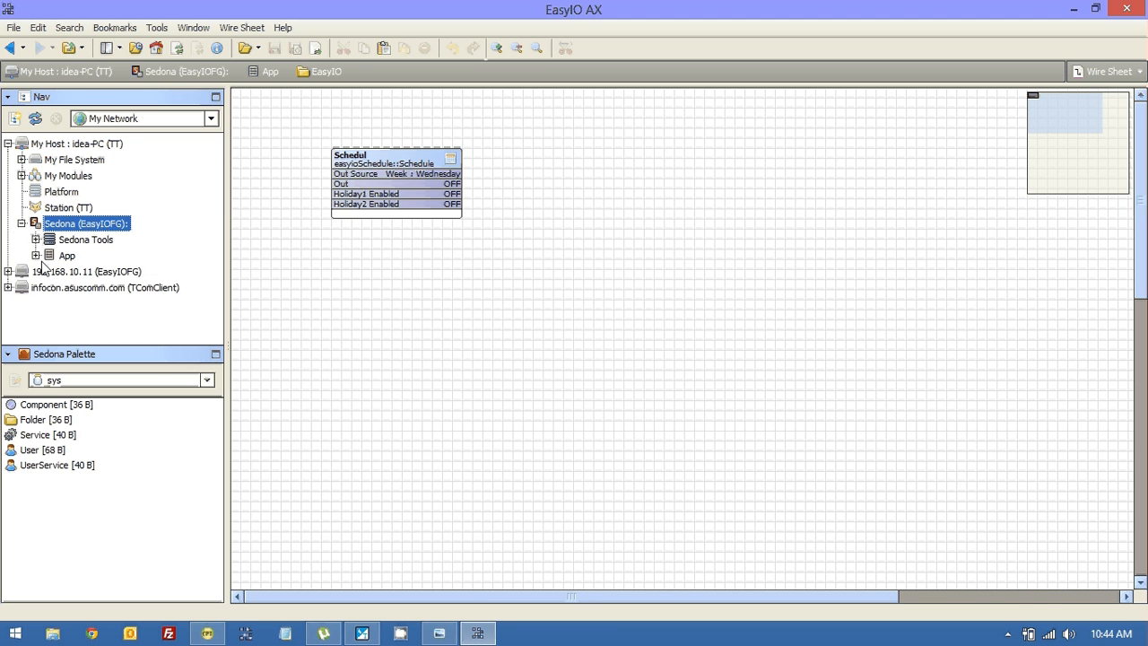
# - Open PstoreS in the service folder, listing histories file and file1 with status ok
pyautogui.click(36, 255)
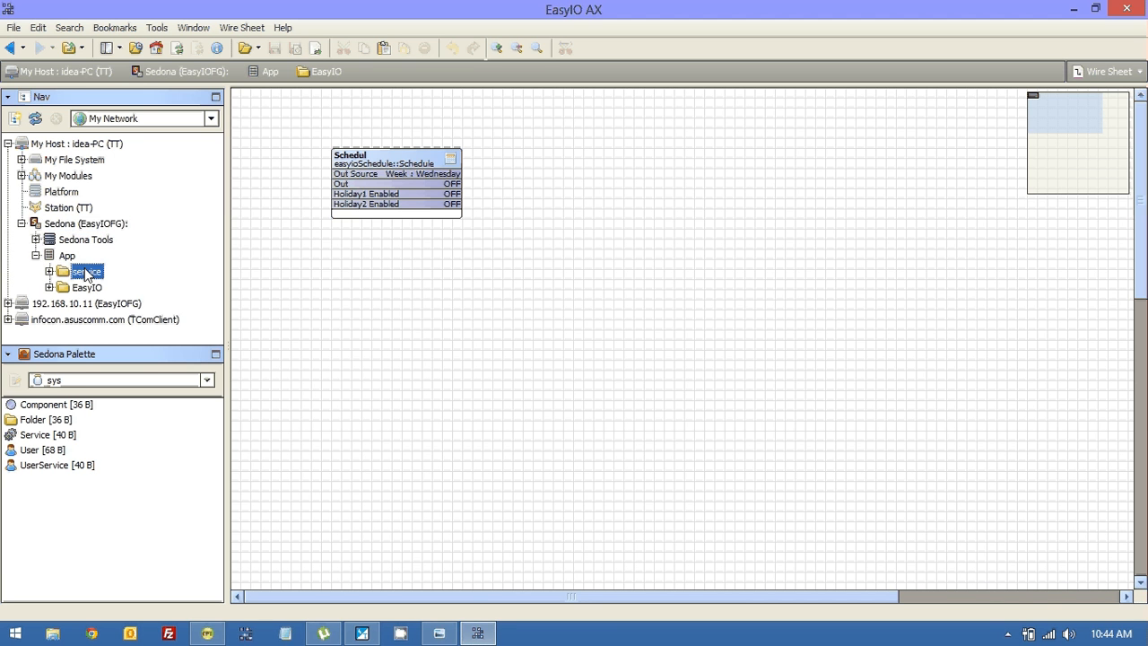
pyautogui.doubleClick(86, 272)
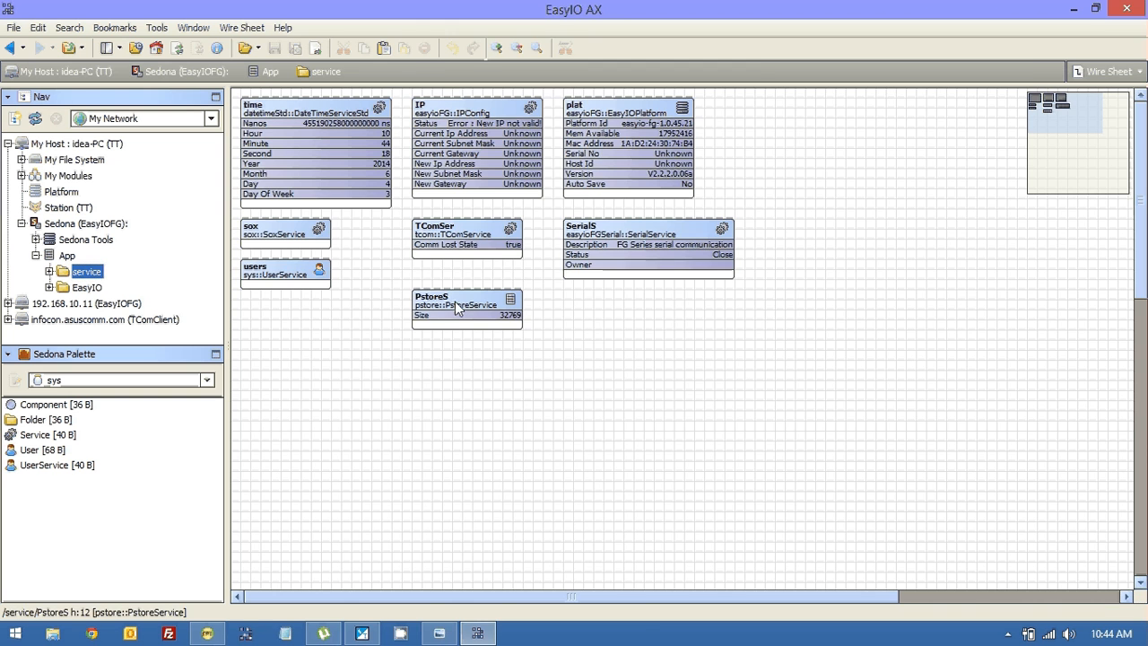
pyautogui.doubleClick(466, 305)
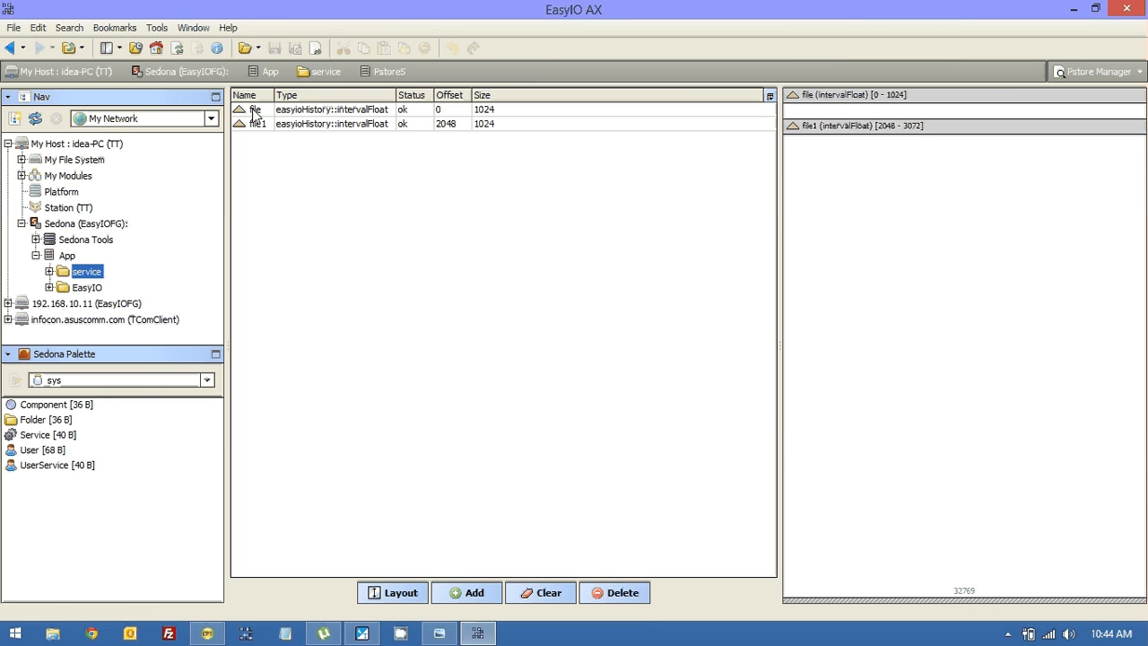
pyautogui.click(260, 124)
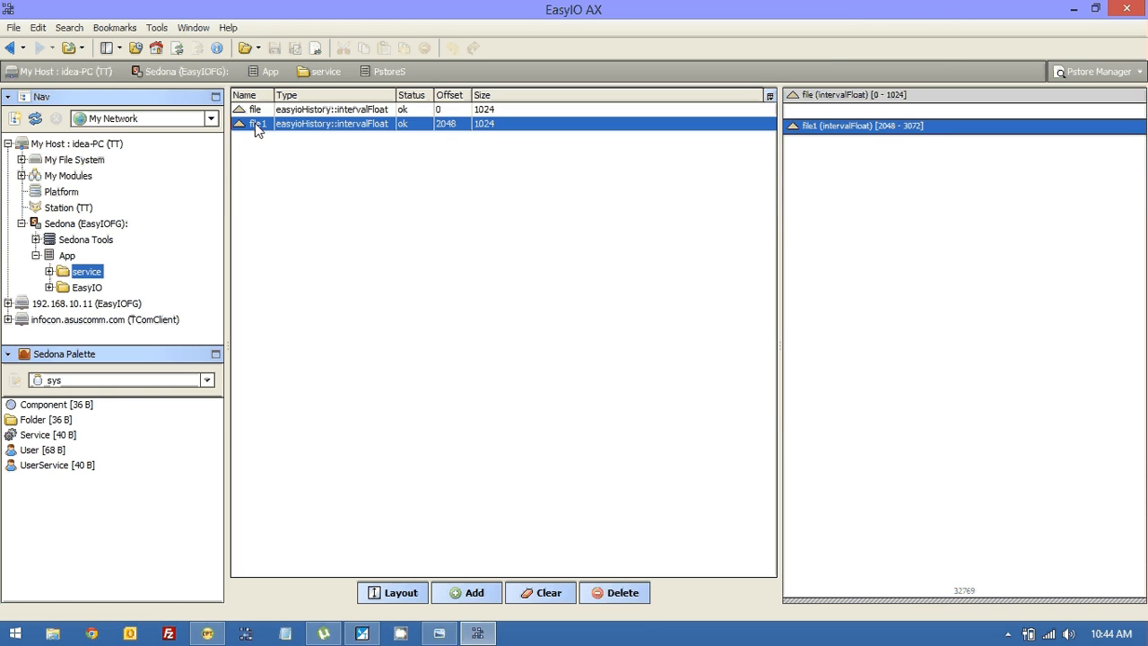
pyautogui.click(254, 109)
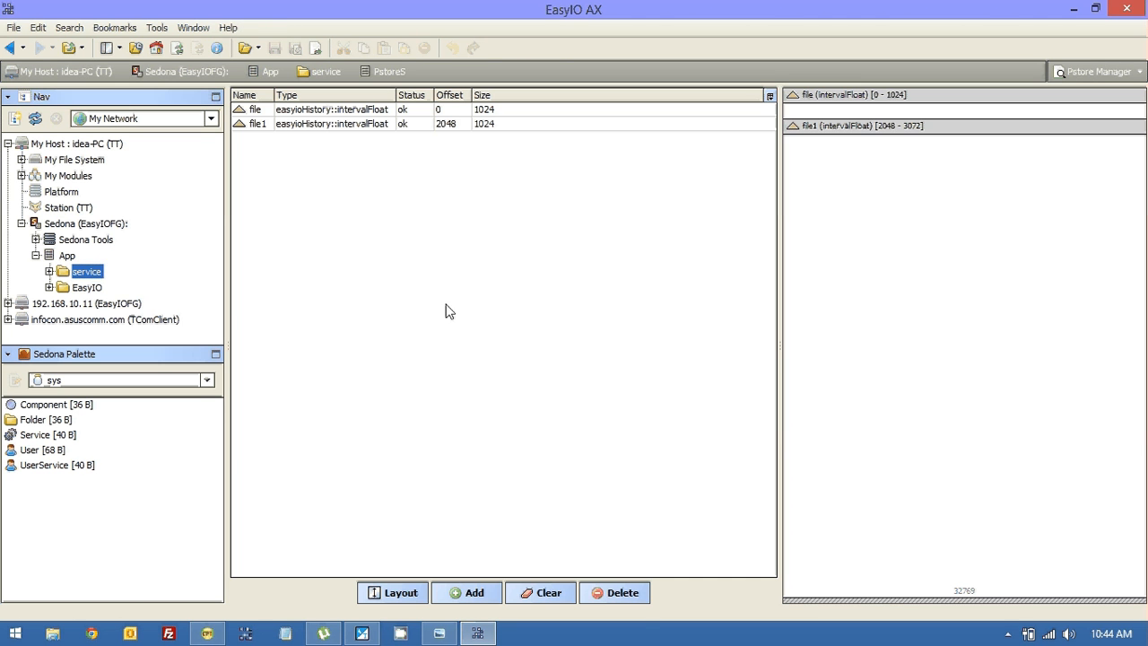
# - View the PstoreS wire sheet with the Ramp feeding file and file1, comparing against CPT Tools
pyautogui.rightClick(86, 271)
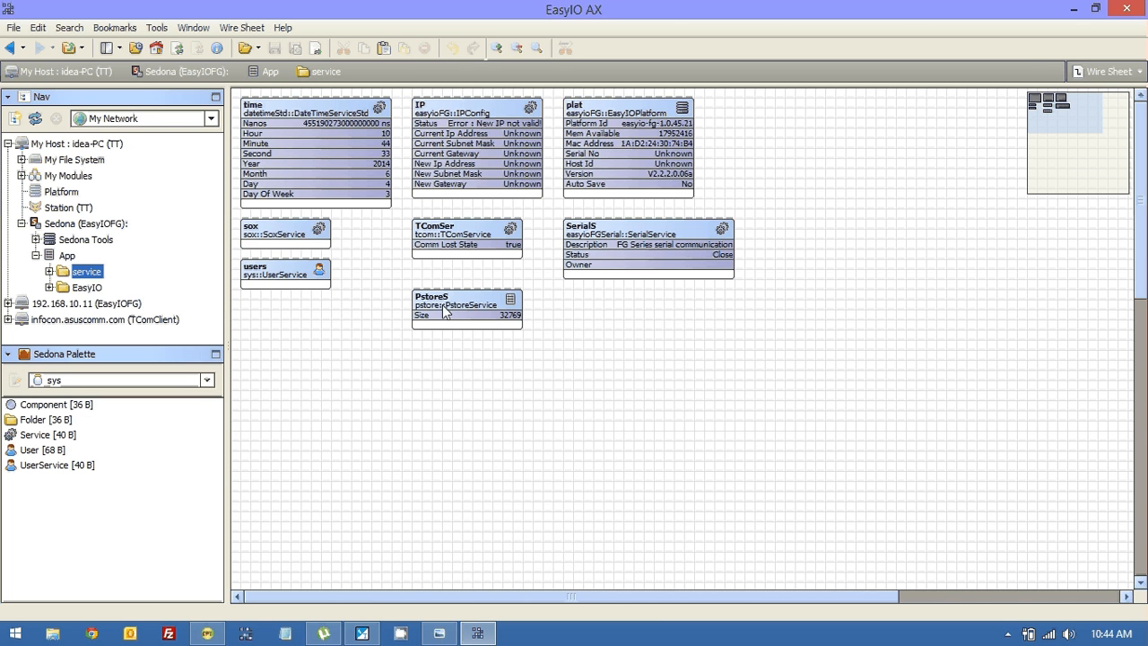
pyautogui.rightClick(455, 305)
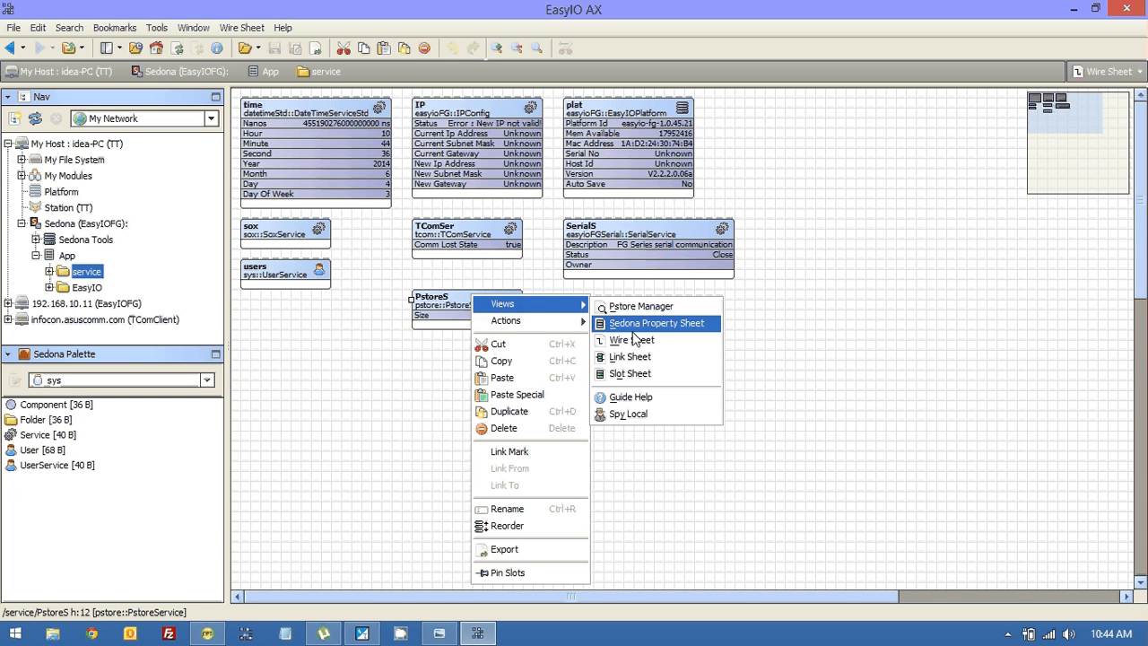
pyautogui.click(631, 341)
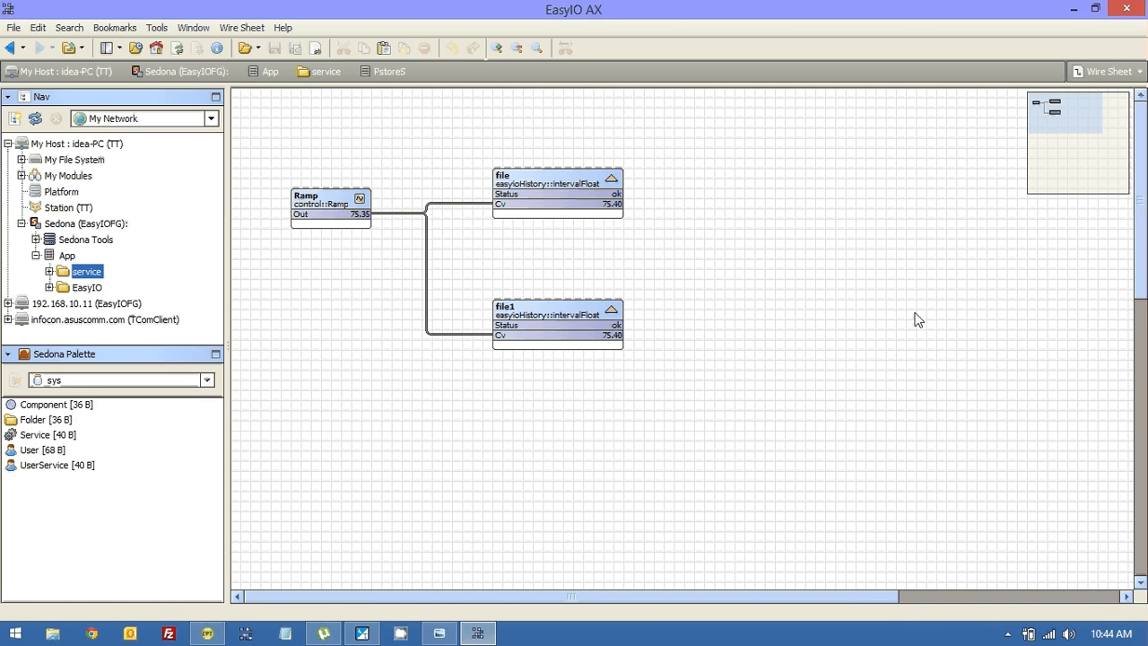
pyautogui.click(208, 633)
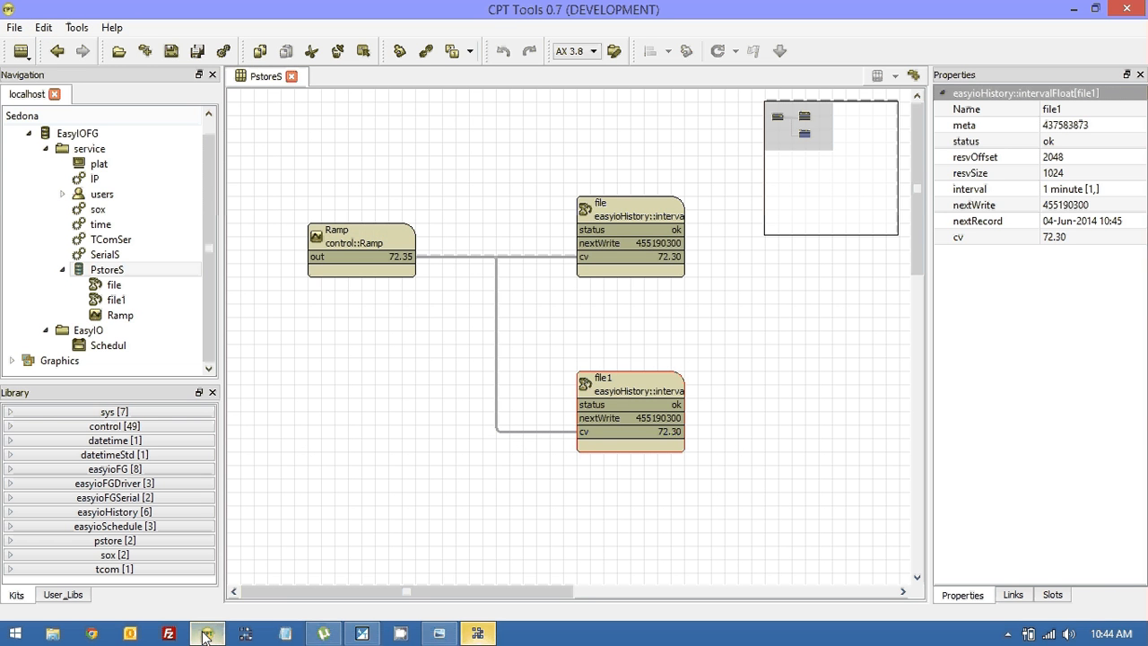
pyautogui.click(477, 633)
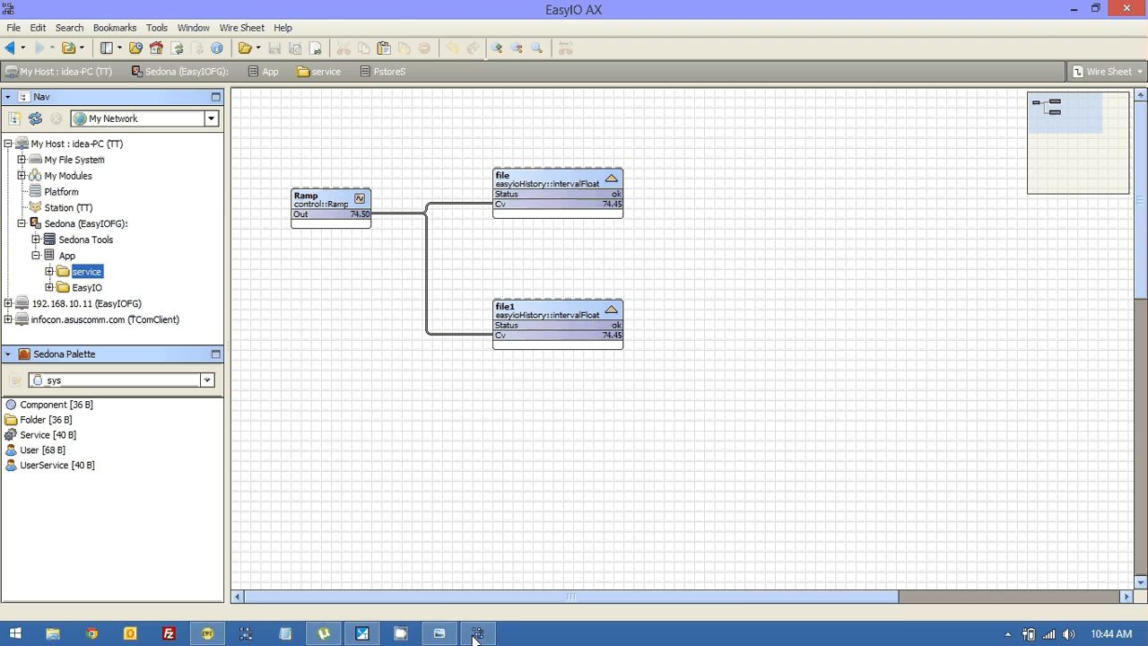
# - Log into the local platform and start the TT station from the Application Director
pyautogui.click(61, 192)
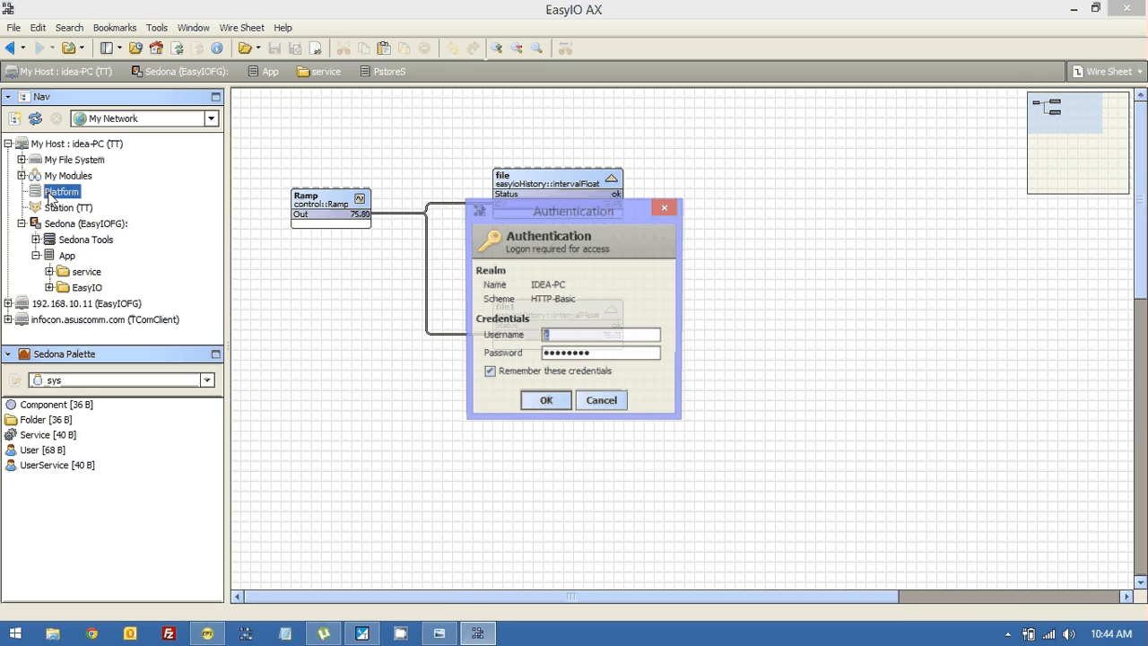
pyautogui.click(545, 400)
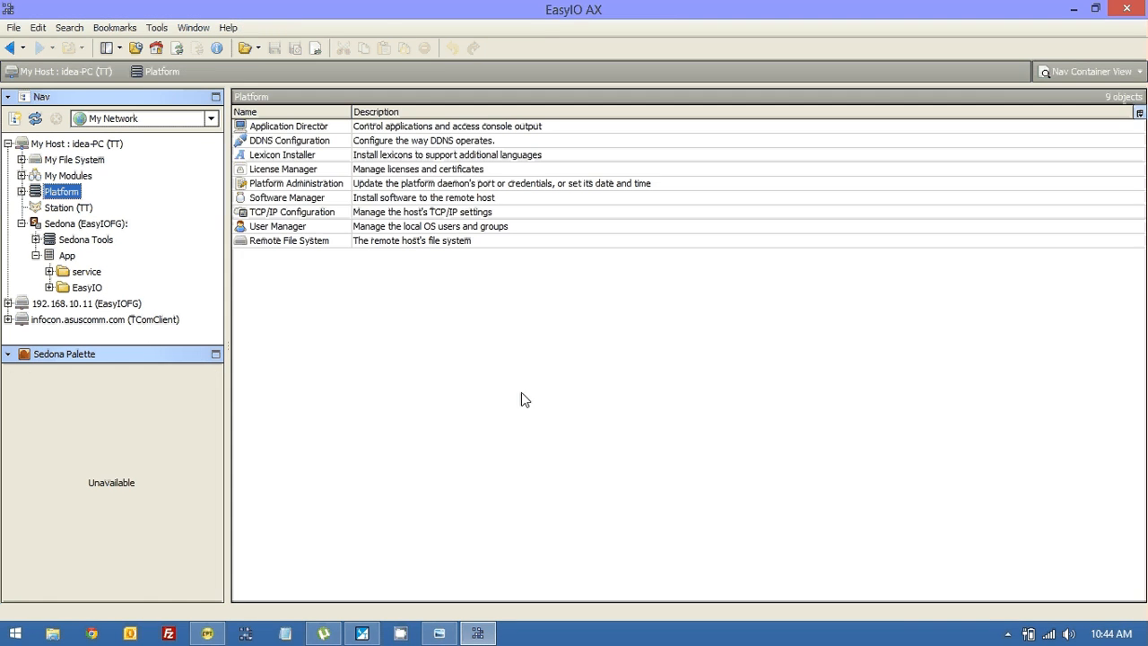
pyautogui.click(289, 125)
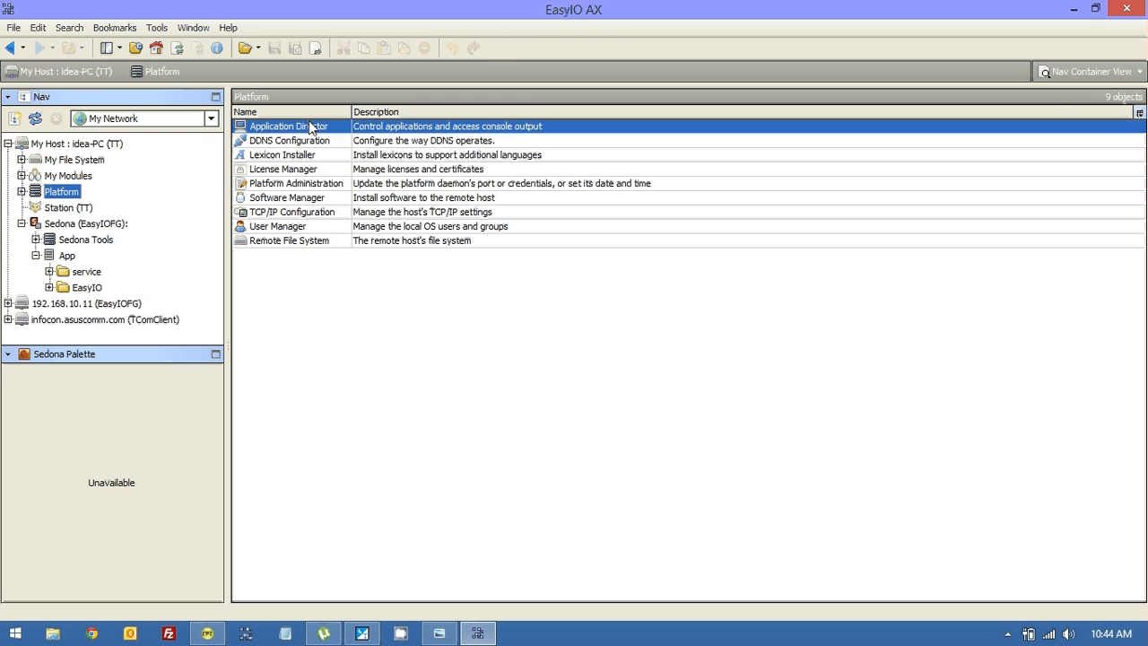
pyautogui.doubleClick(287, 125)
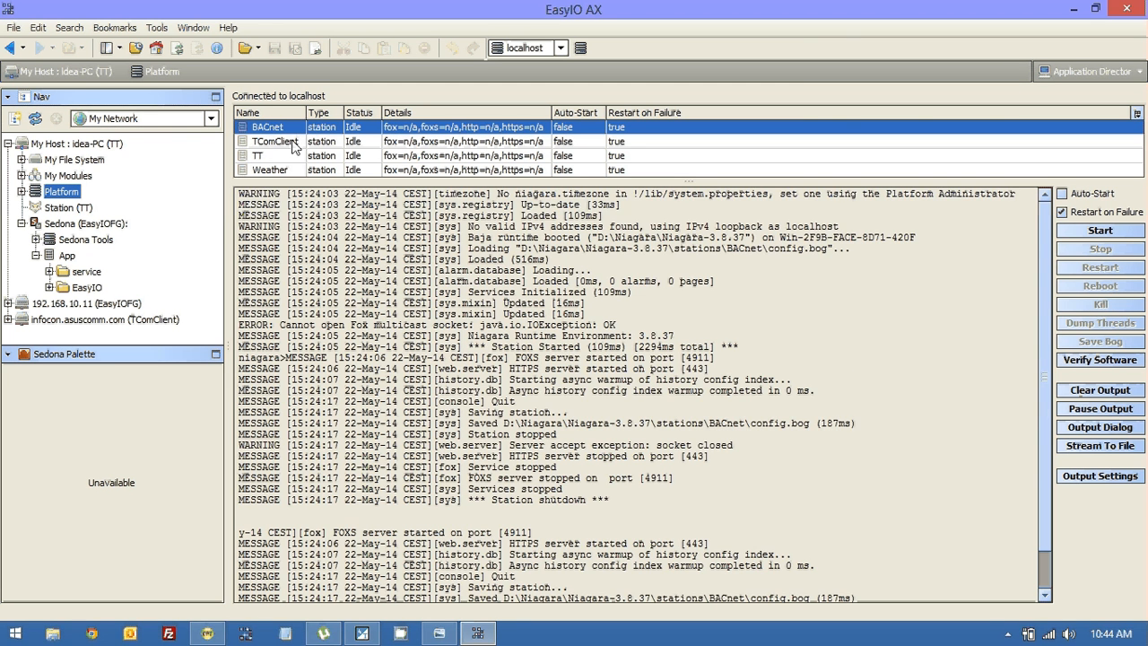
pyautogui.click(260, 154)
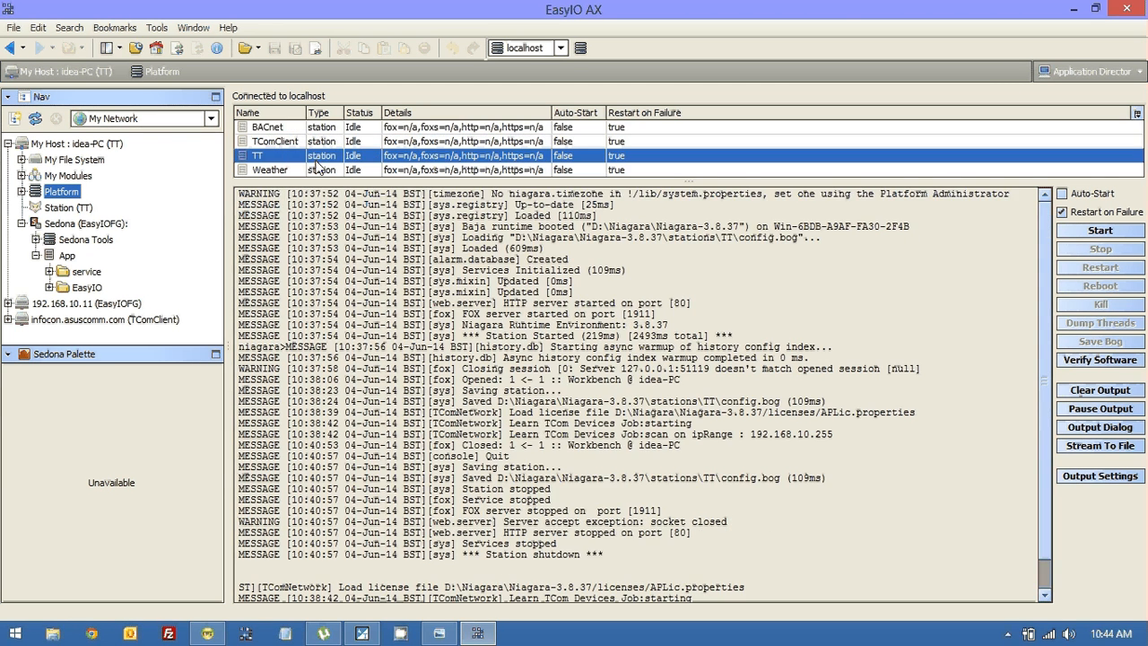
pyautogui.click(1099, 229)
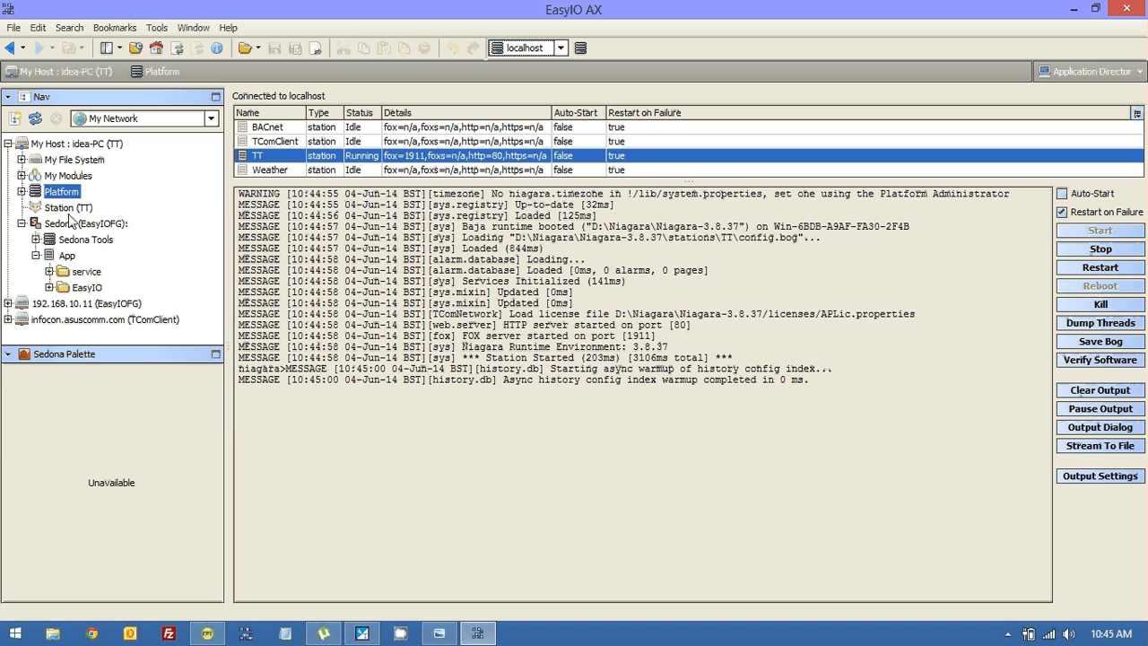
# - Log into the TT station and expand its Config tree toward the Drivers
pyautogui.doubleClick(68, 208)
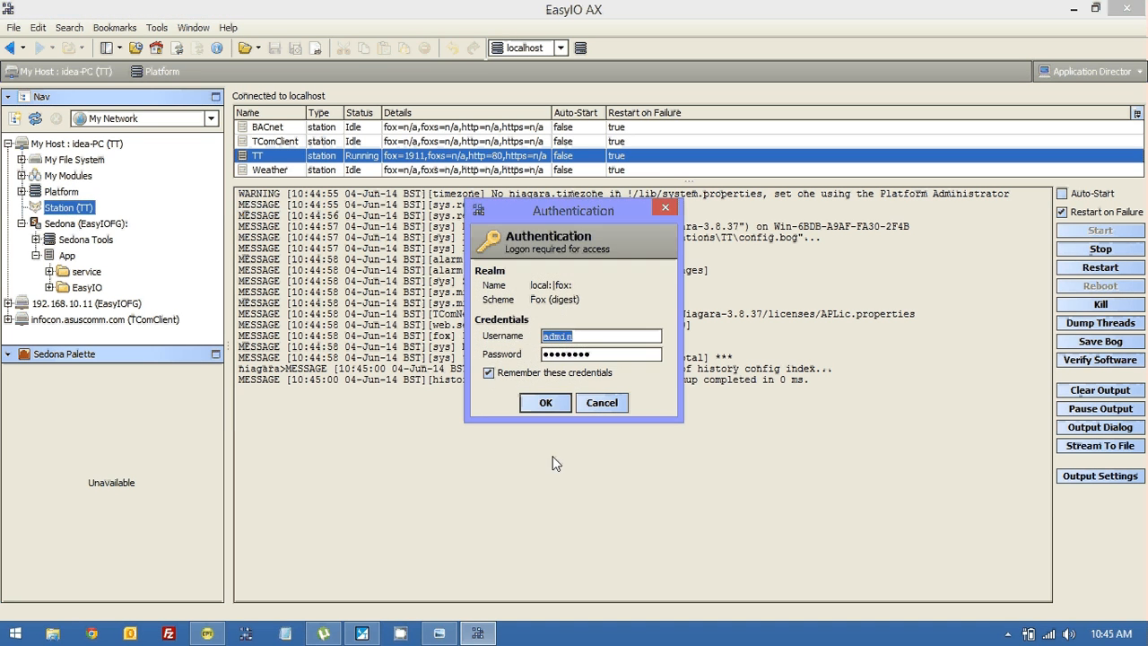
pyautogui.click(545, 402)
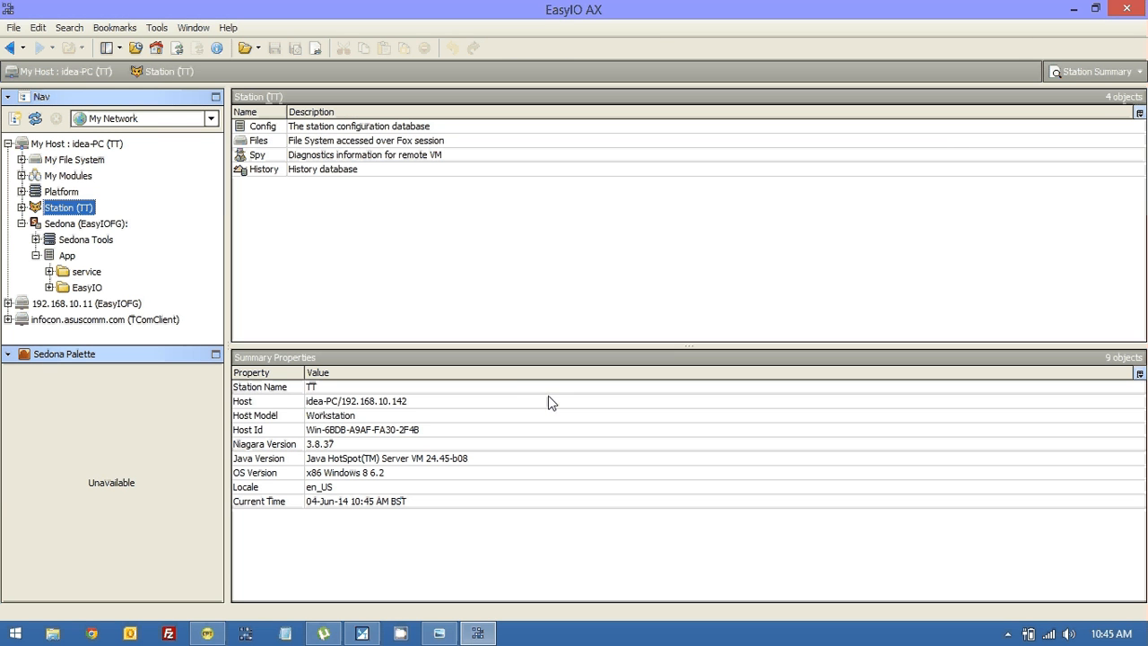
pyautogui.click(21, 208)
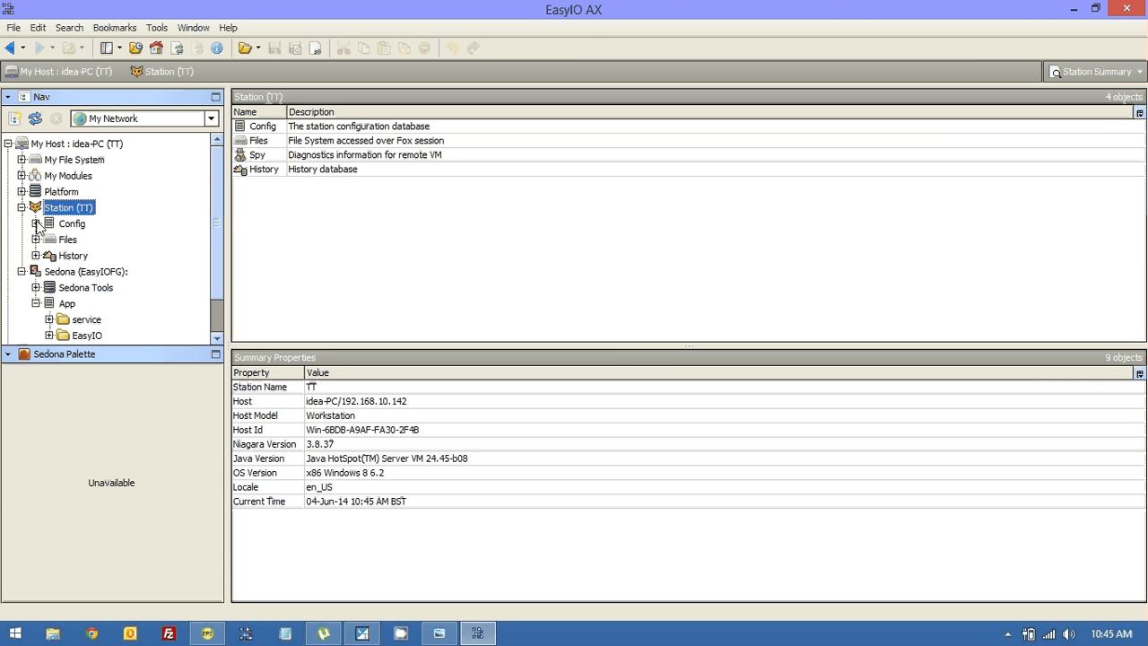
pyautogui.click(36, 222)
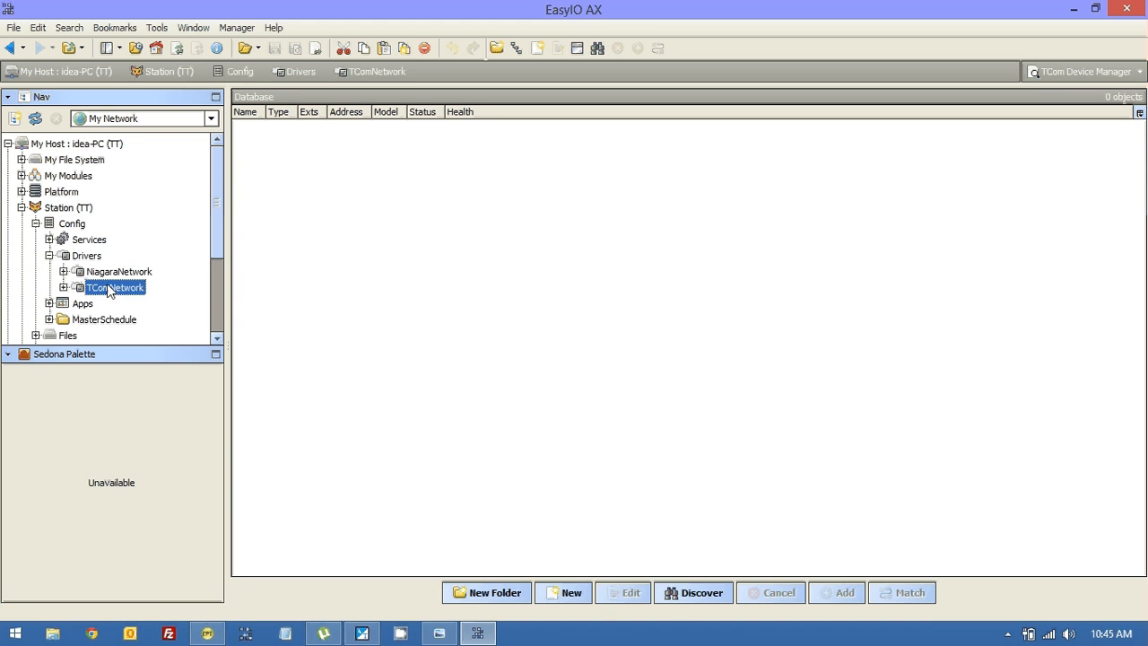
# - Discover and add TComDevice_142 at 192.168.10.142 to the TComNetwork, then go to its schedules
pyautogui.click(692, 592)
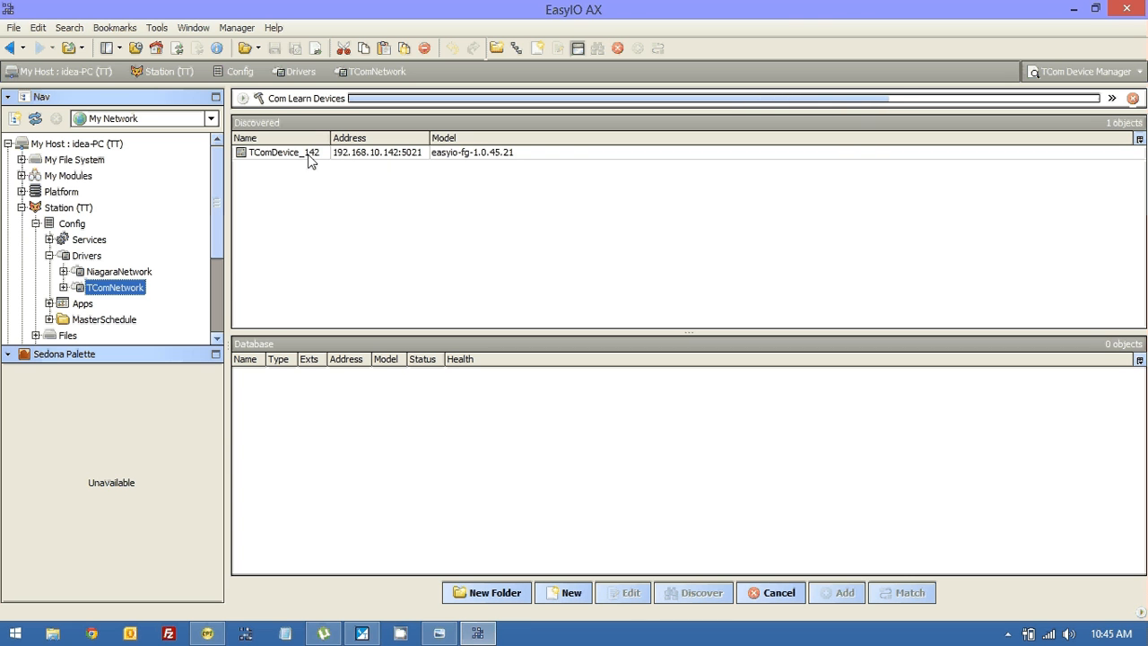
pyautogui.click(836, 592)
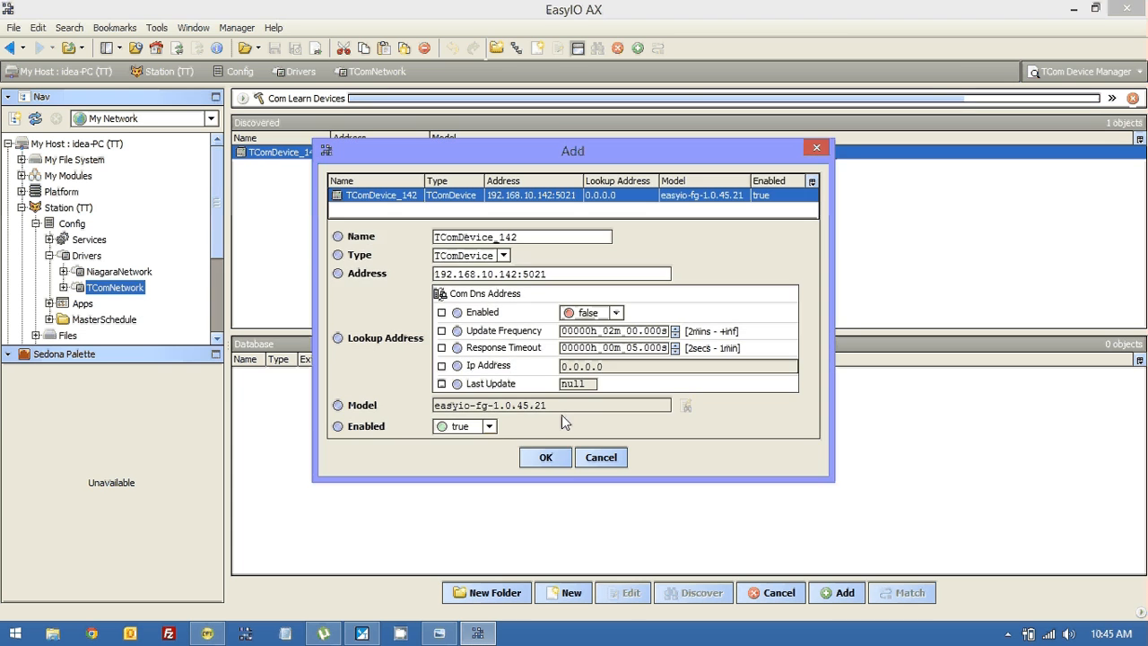
pyautogui.click(545, 457)
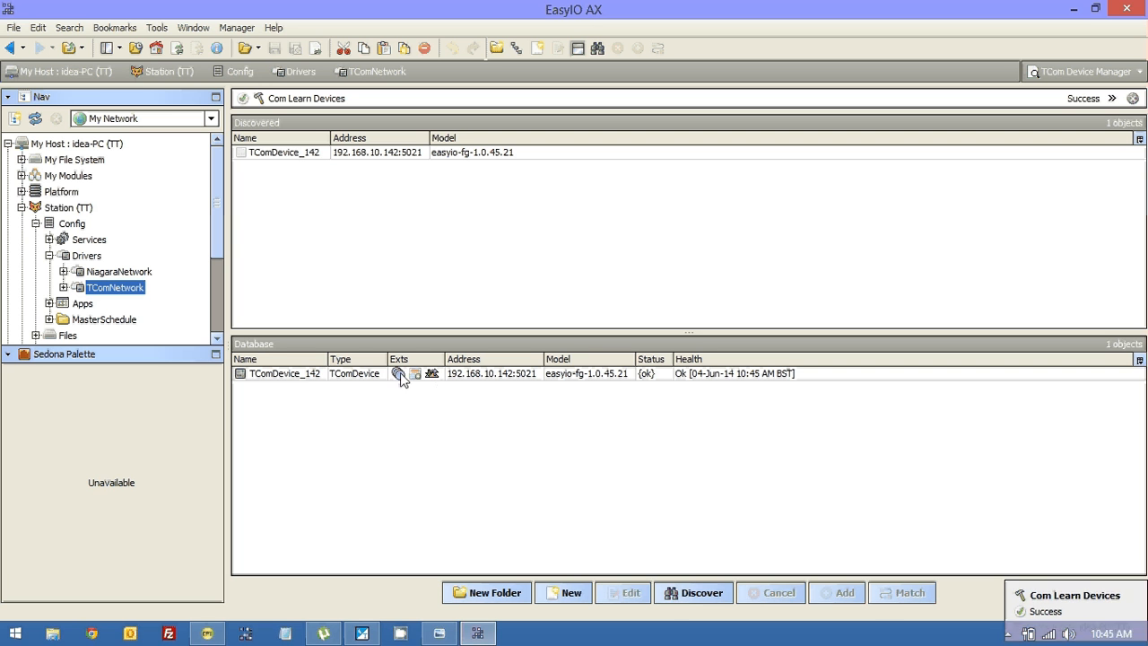
pyautogui.click(283, 373)
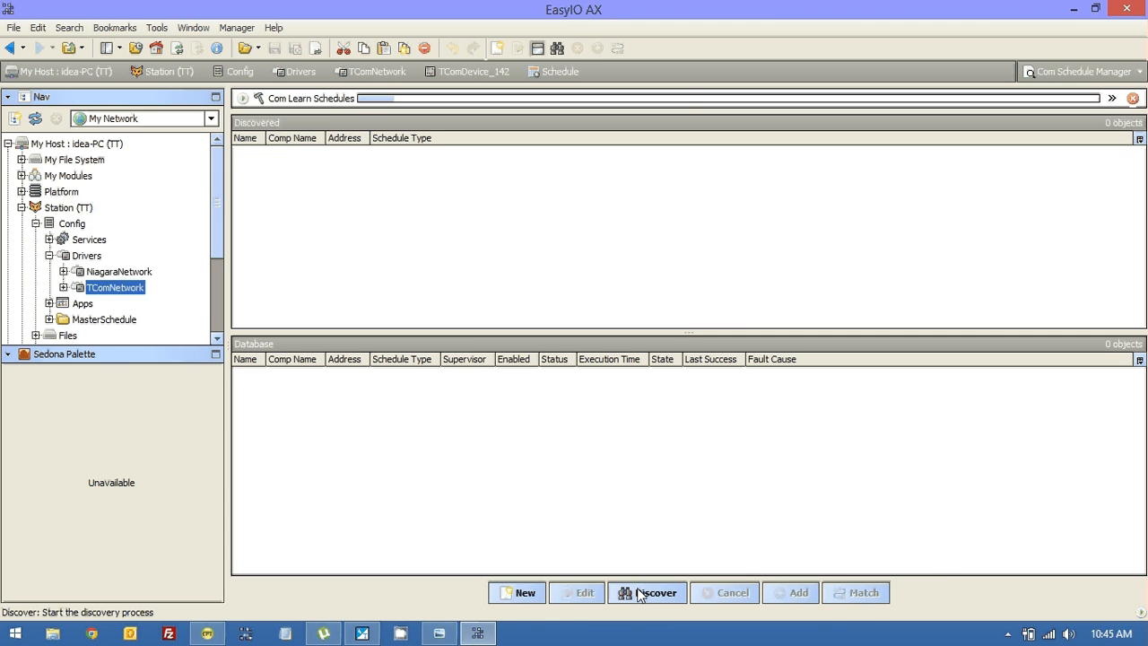
# - Add the discovered Schedul schedule to TComDevice_142's database
pyautogui.click(648, 592)
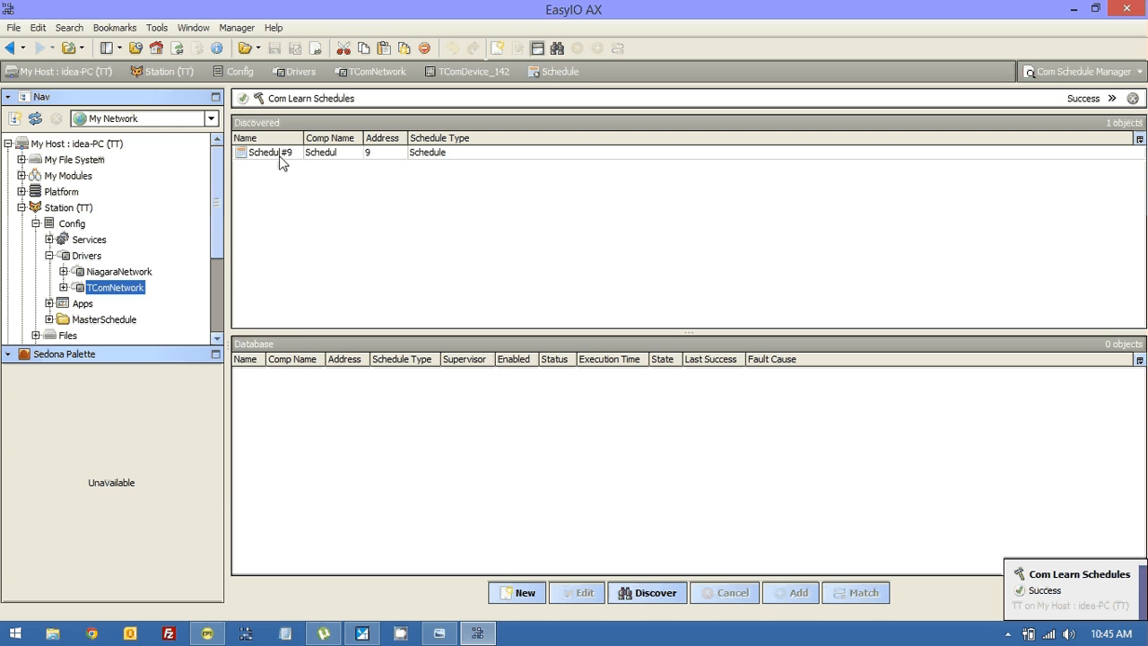
pyautogui.click(789, 592)
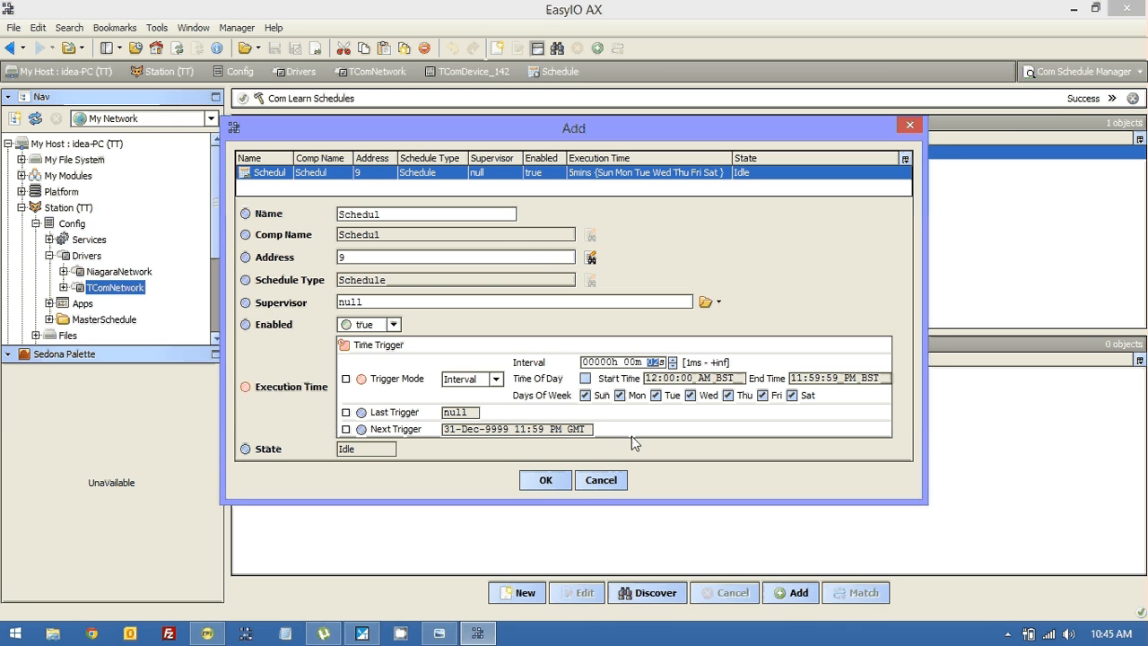
pyautogui.click(545, 480)
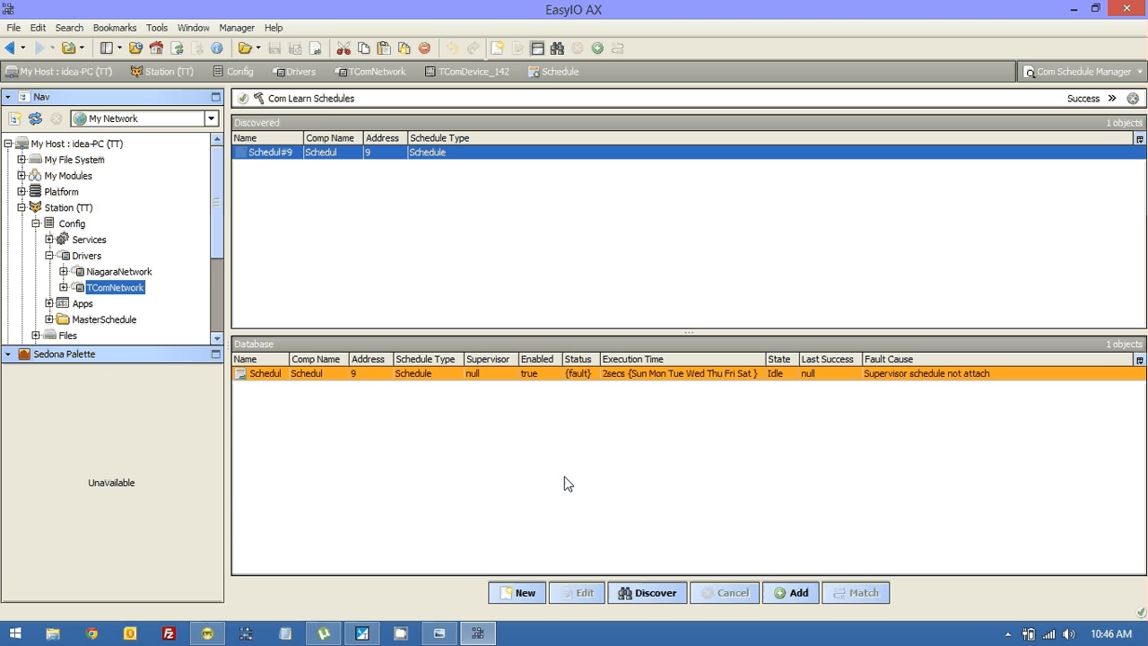
pyautogui.moveTo(477, 384)
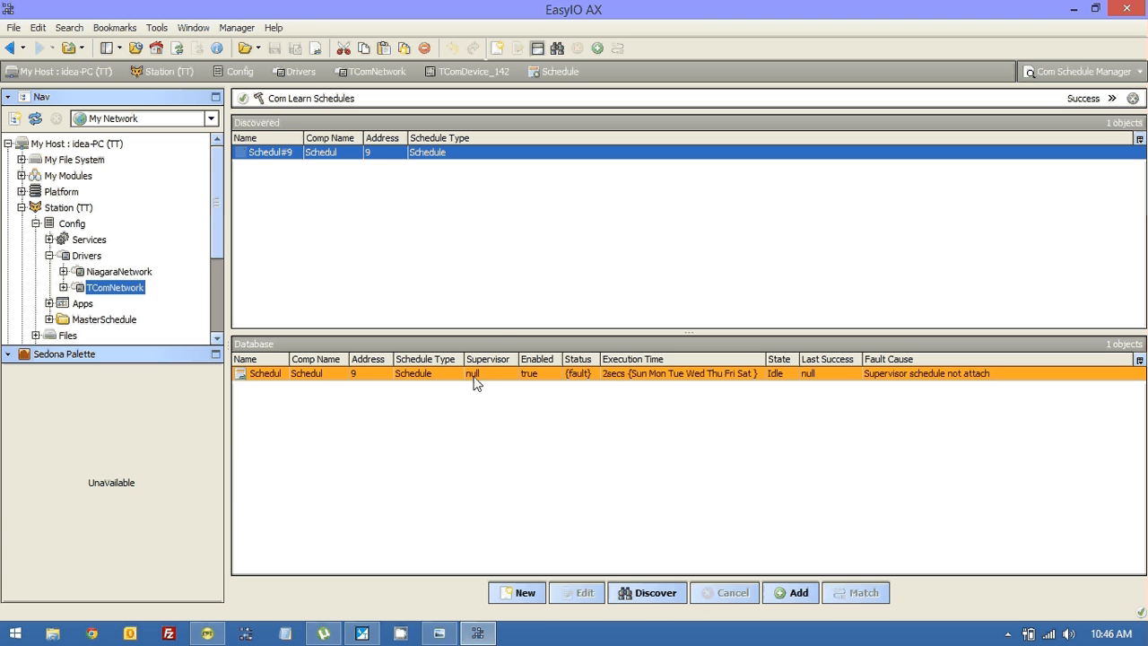
pyautogui.moveTo(287, 377)
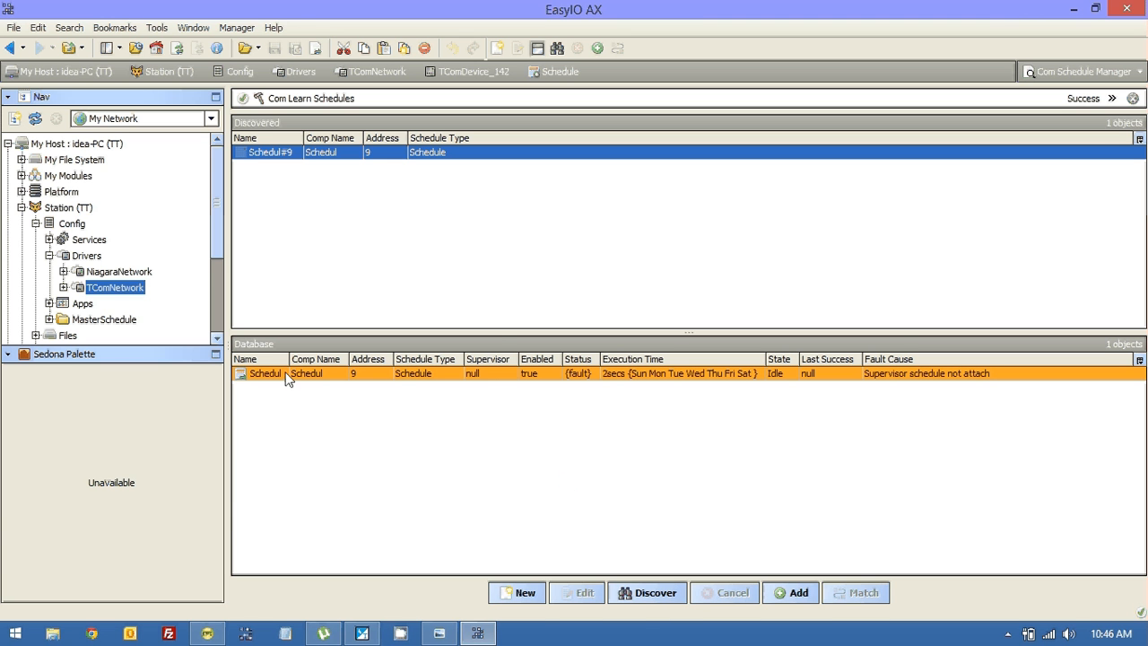
# - Set MasterSchedule/Sch01 as the supervisor of the Schedul schedule record
pyautogui.click(577, 591)
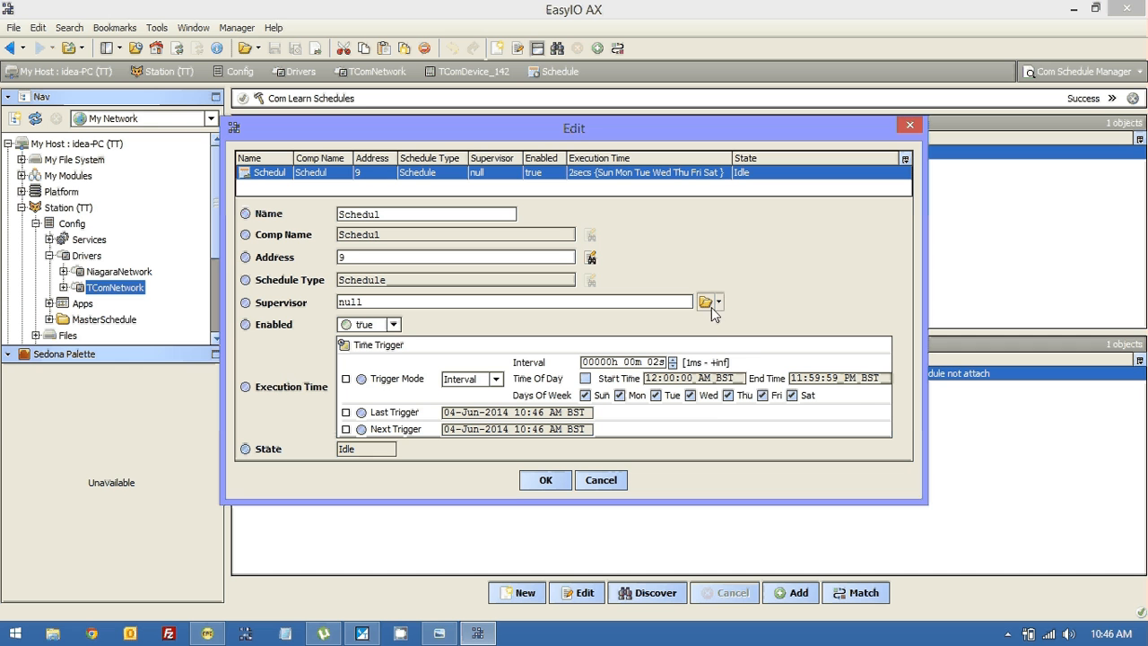
pyautogui.click(720, 301)
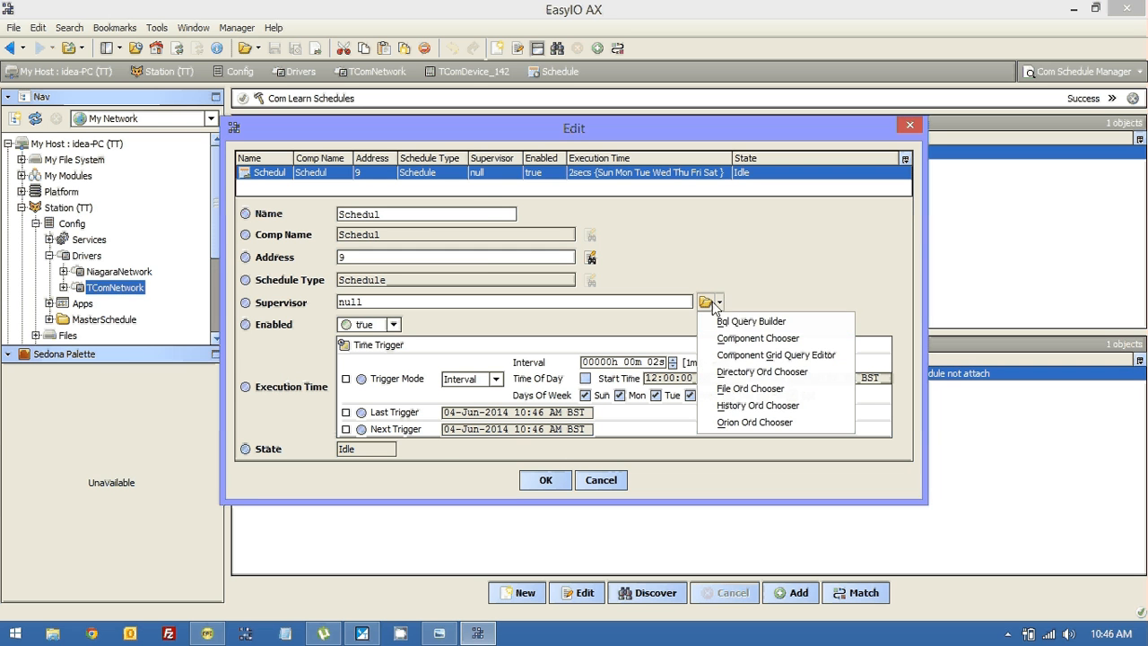
pyautogui.click(760, 371)
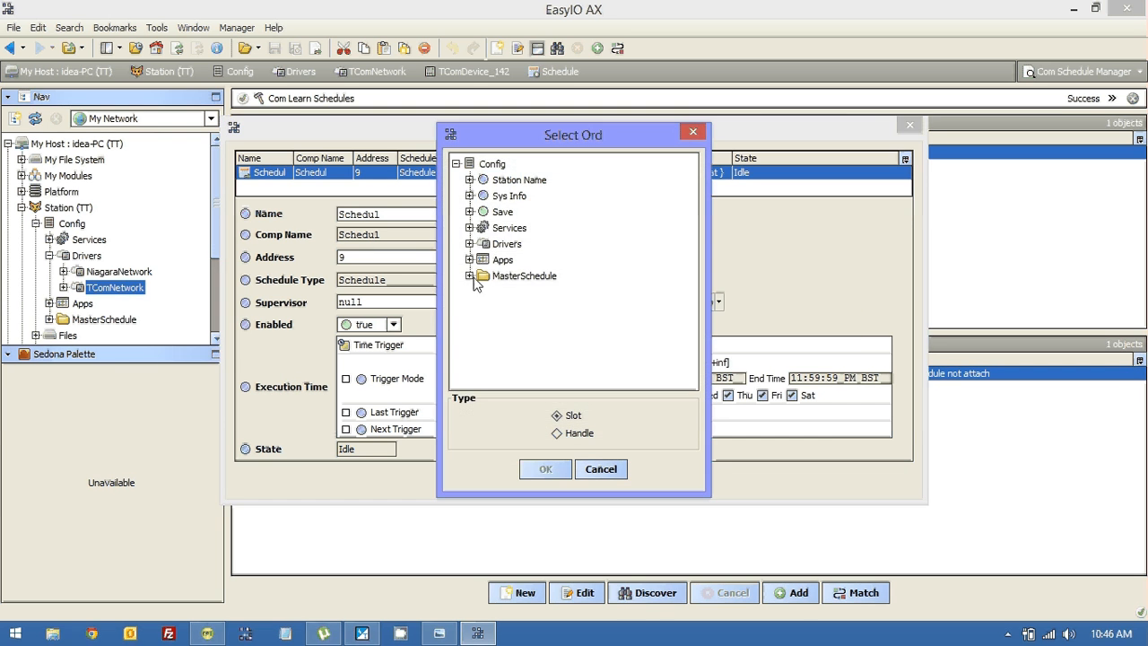
pyautogui.click(470, 276)
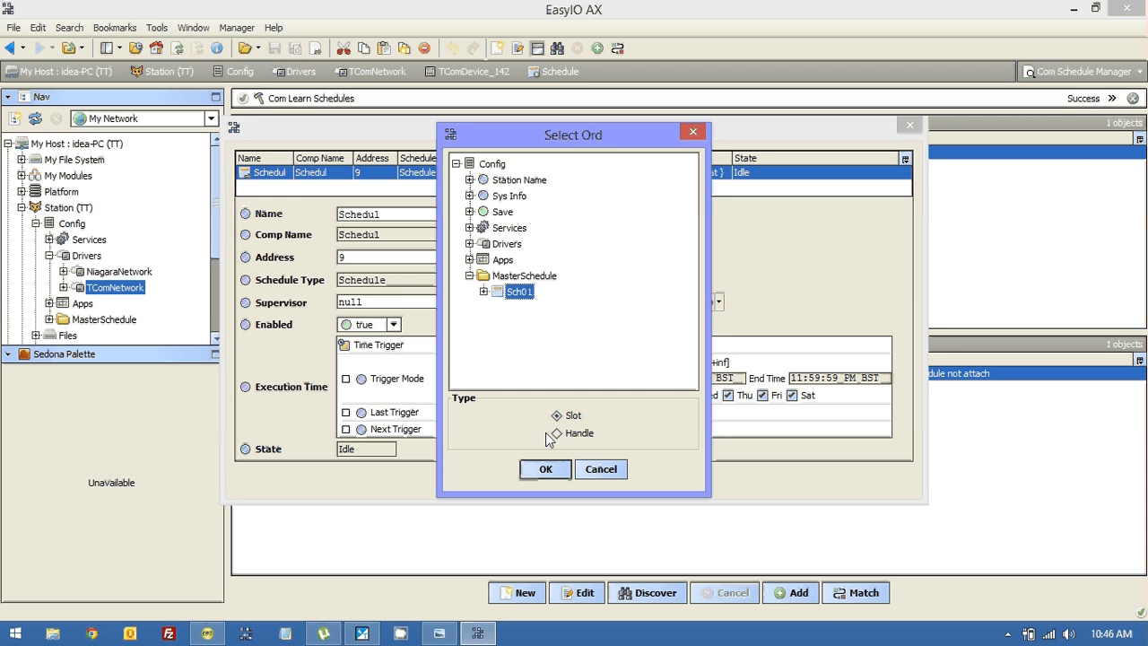
pyautogui.click(545, 468)
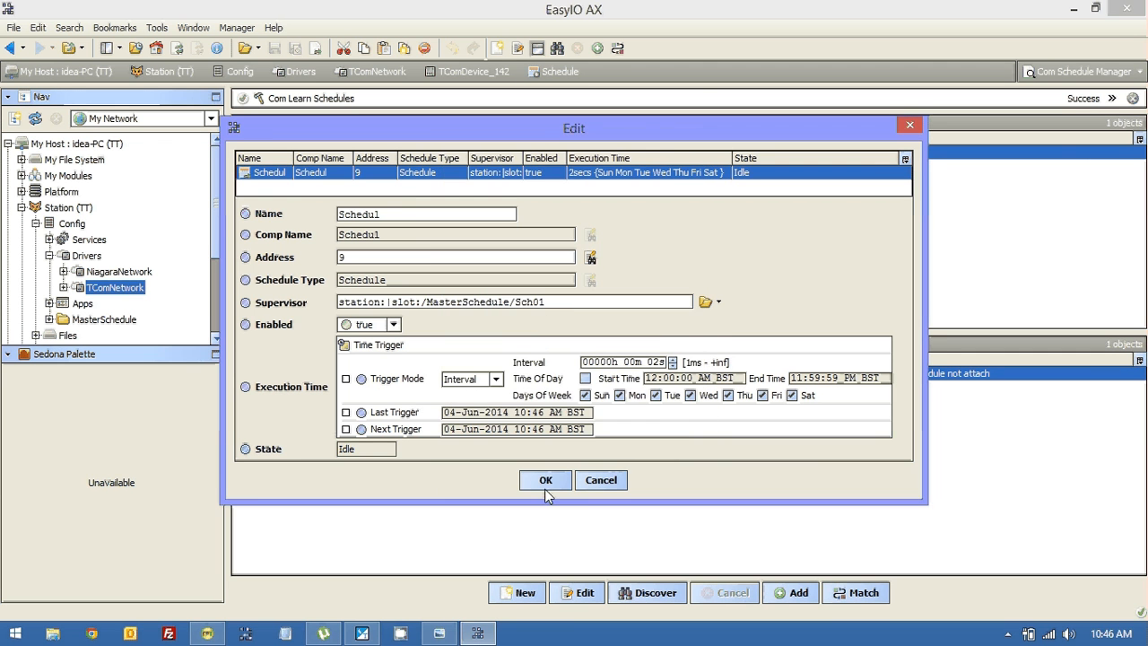
pyautogui.click(545, 480)
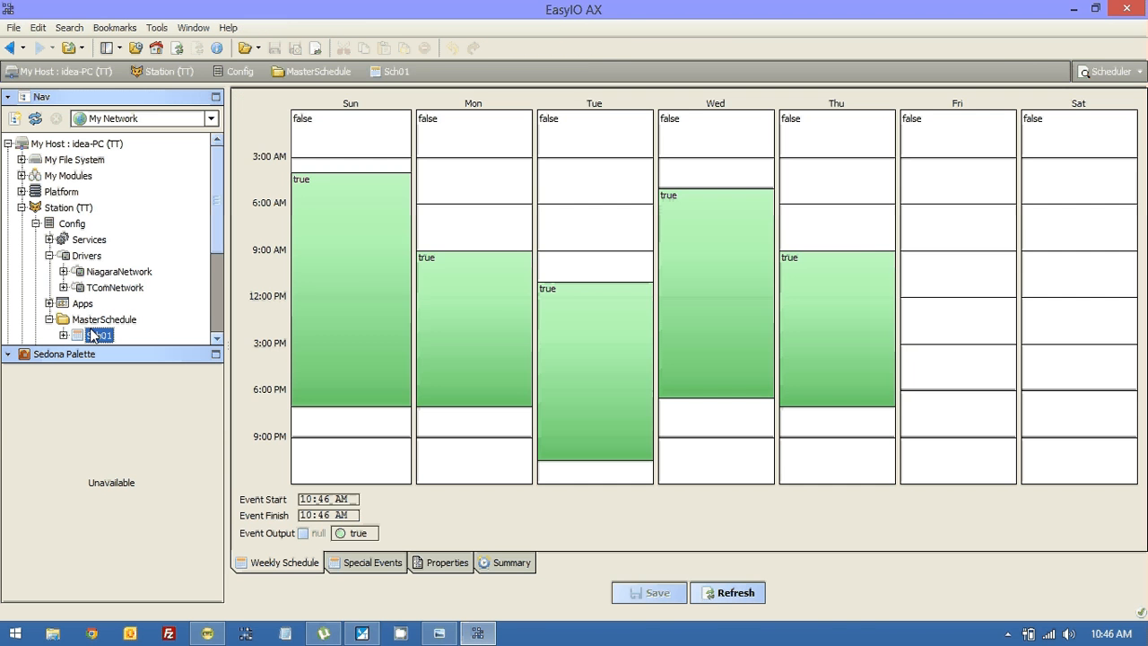
# - Compare Sch01 in CPT Tools and redraw its weekly true blocks for Sunday through Wednesday
pyautogui.click(208, 633)
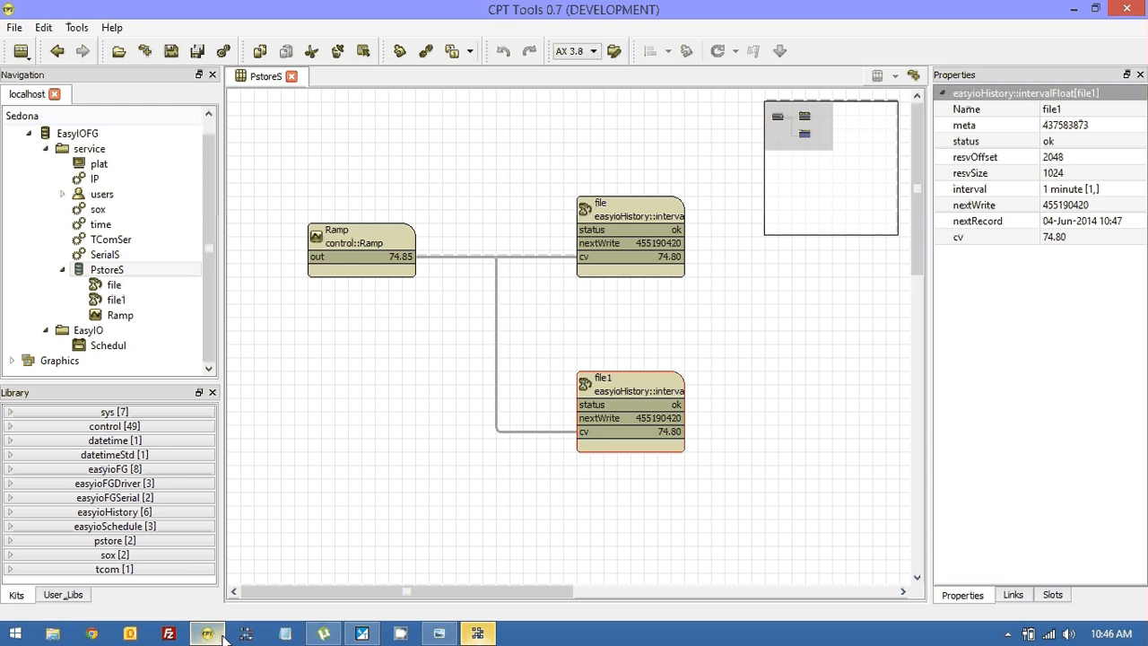
pyautogui.click(108, 344)
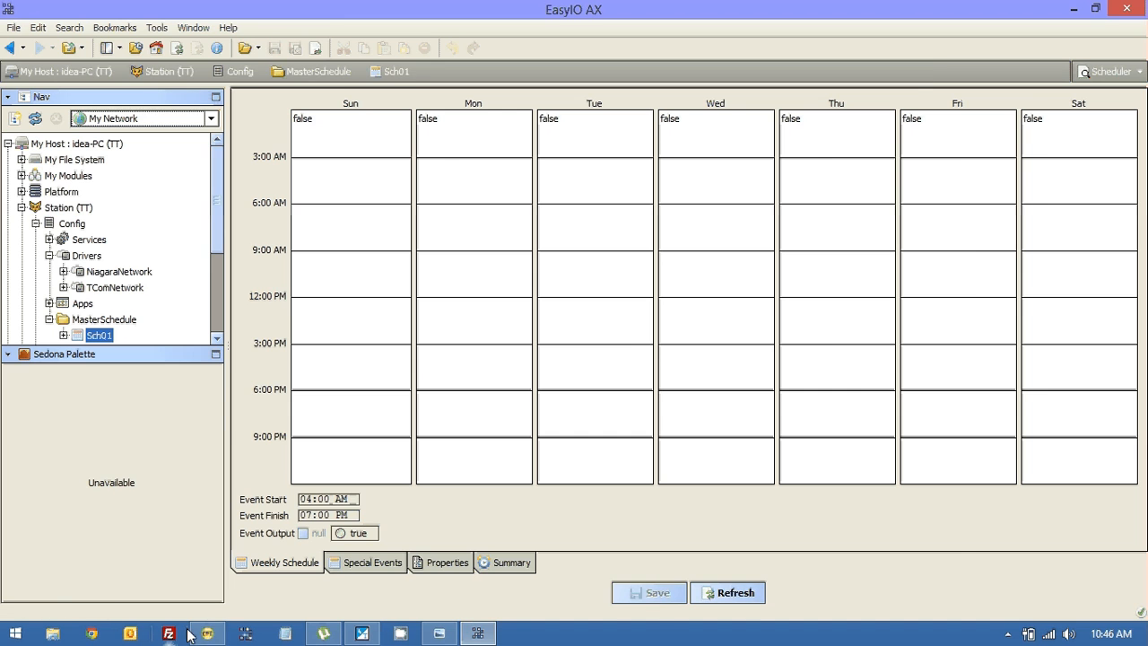
pyautogui.click(206, 633)
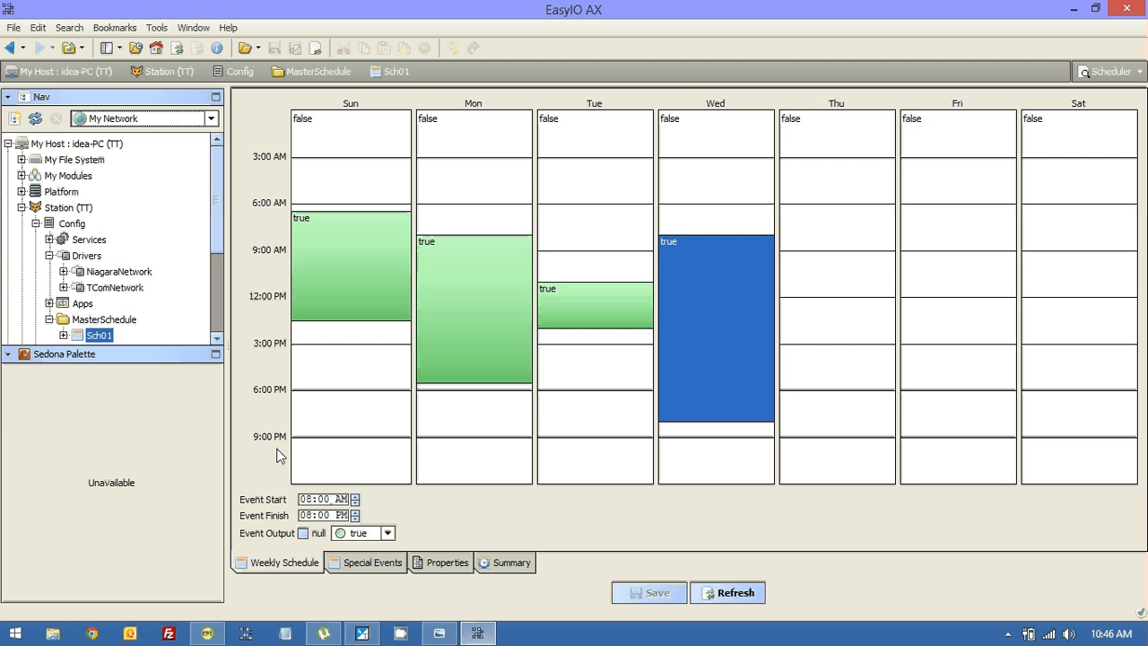
pyautogui.click(115, 287)
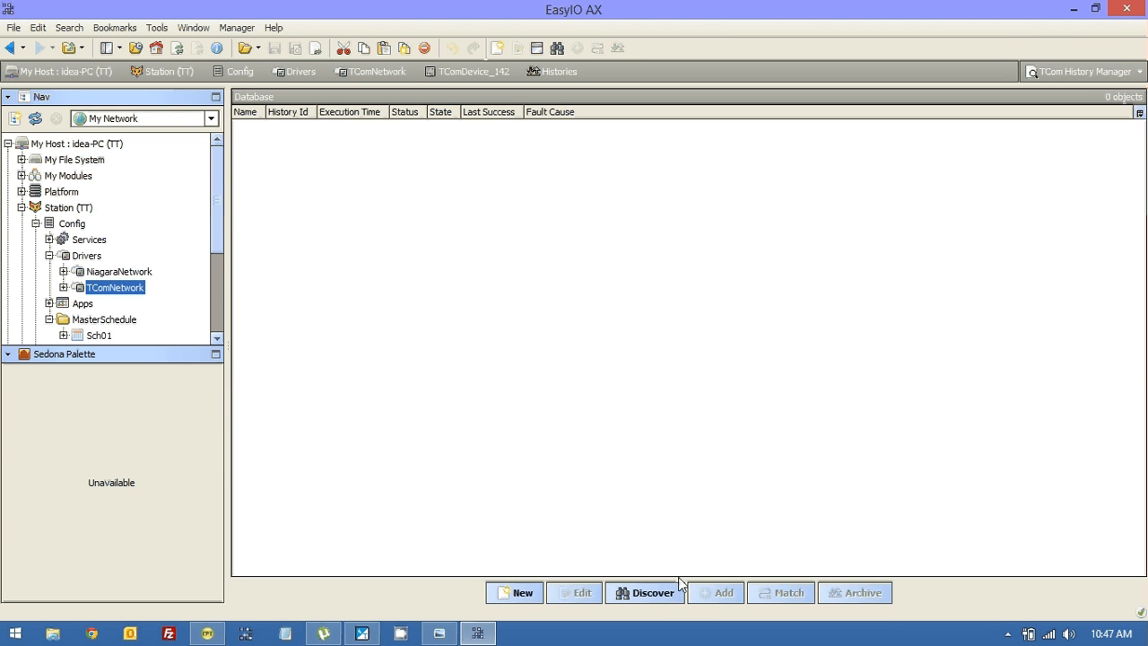
# - Discover and add the file1 history, then set file's execution time to a 10-second interval
pyautogui.click(652, 592)
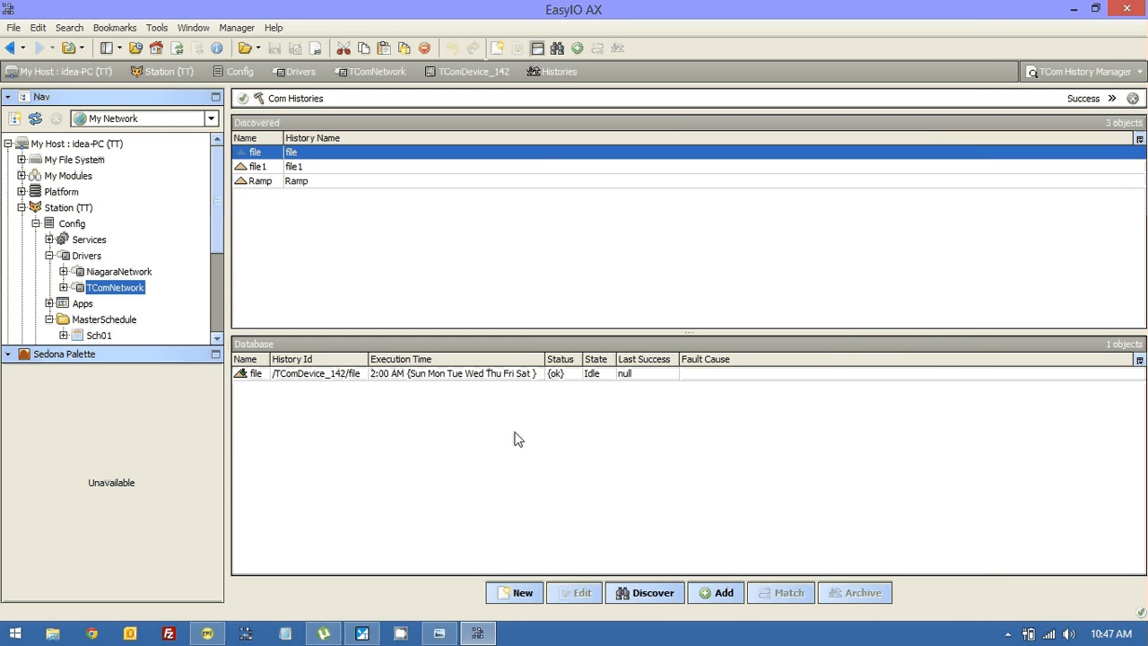
pyautogui.click(723, 592)
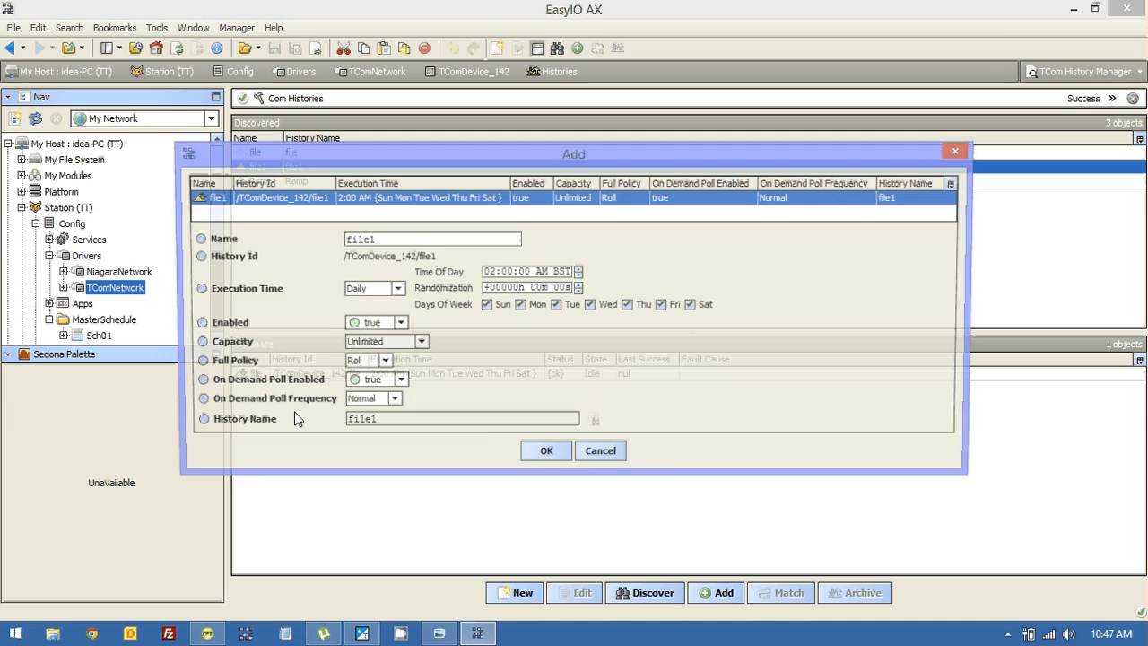
pyautogui.click(545, 450)
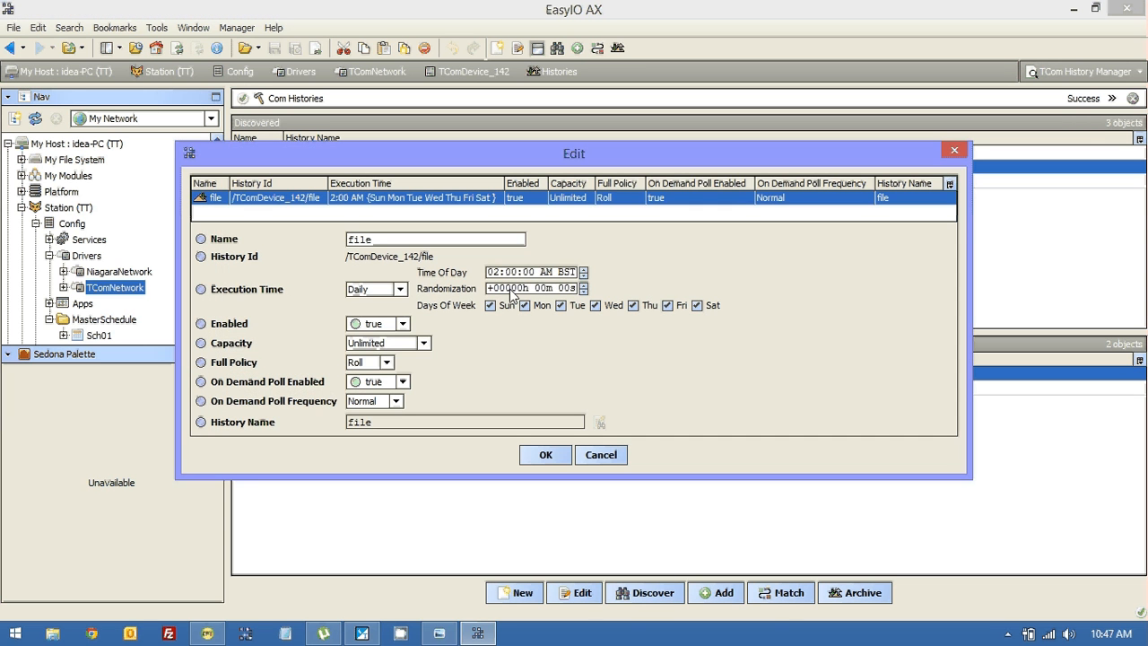
pyautogui.click(400, 287)
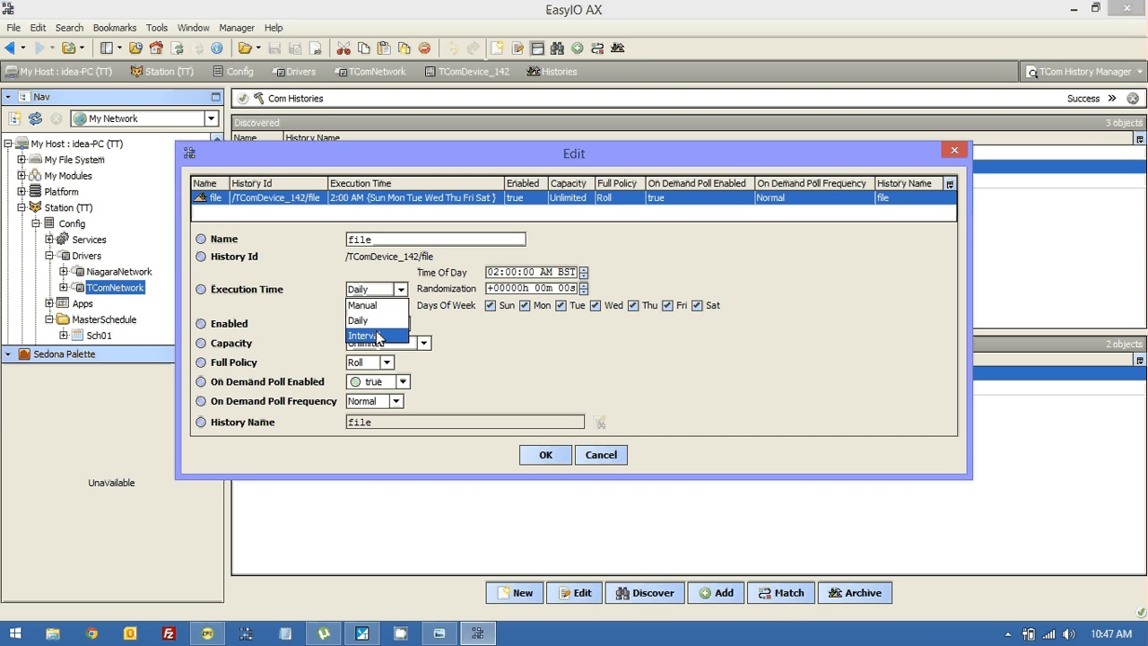
pyautogui.click(362, 336)
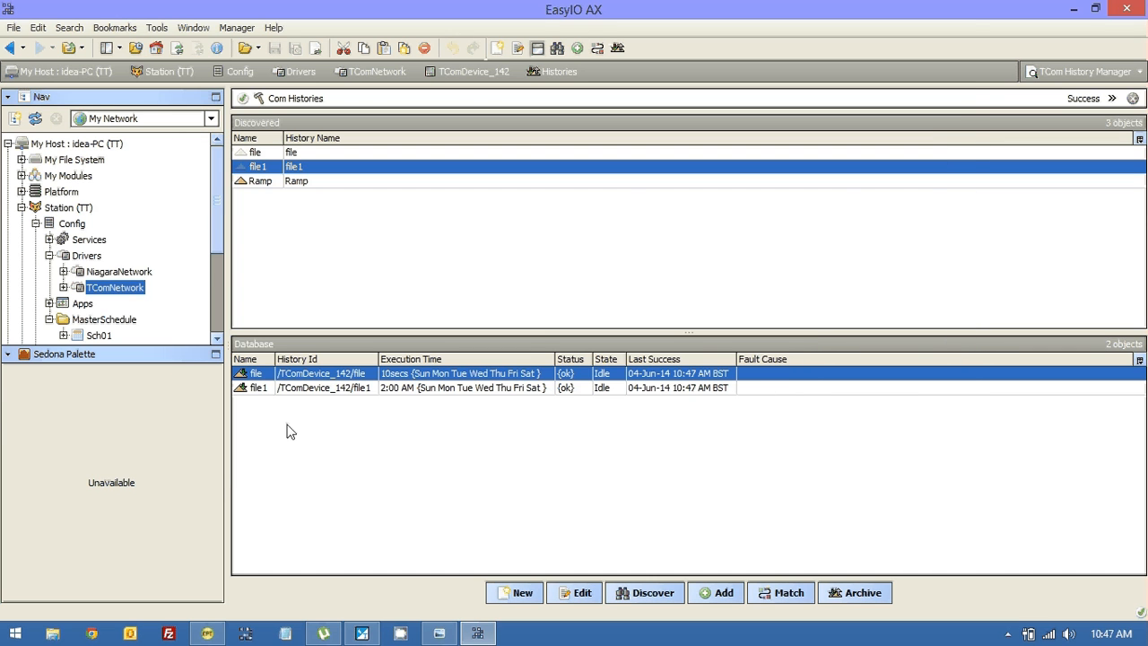
# - Chart the TComDevice_142/file history with live updating enabled
pyautogui.scroll(-3)
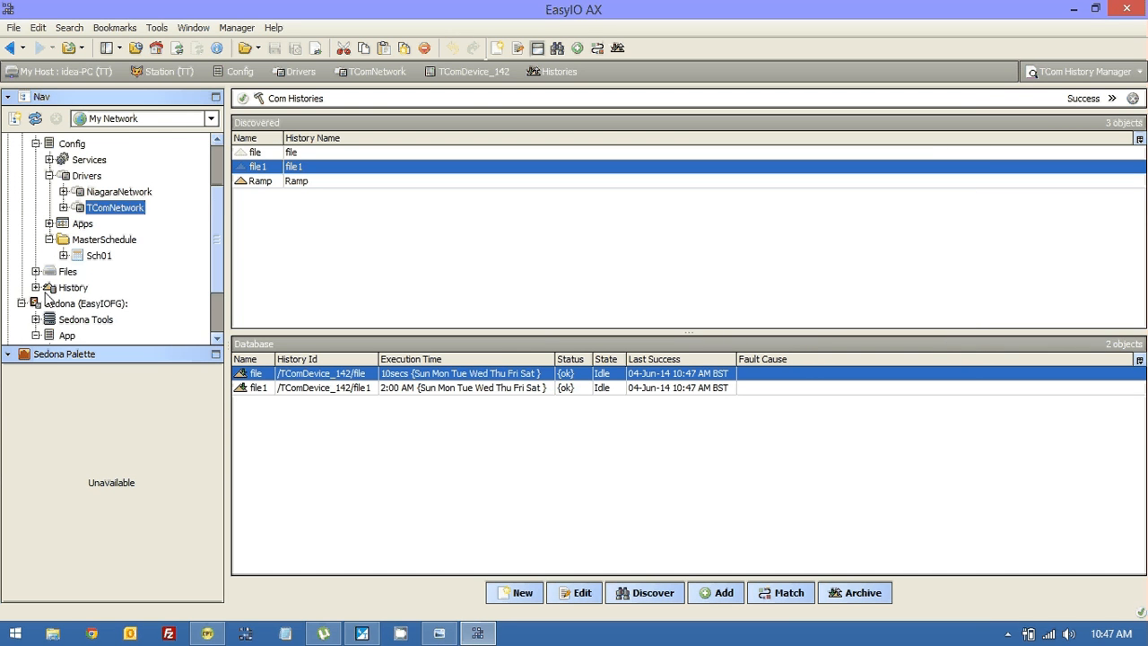
pyautogui.click(36, 287)
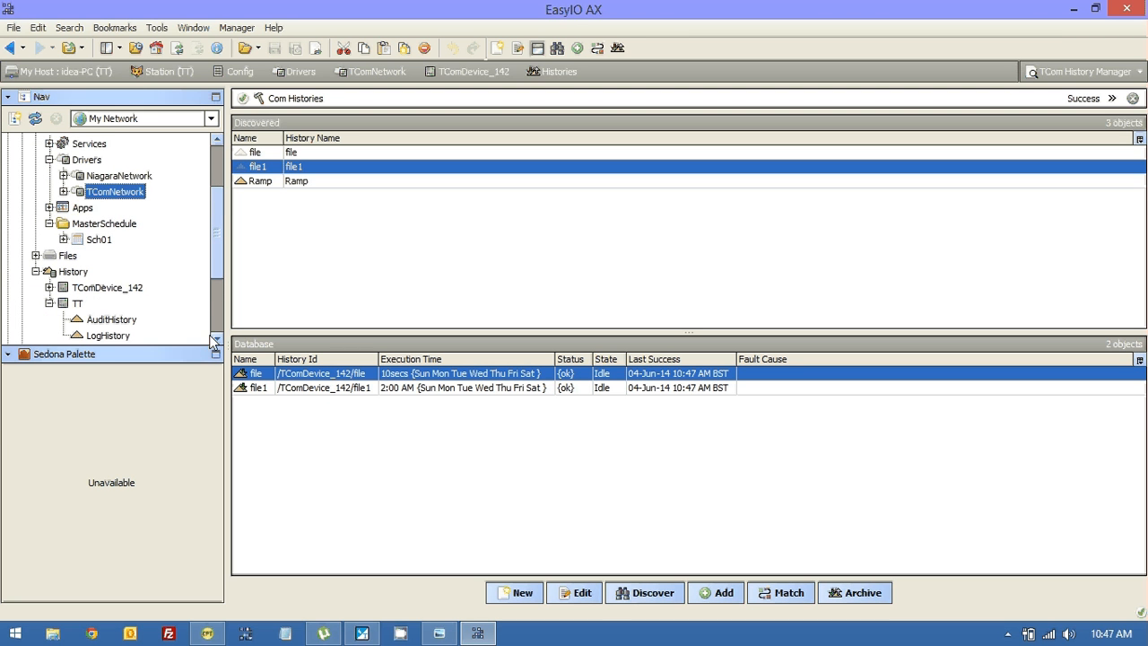
pyautogui.click(50, 287)
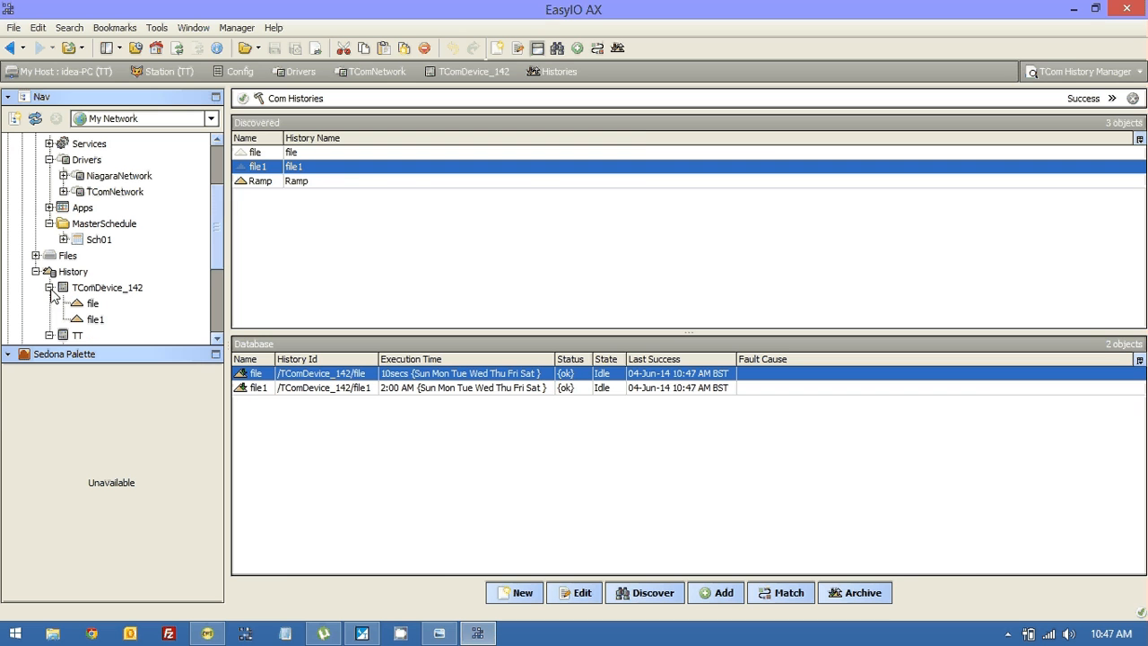
pyautogui.doubleClick(93, 303)
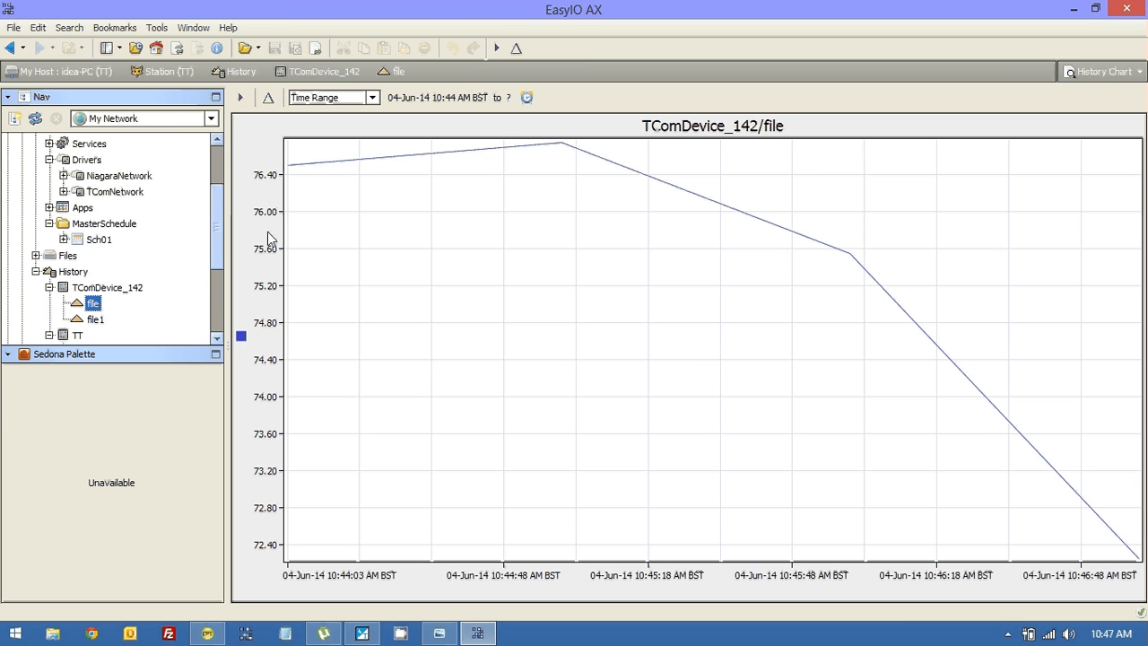
pyautogui.click(495, 47)
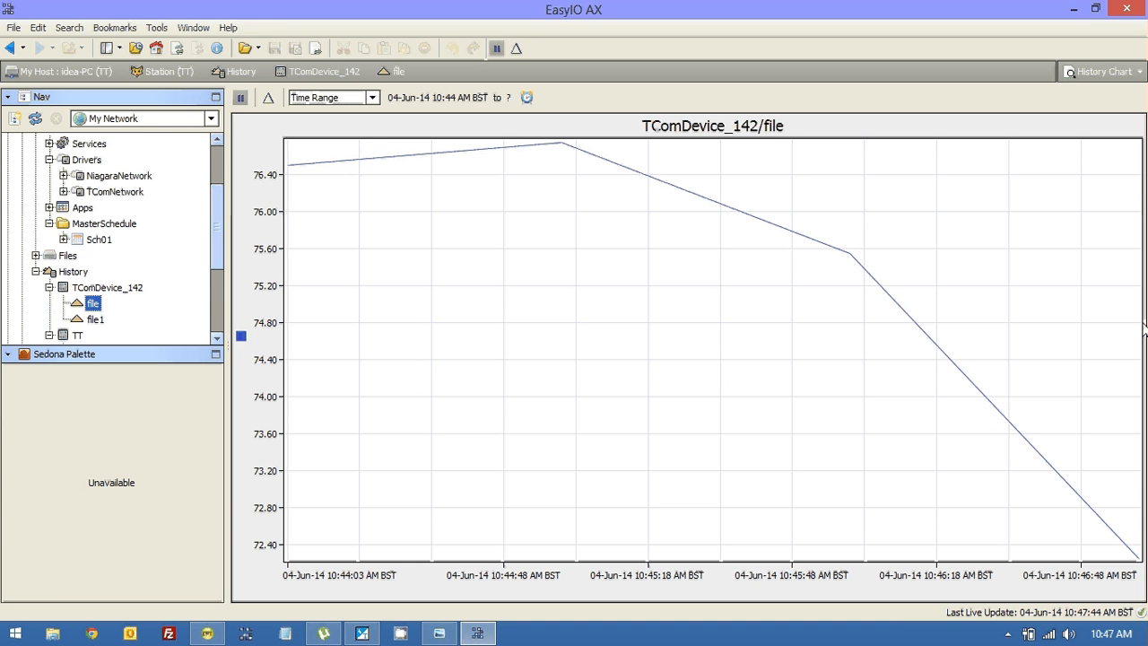